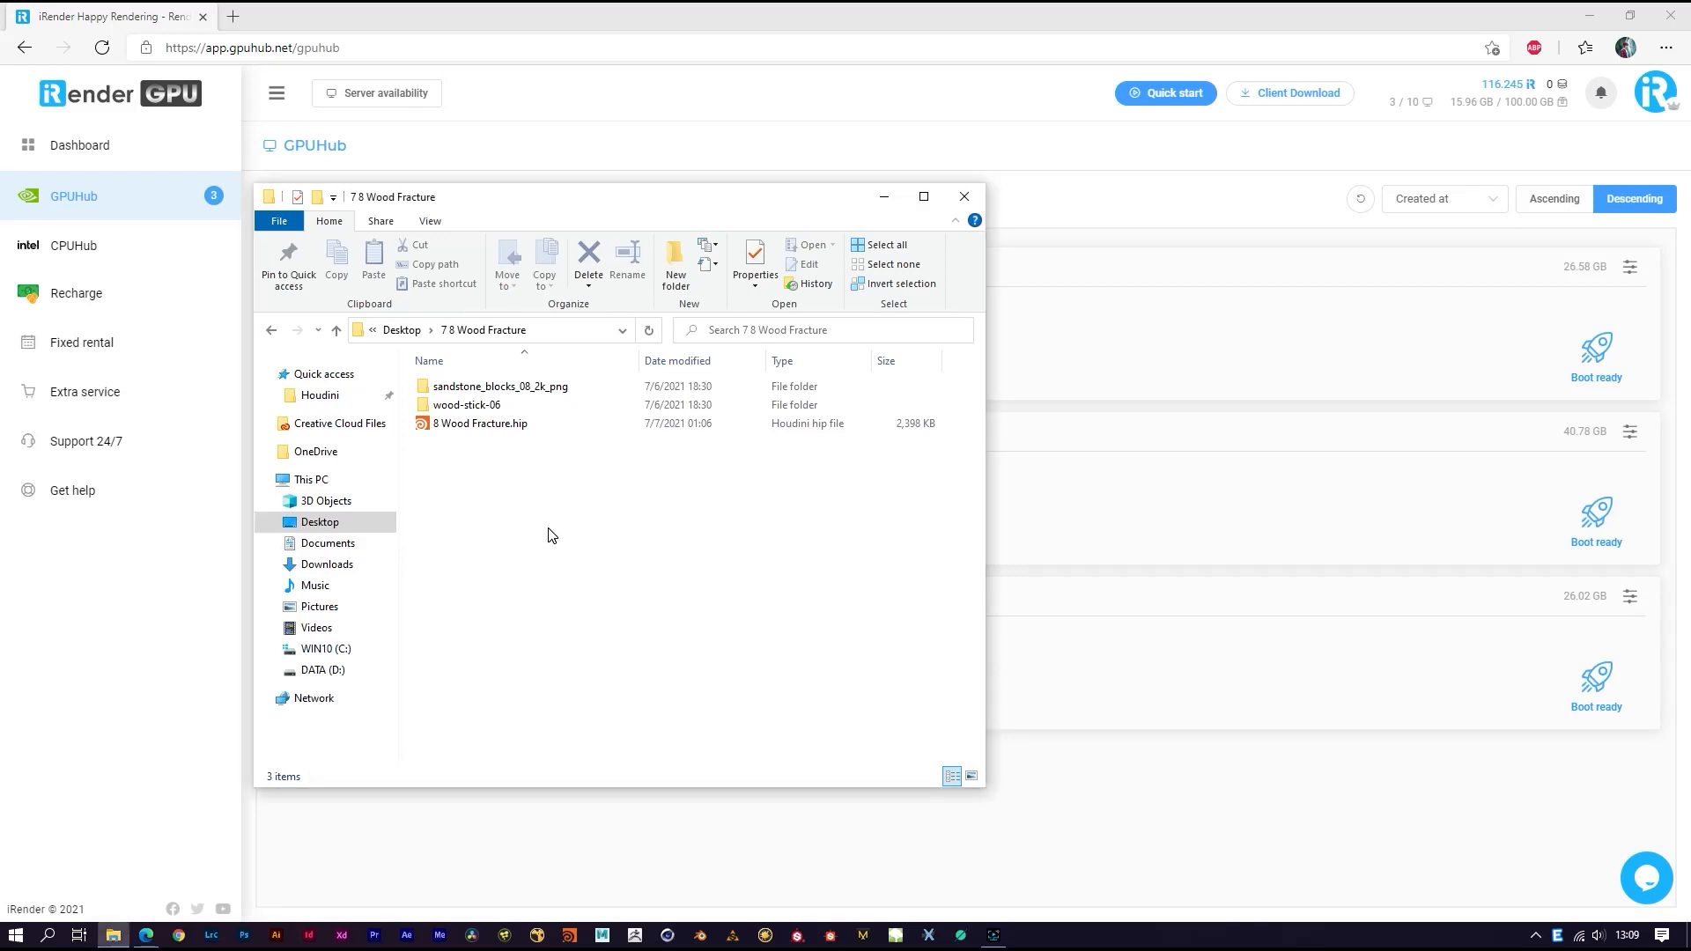
mouse_move(755, 579)
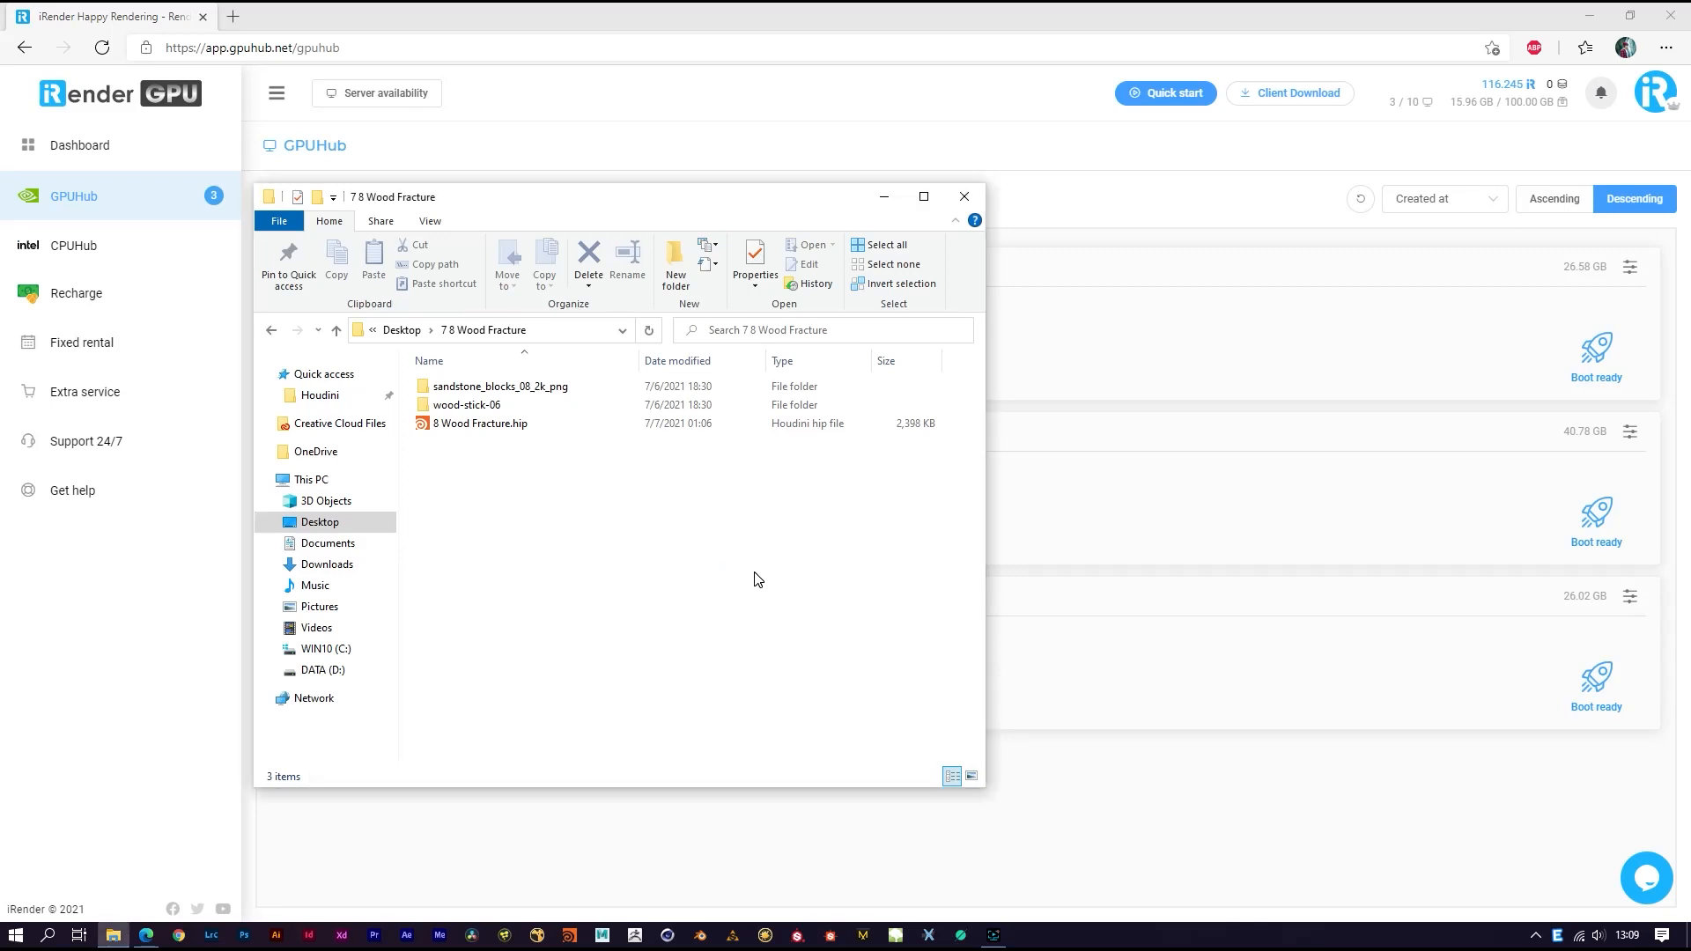
mouse_move(600, 533)
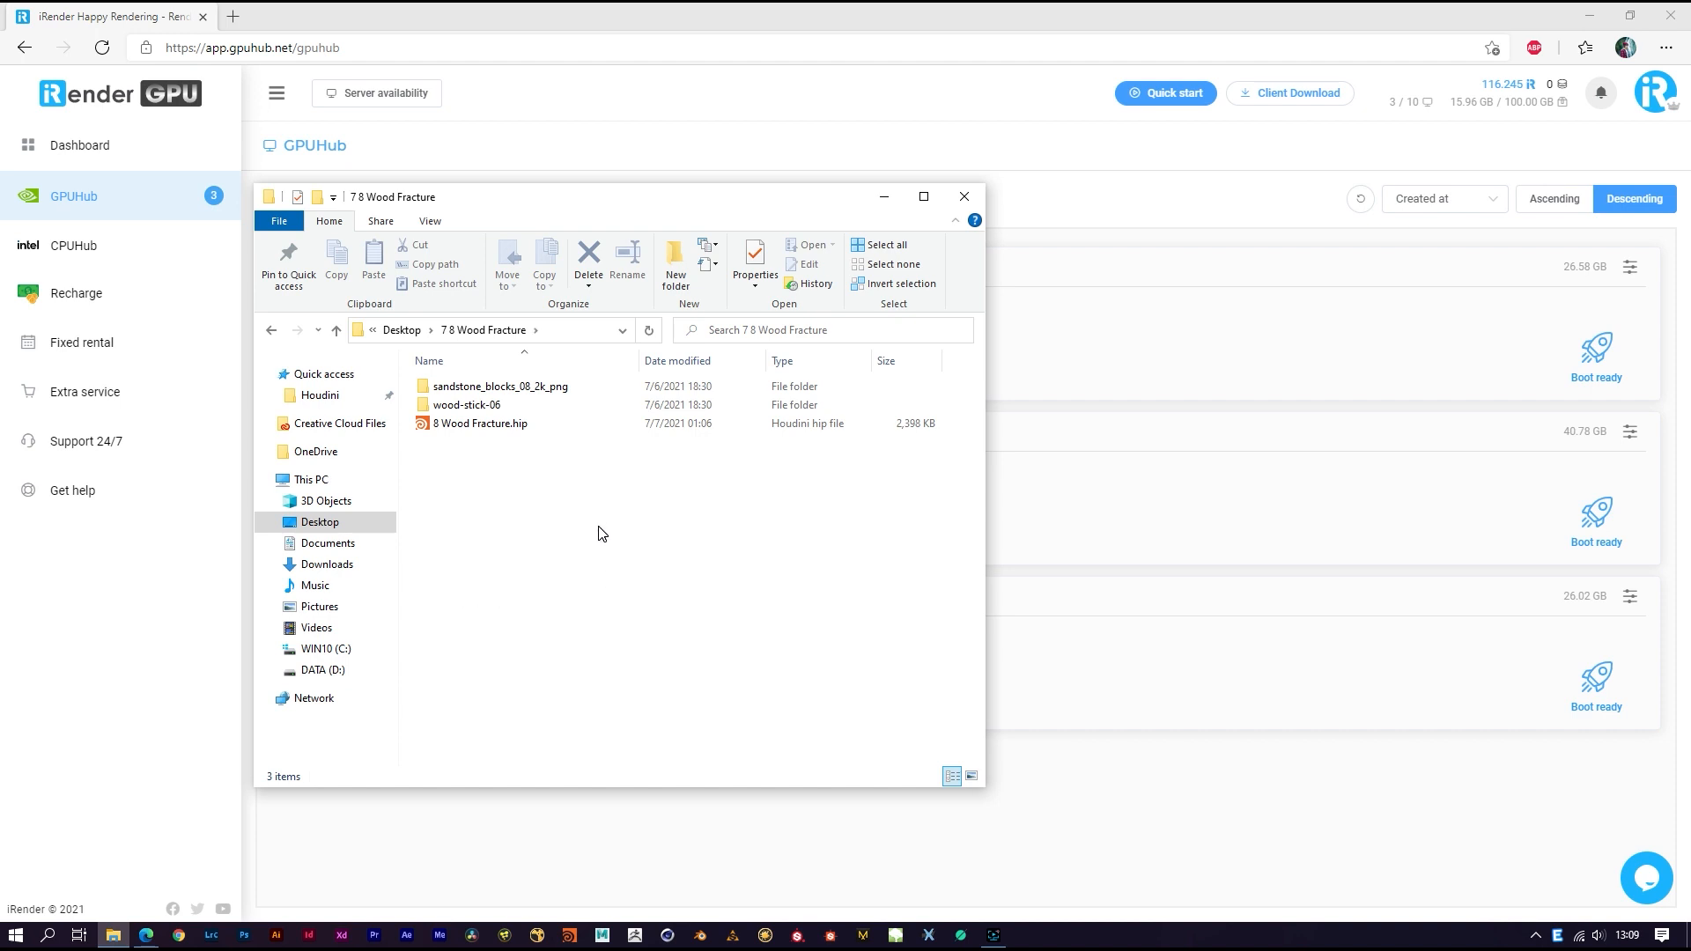
mouse_move(710, 560)
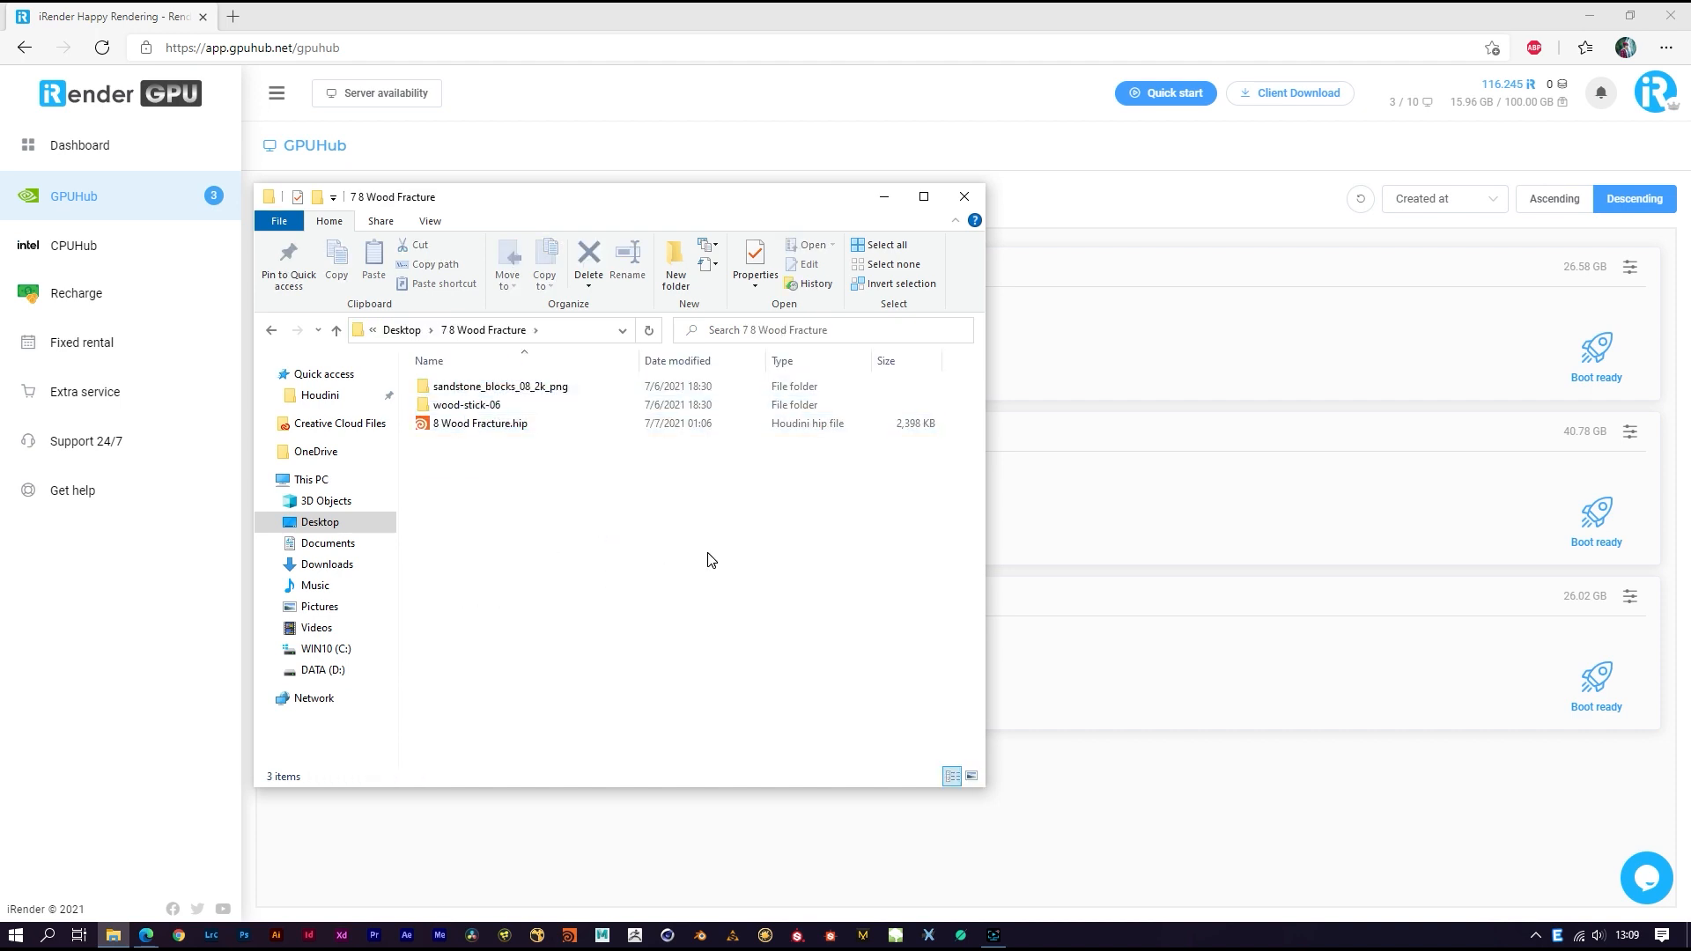
mouse_move(1187, 758)
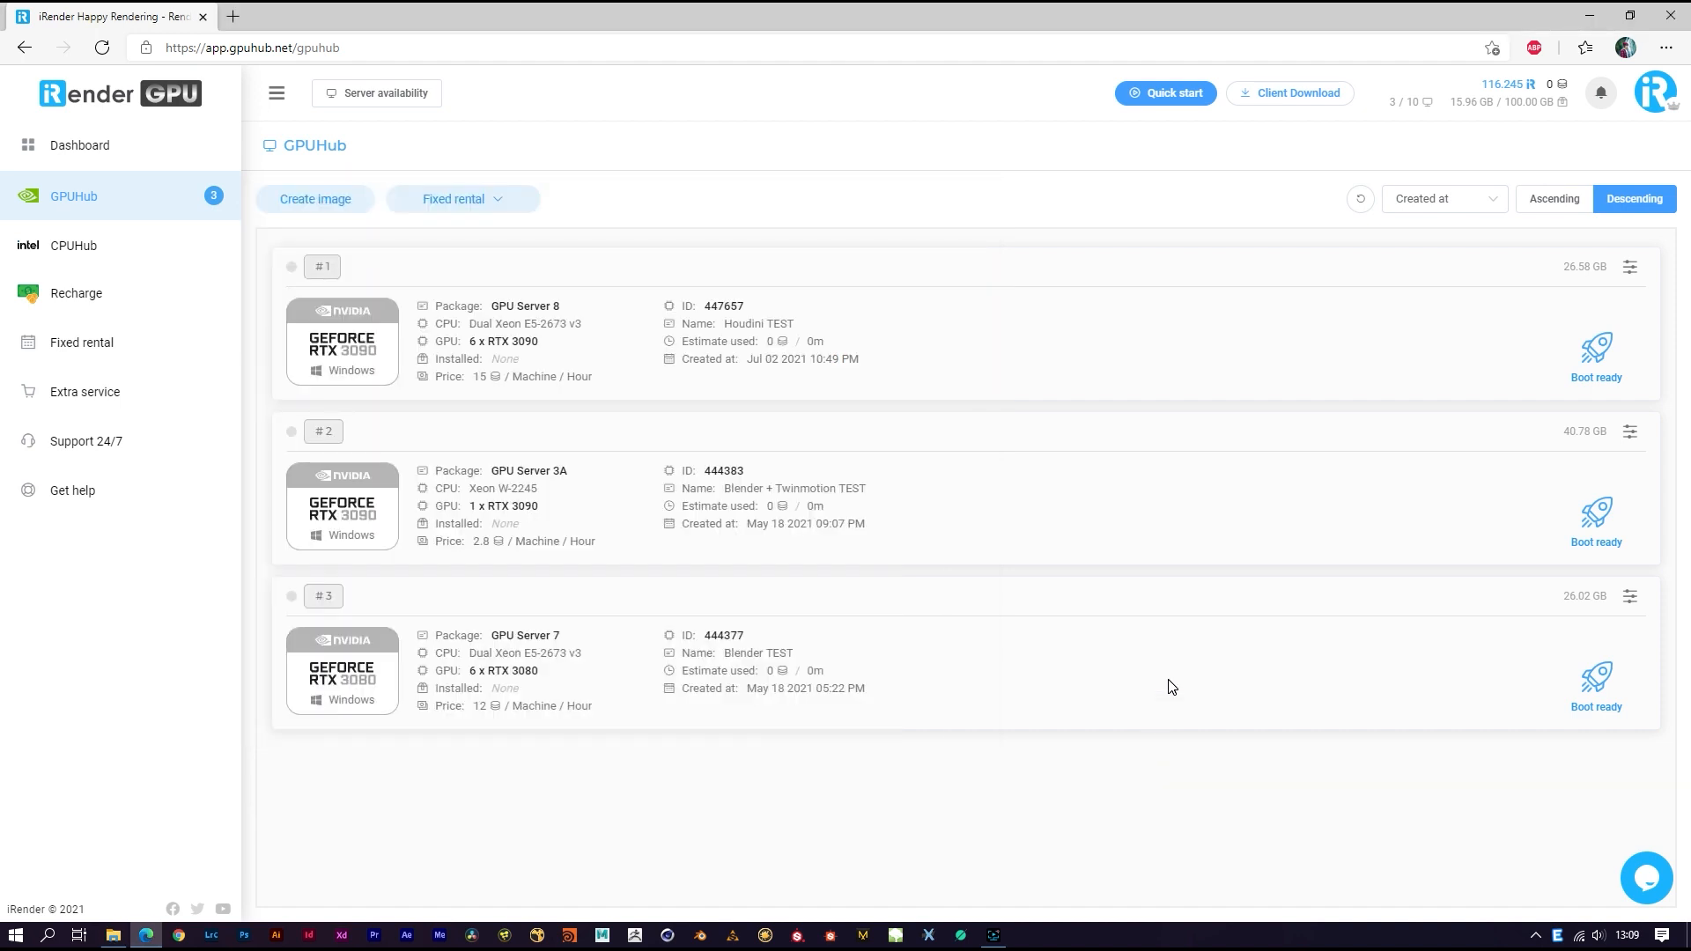
mouse_move(632, 305)
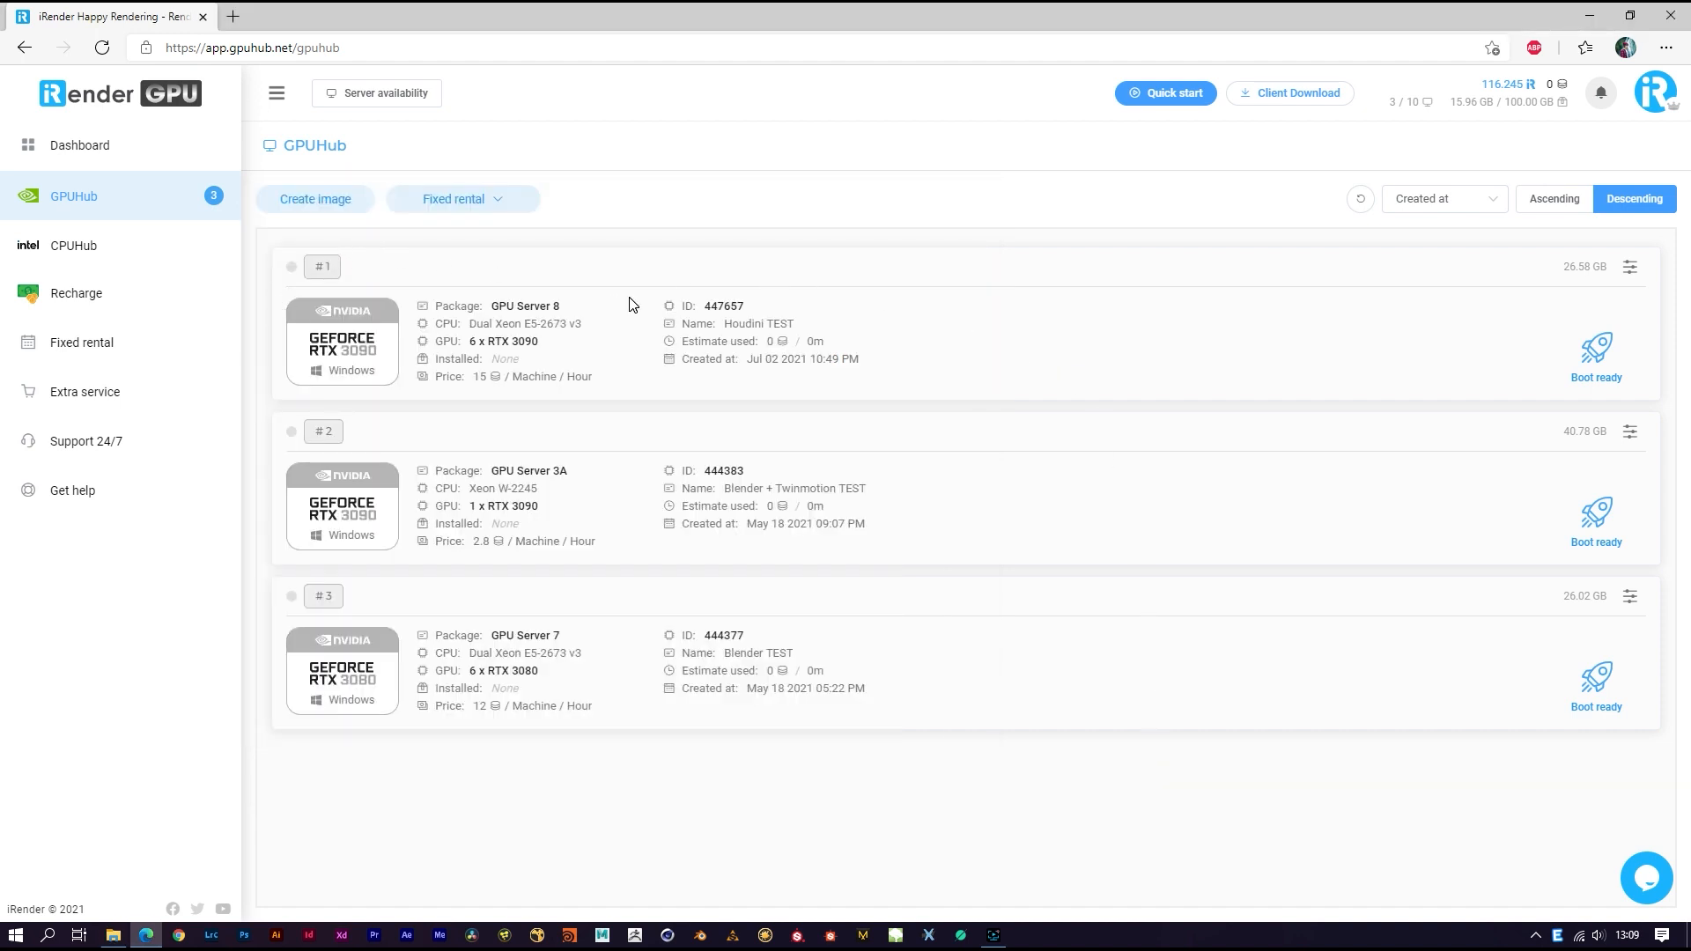
mouse_move(939, 343)
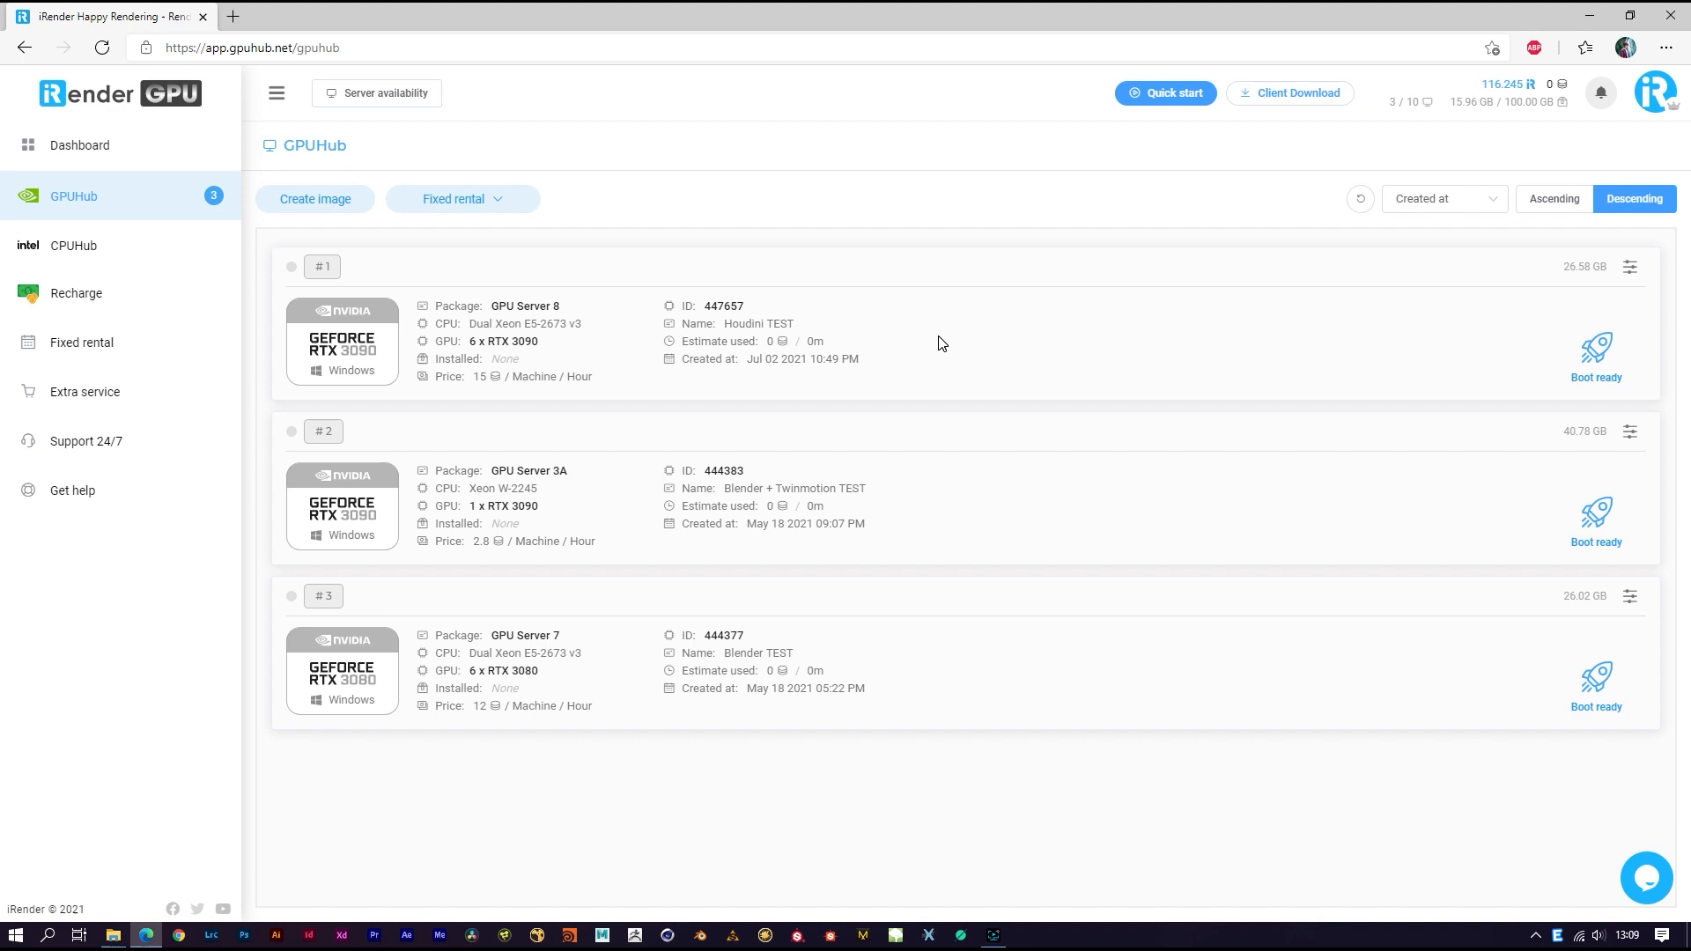
mouse_move(889, 328)
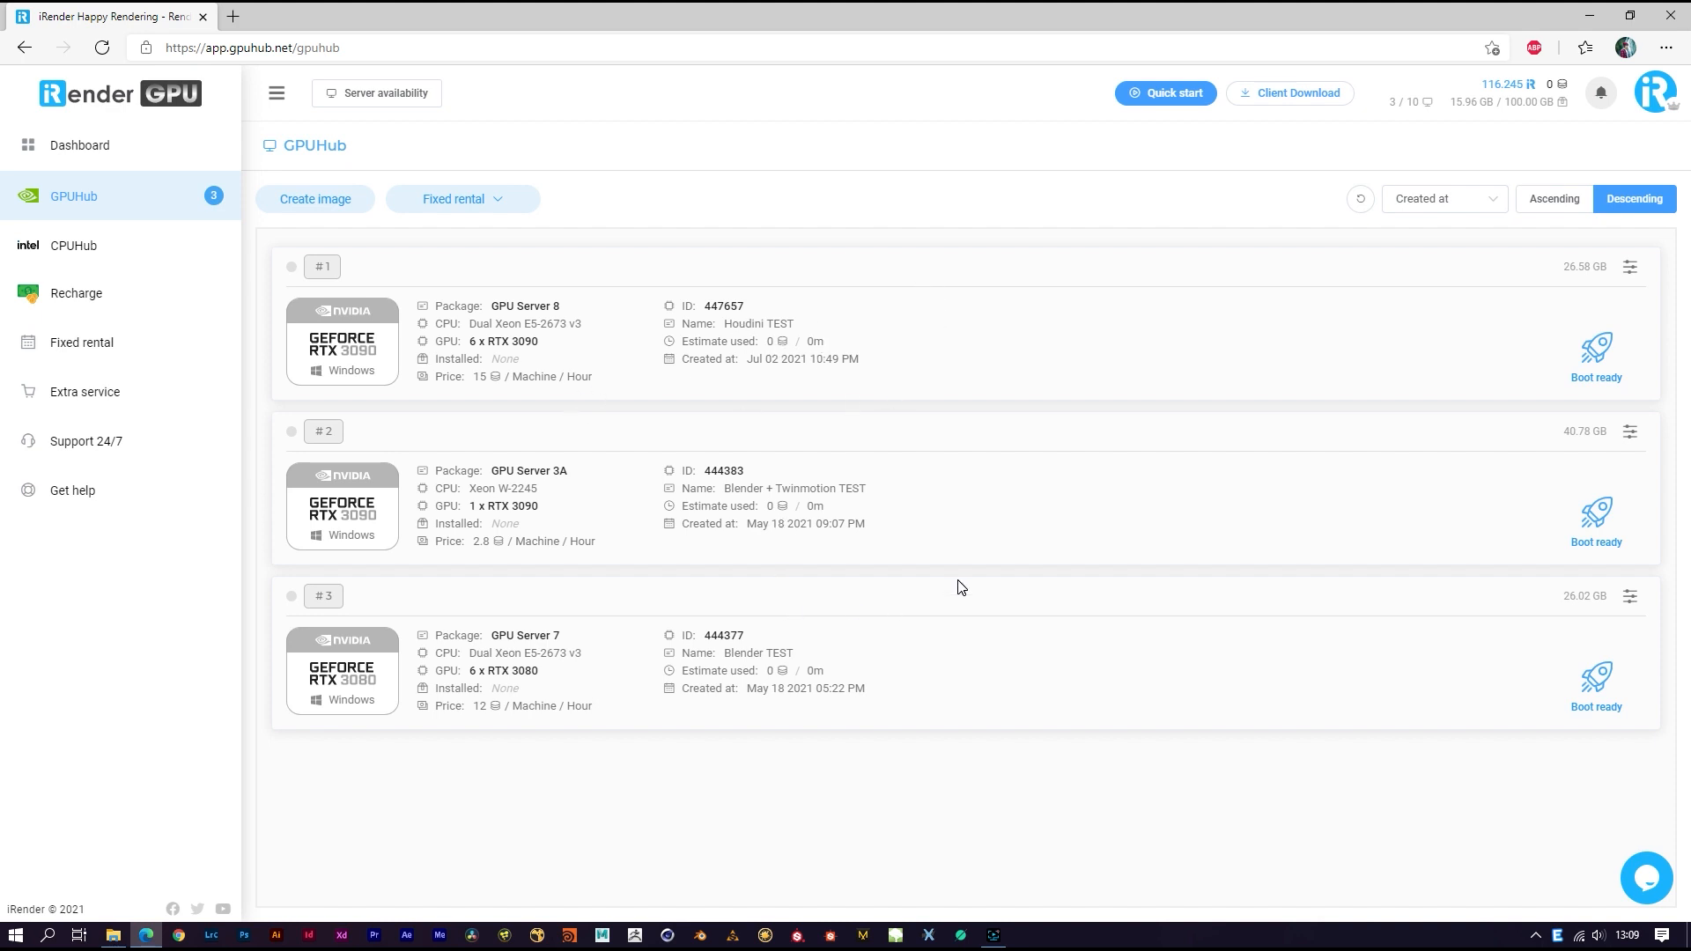
Step: View the GpuHub Sync client download page, then return to the GPU server list
click(1629, 266)
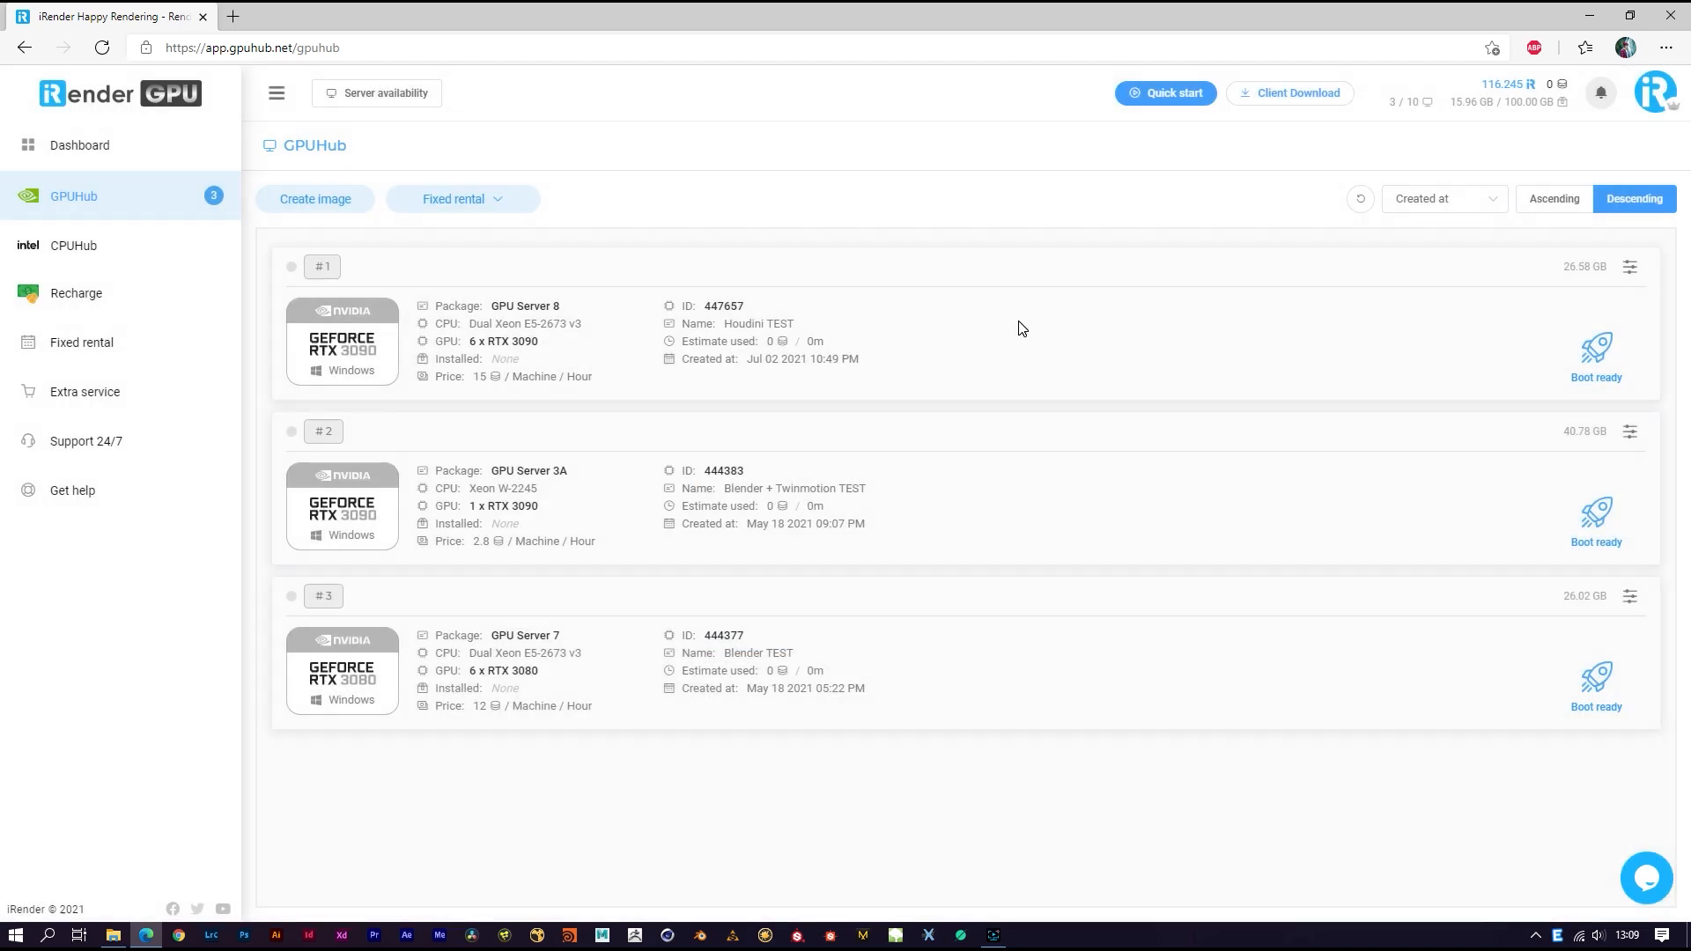
mouse_move(1103, 296)
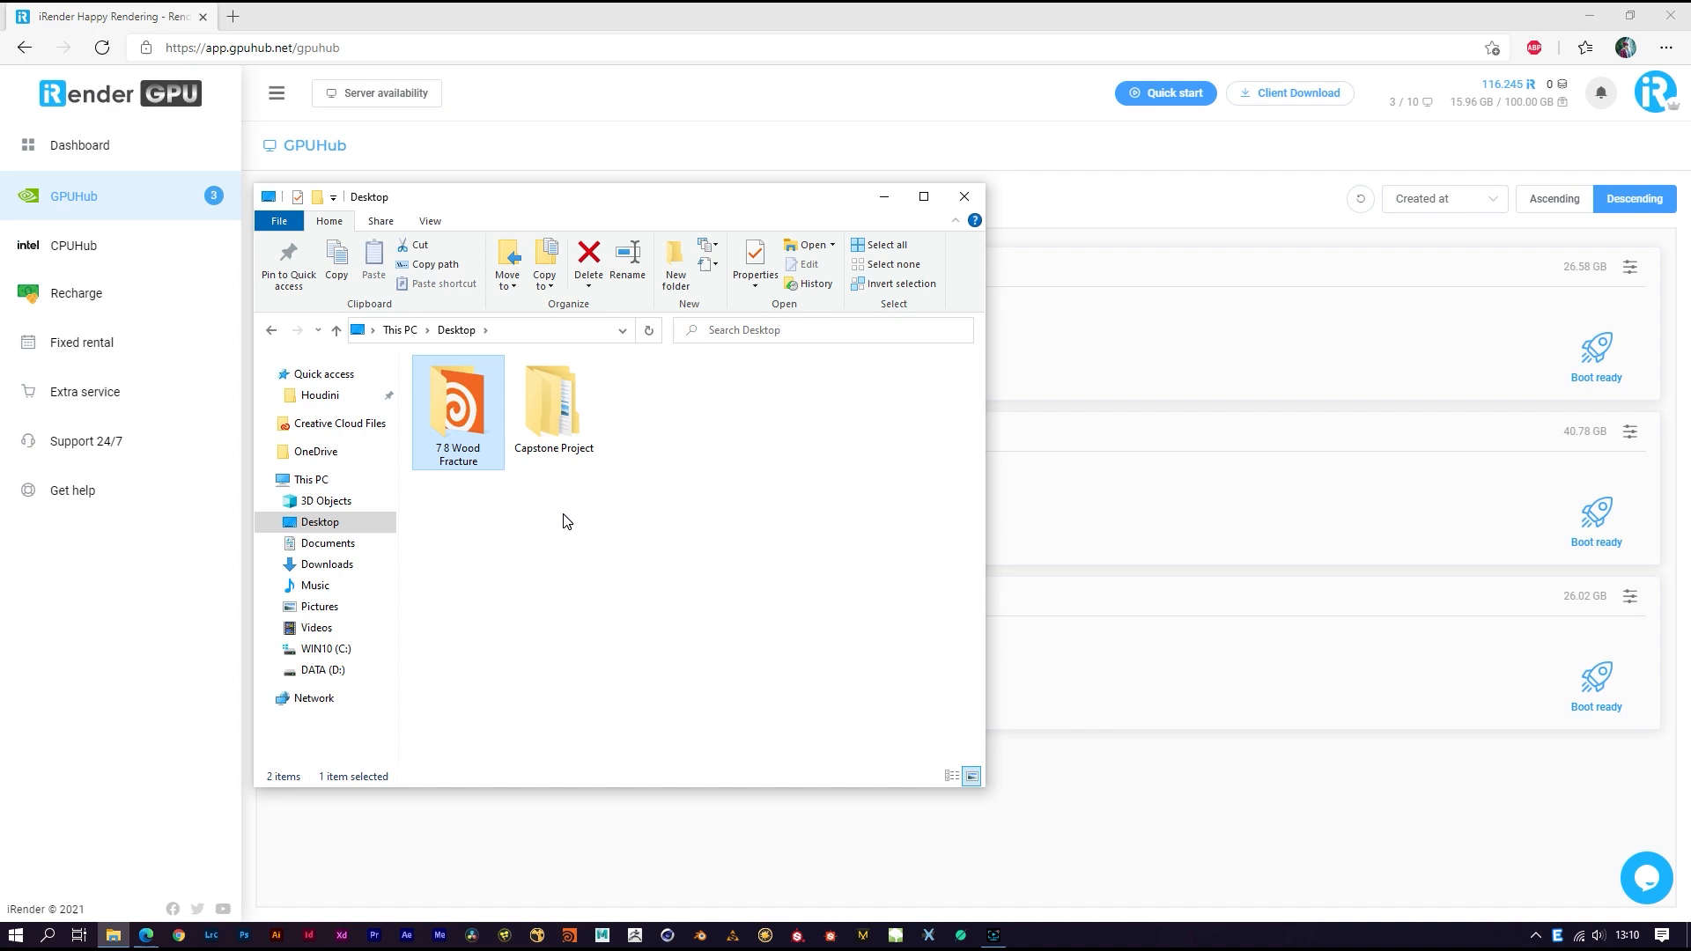
mouse_move(930, 511)
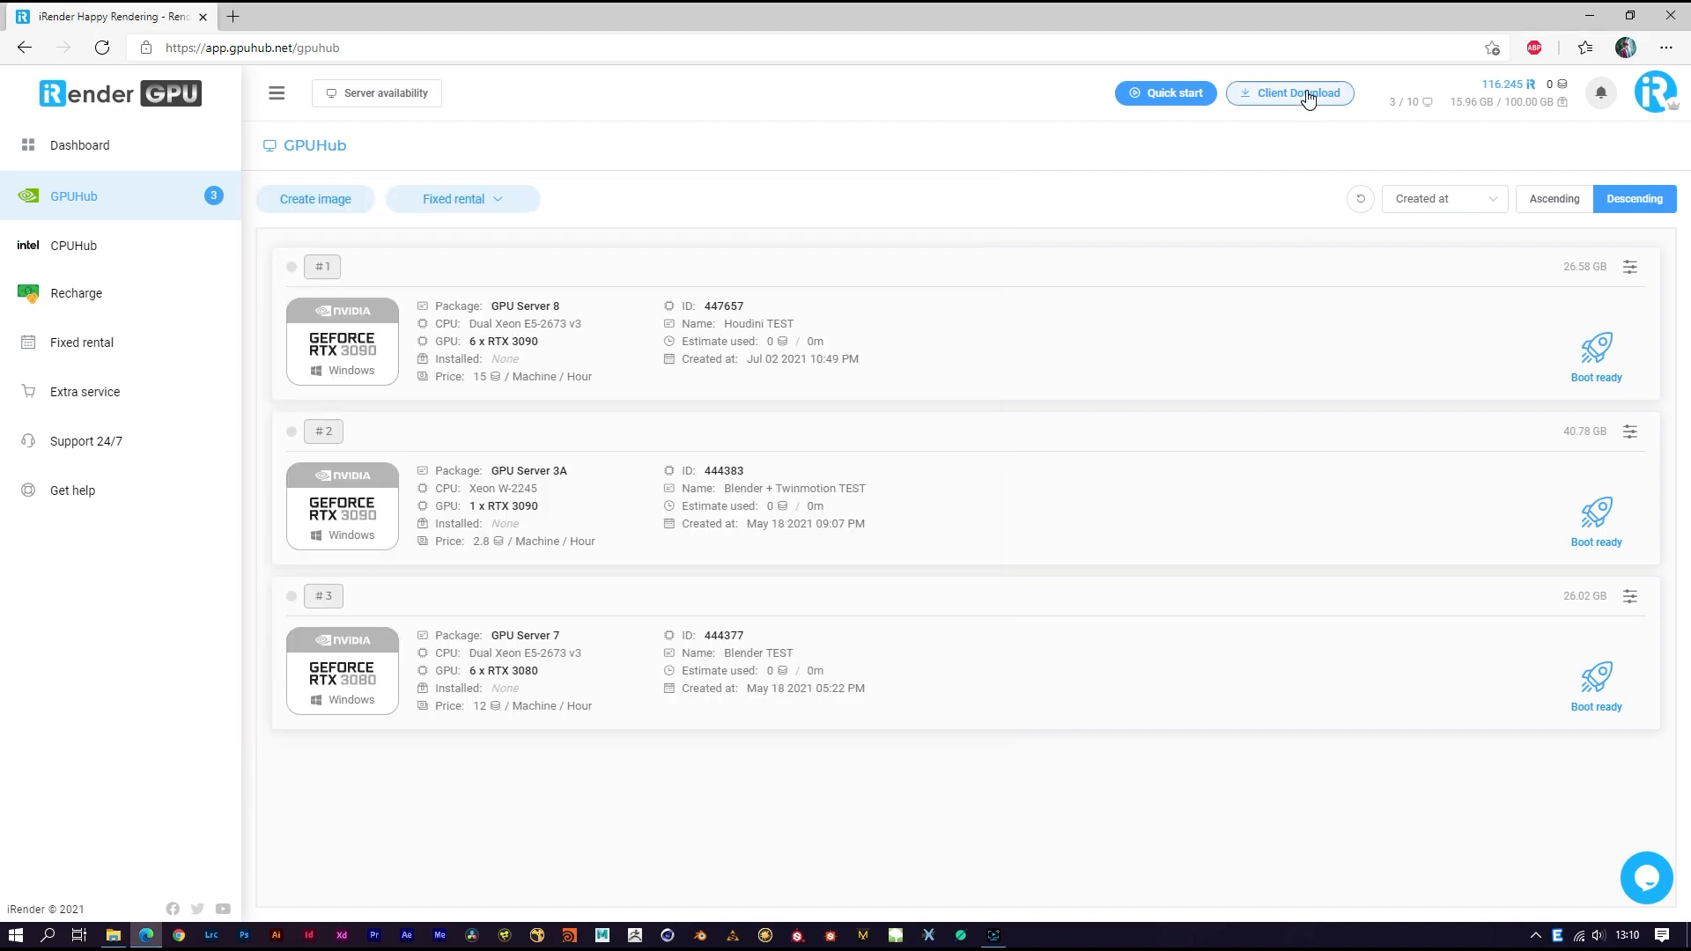
click(1290, 94)
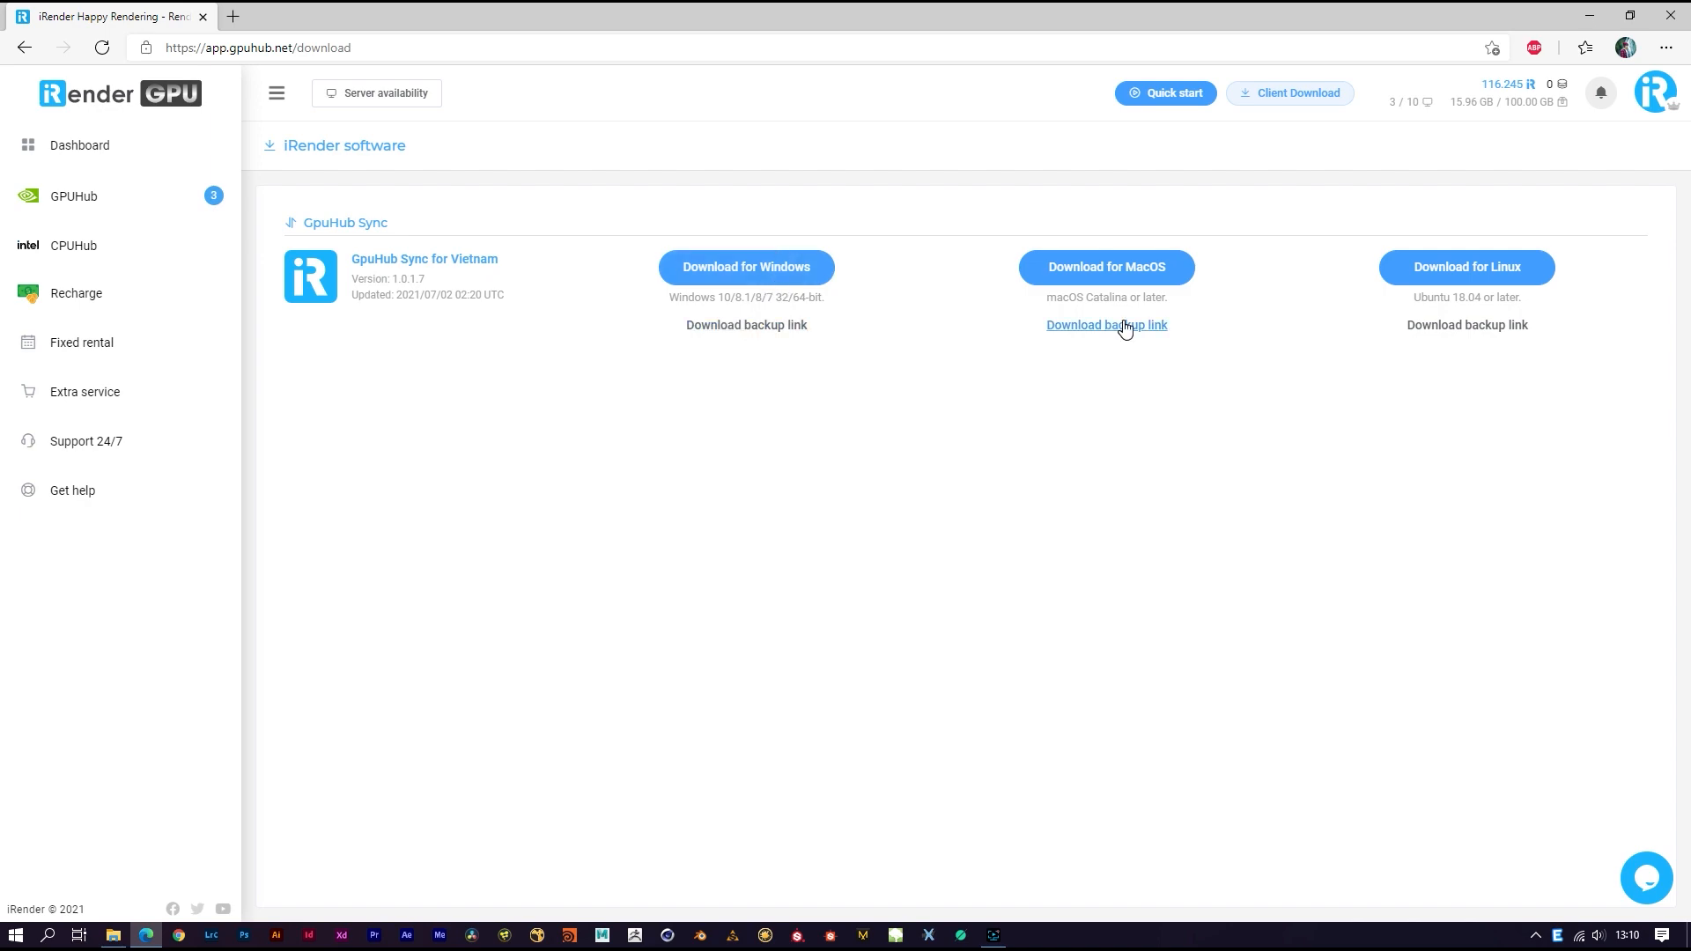
click(74, 195)
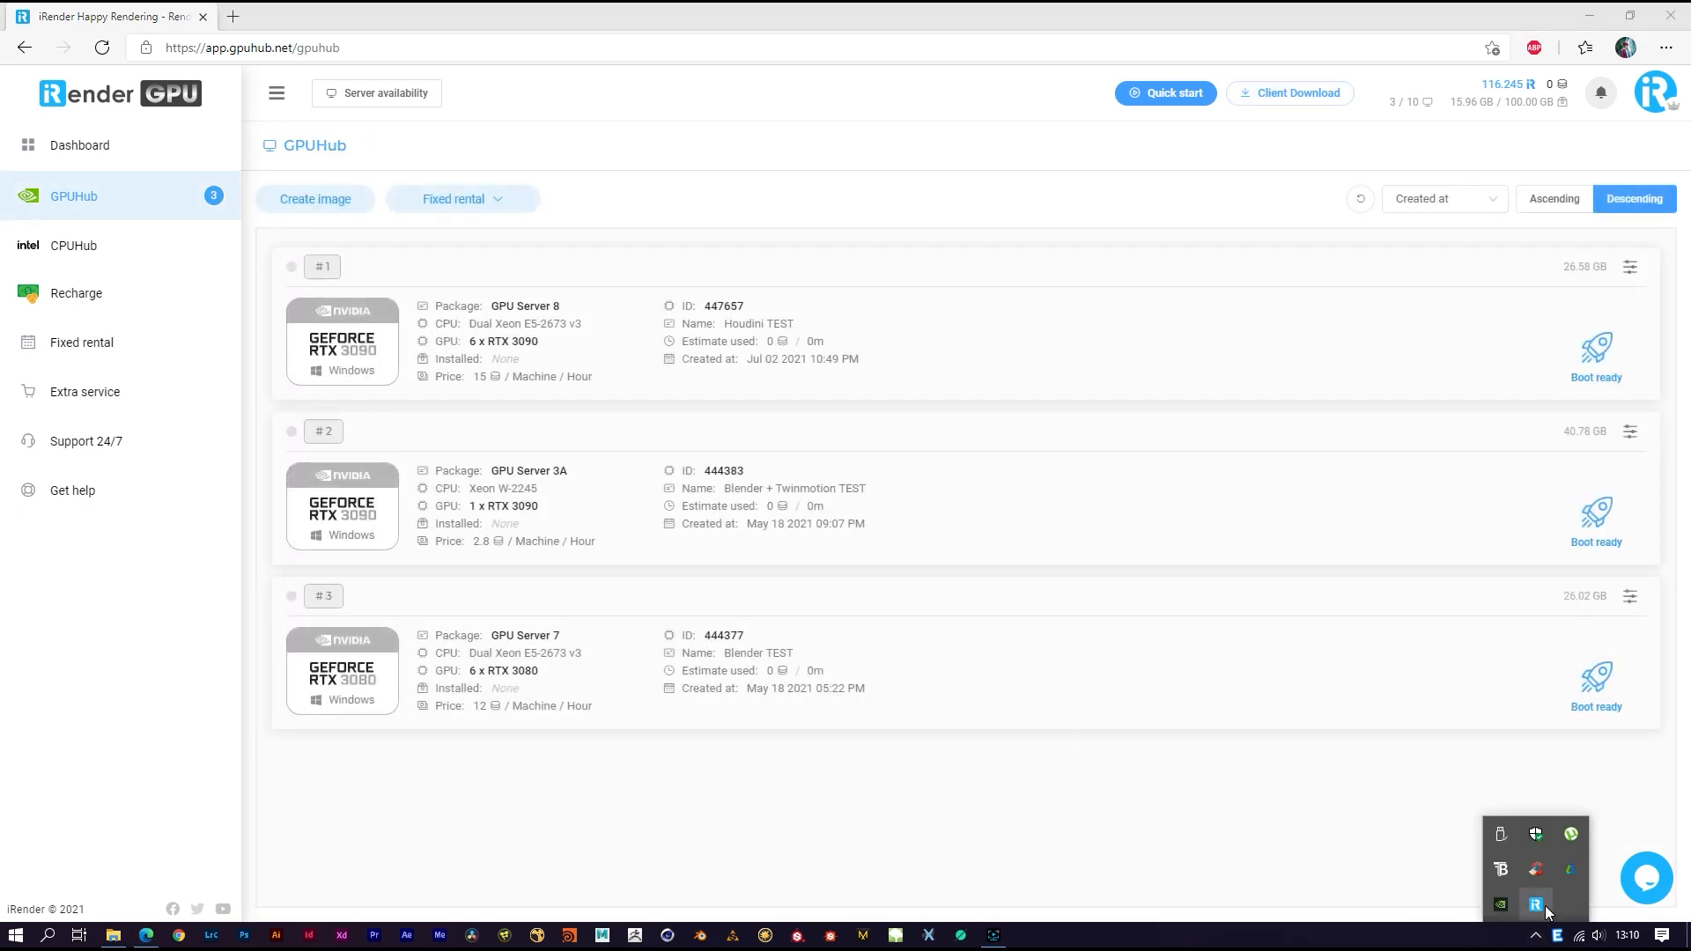
Step: Open Your Storage (Z:) in GpuHub Sync and upload the 7 8 Wood Fracture project folder
click(1534, 903)
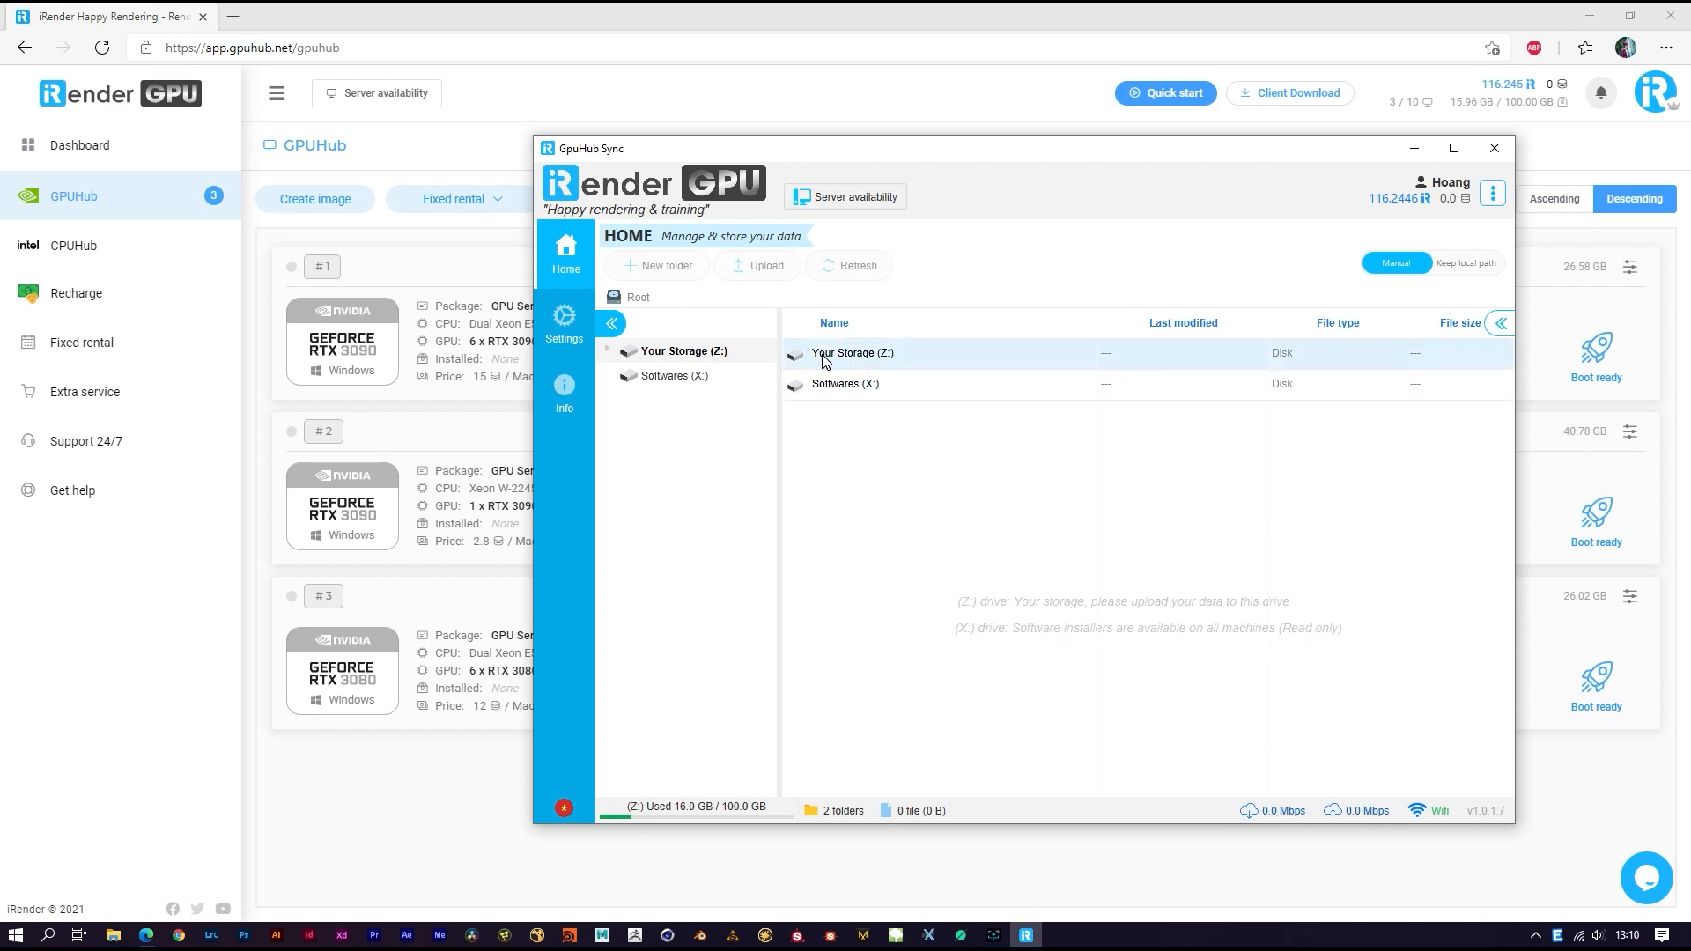
double_click(853, 352)
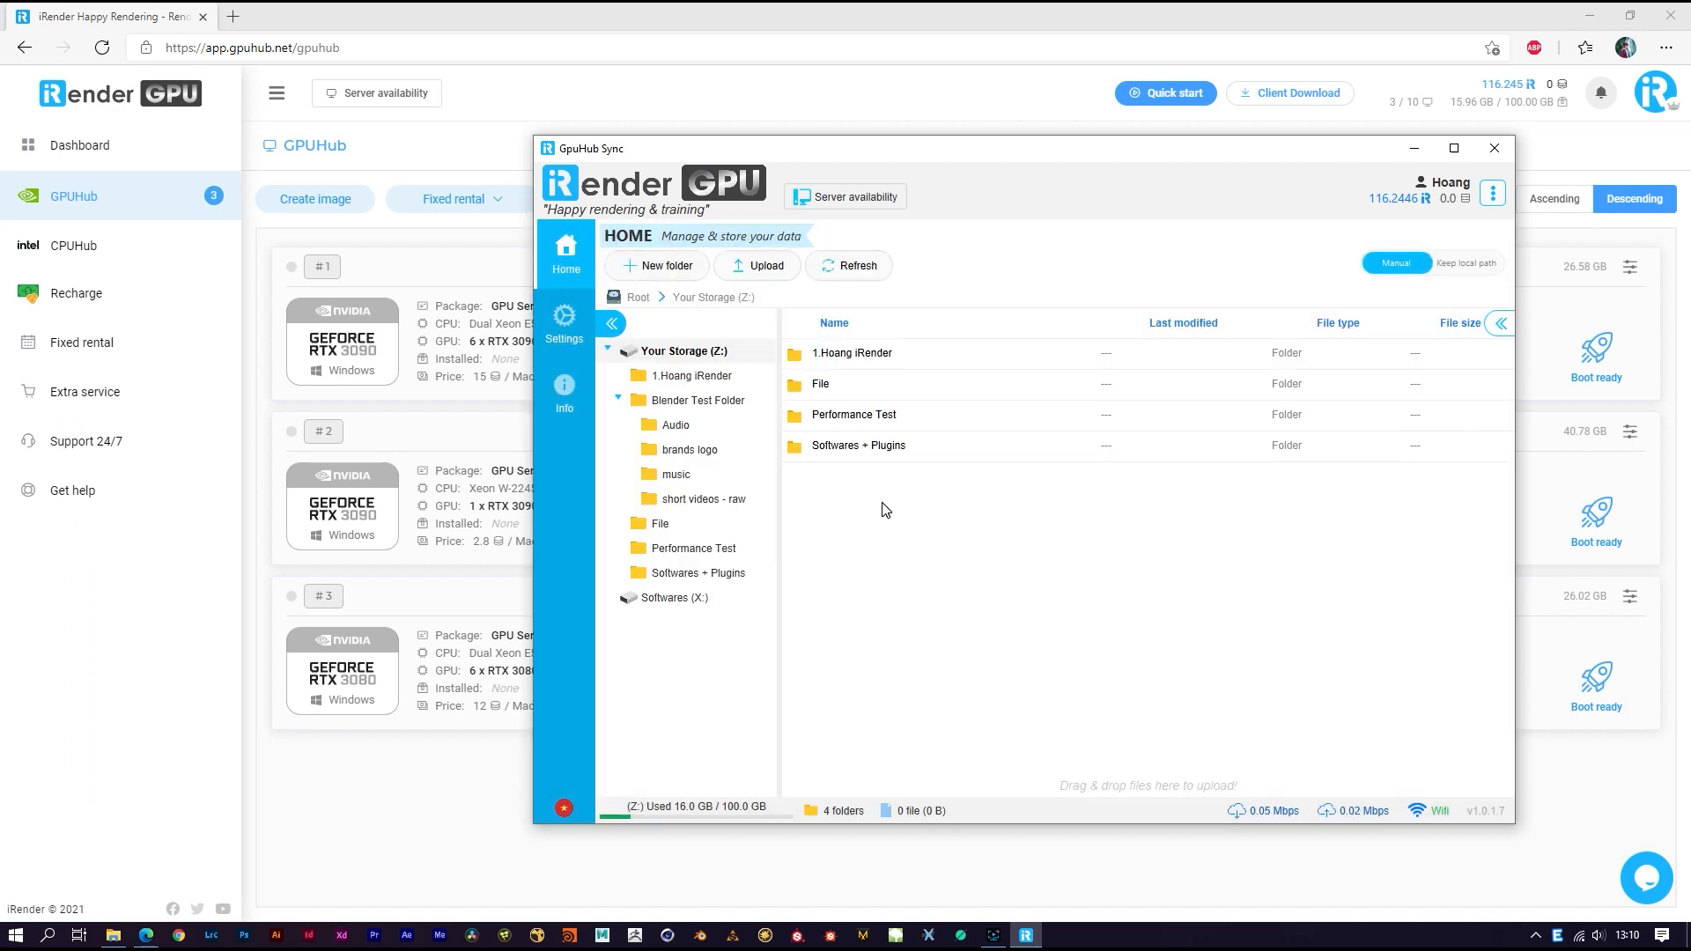
click(619, 399)
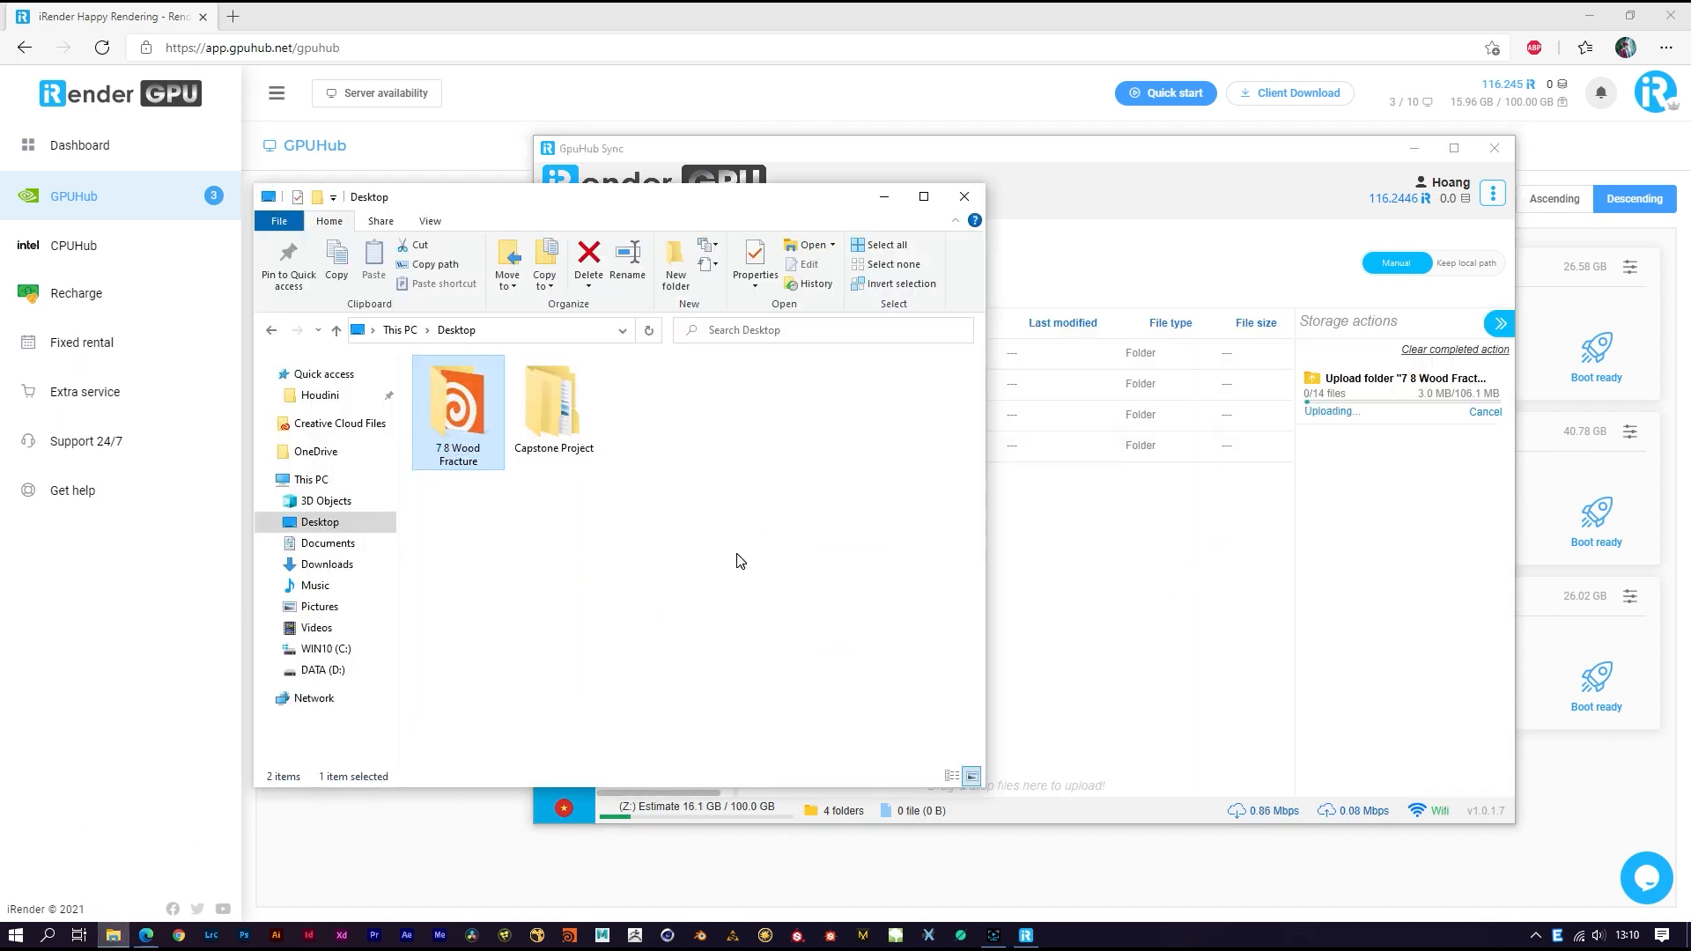
right_click(458, 405)
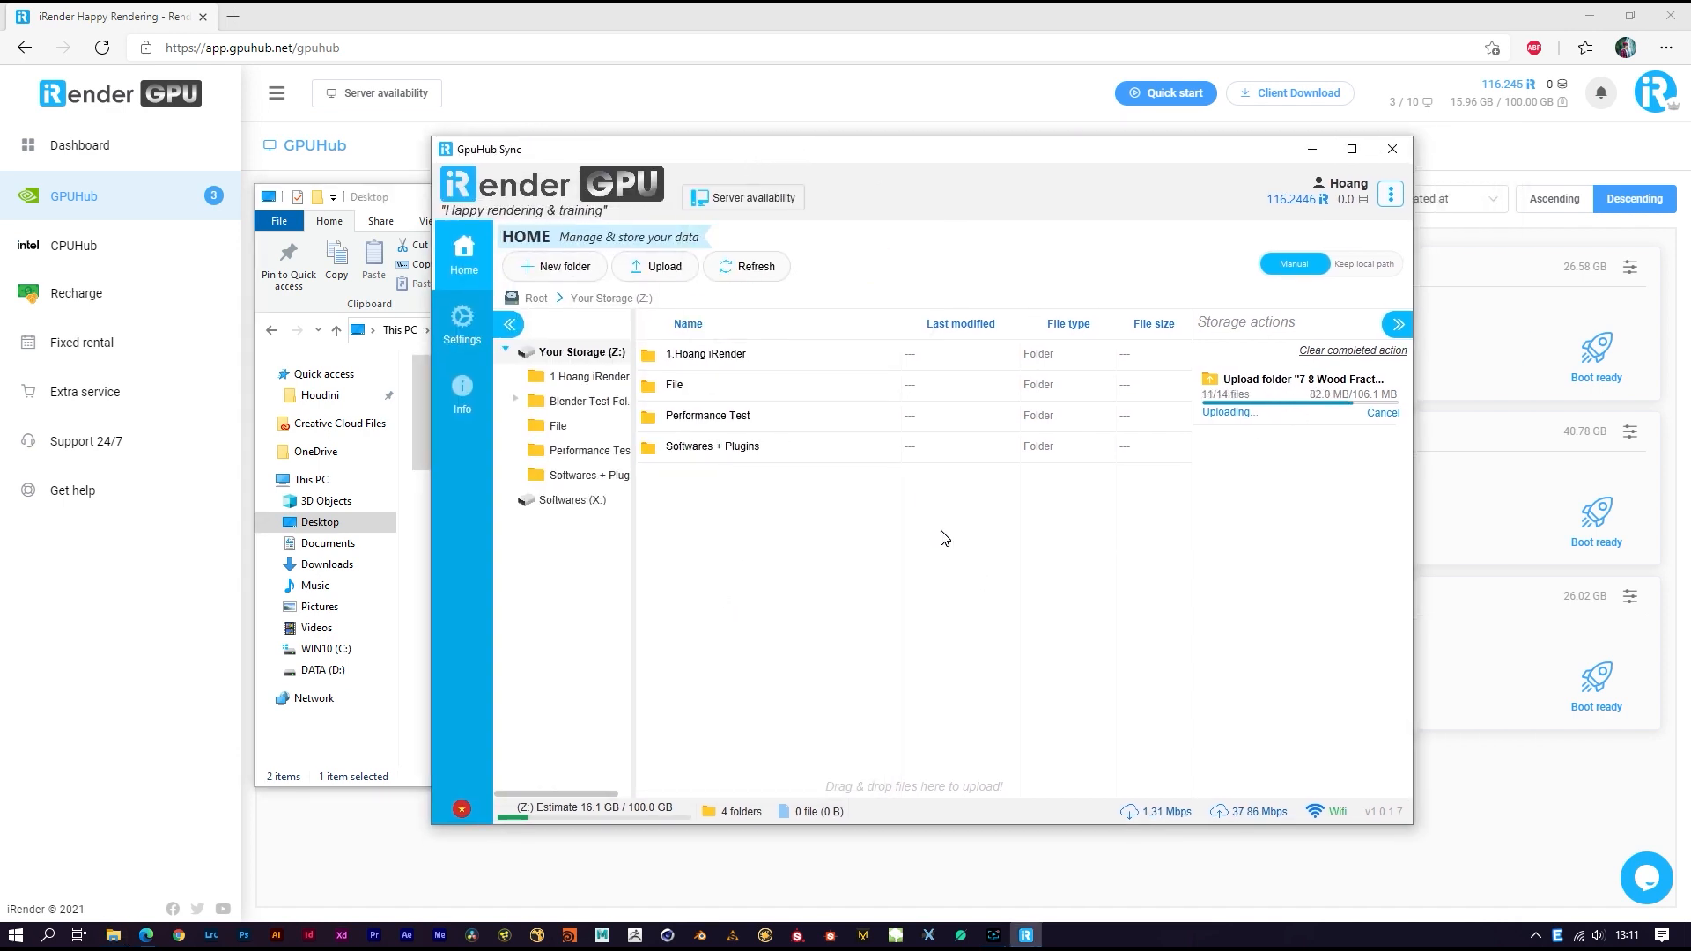
mouse_move(916, 542)
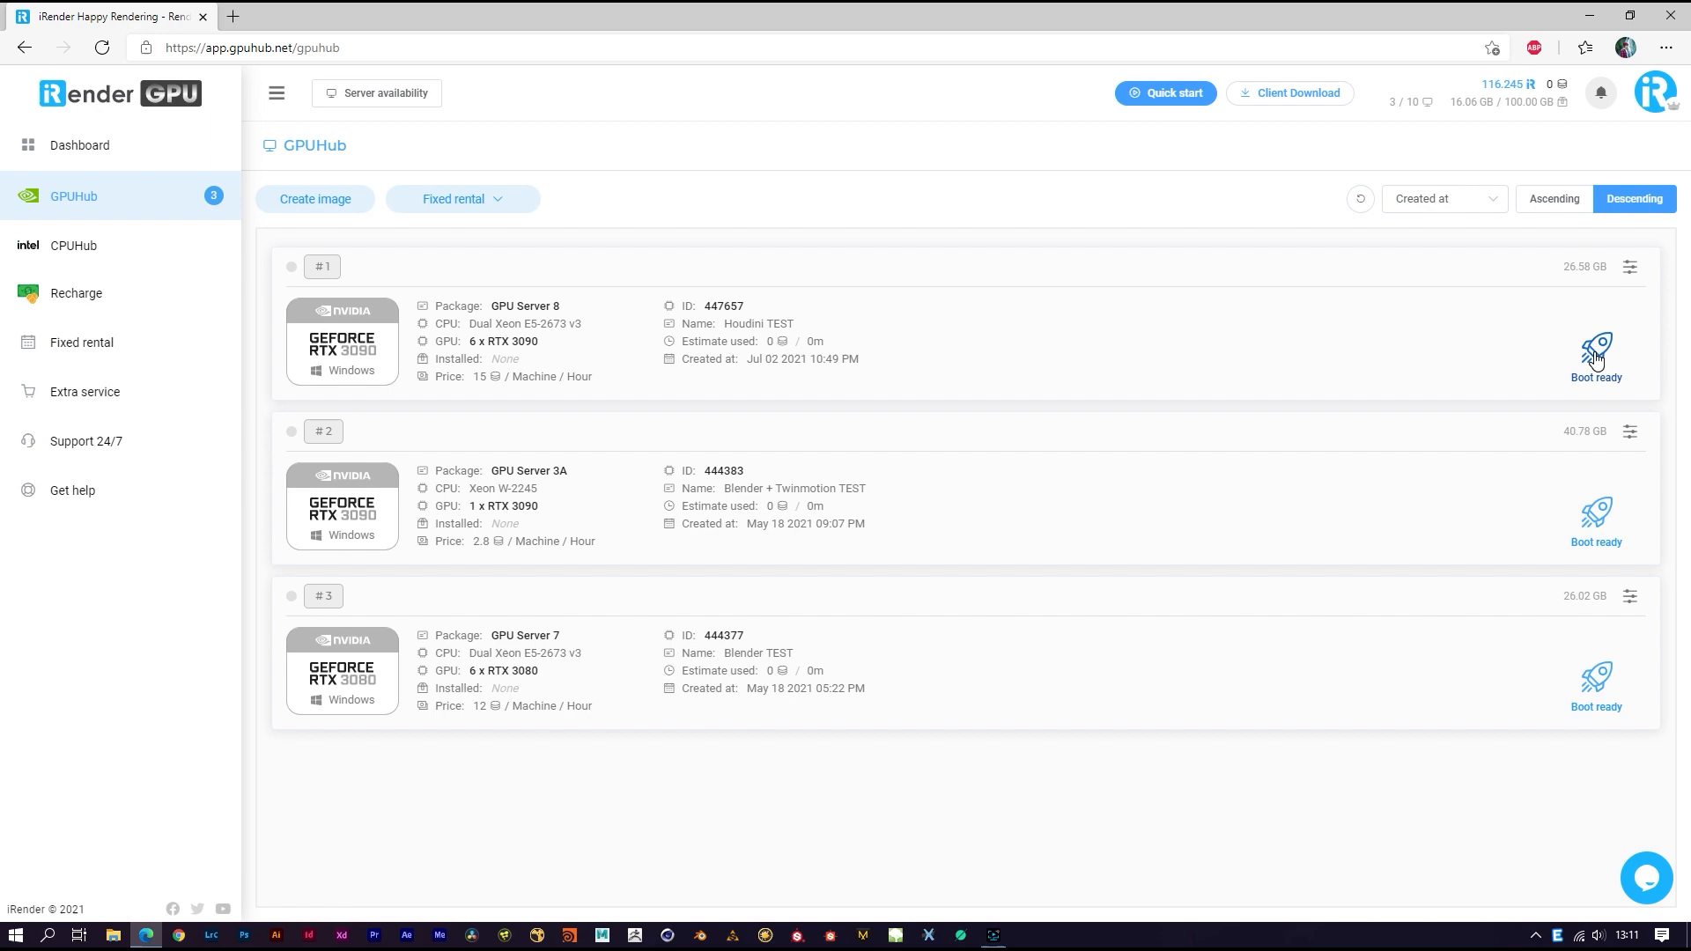
Step: Boot the Houdini TEST server, connect via the downloaded .rdp file, and go full screen
click(1596, 351)
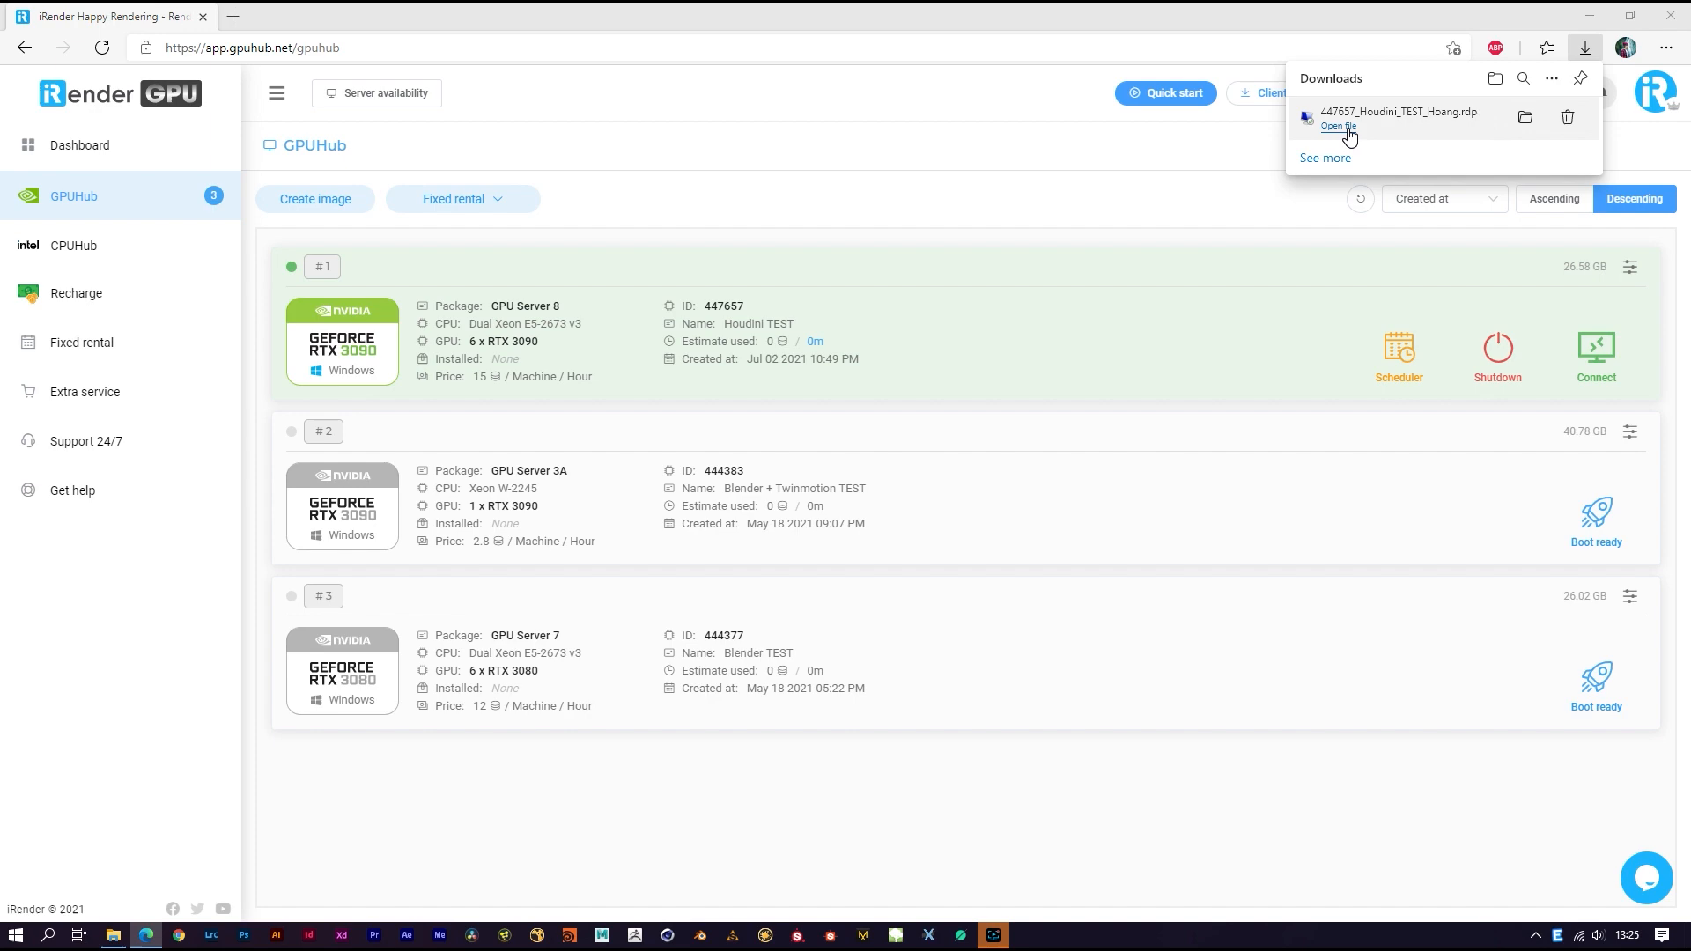
click(1337, 126)
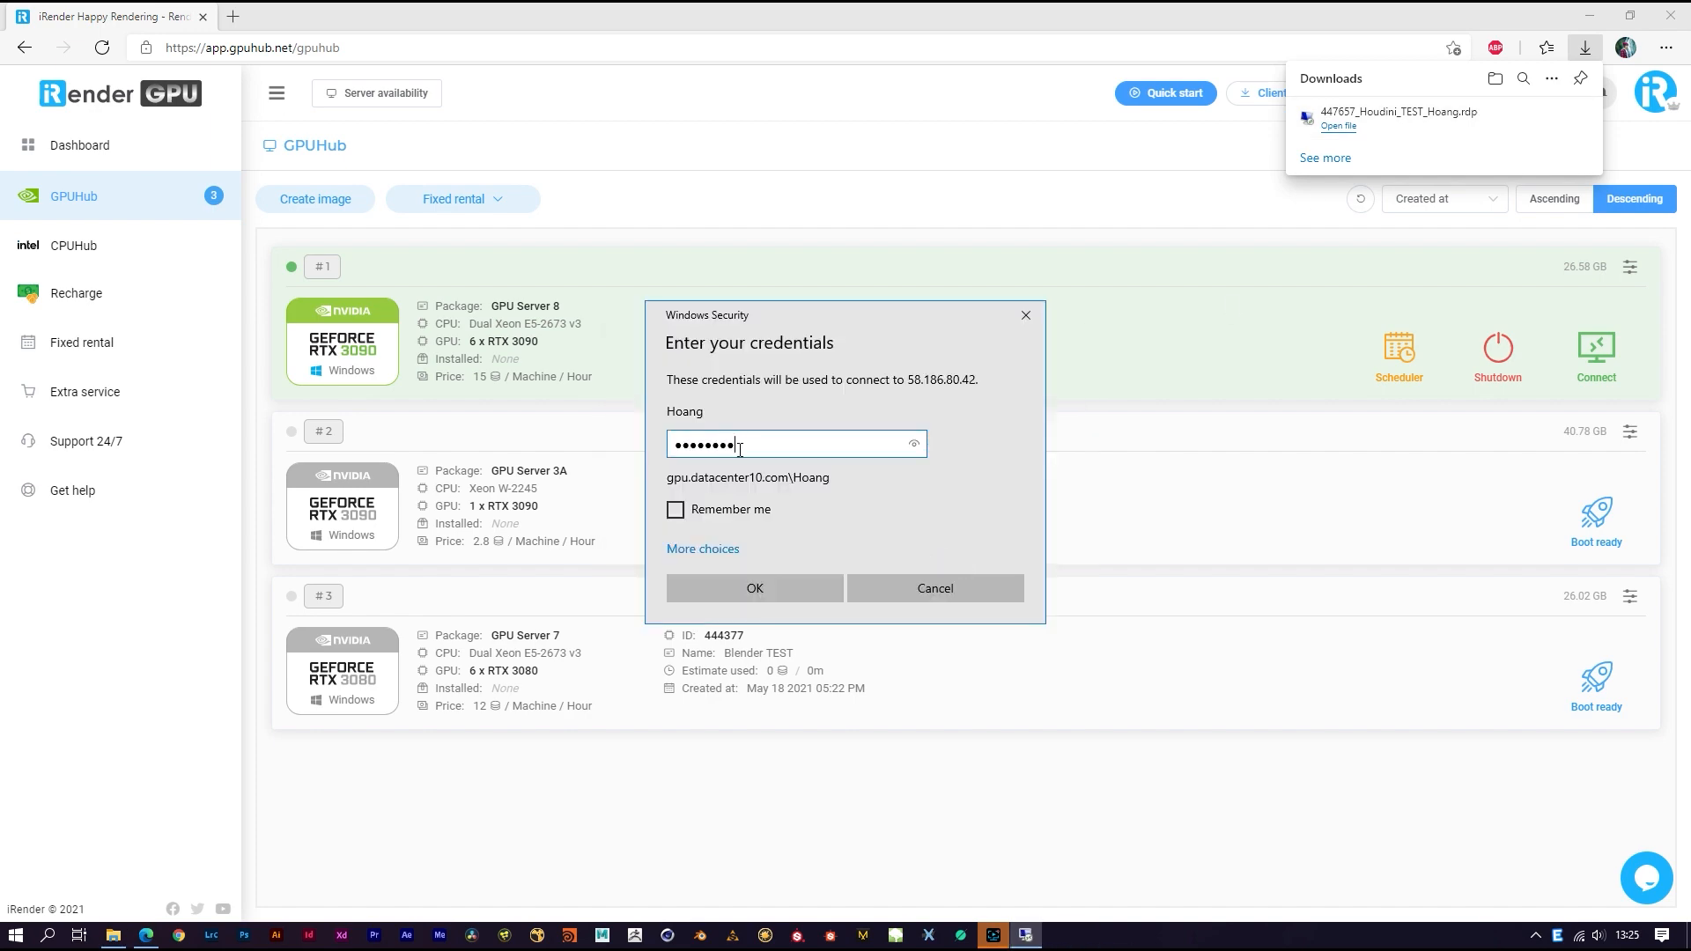
click(754, 588)
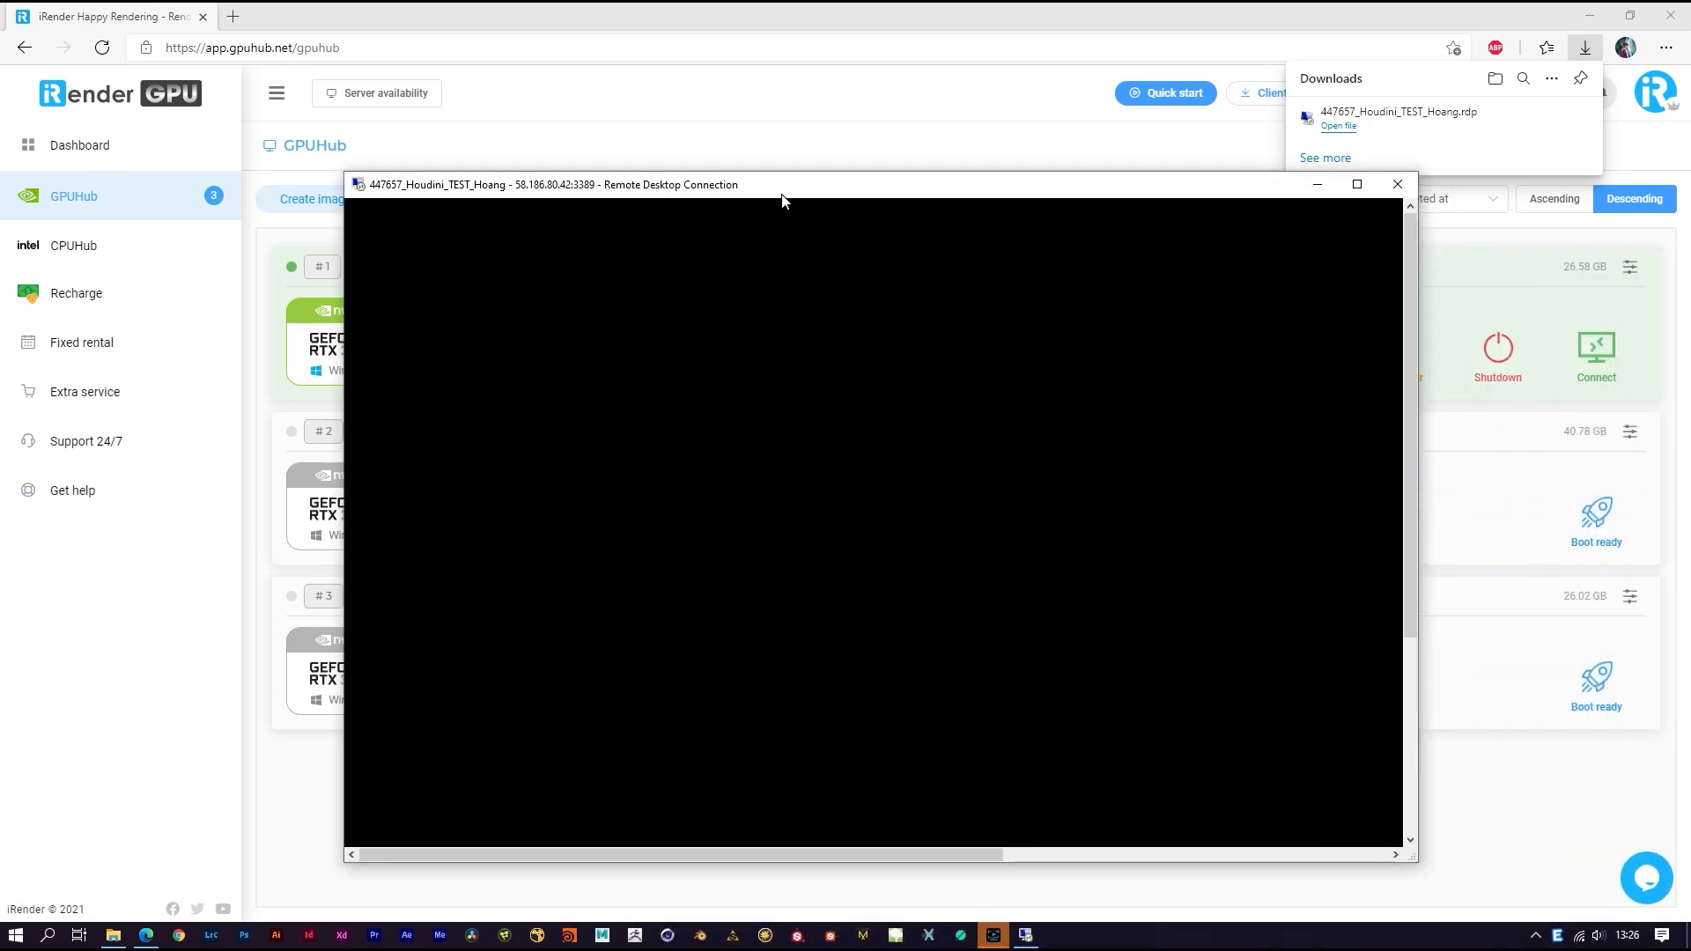
click(1397, 183)
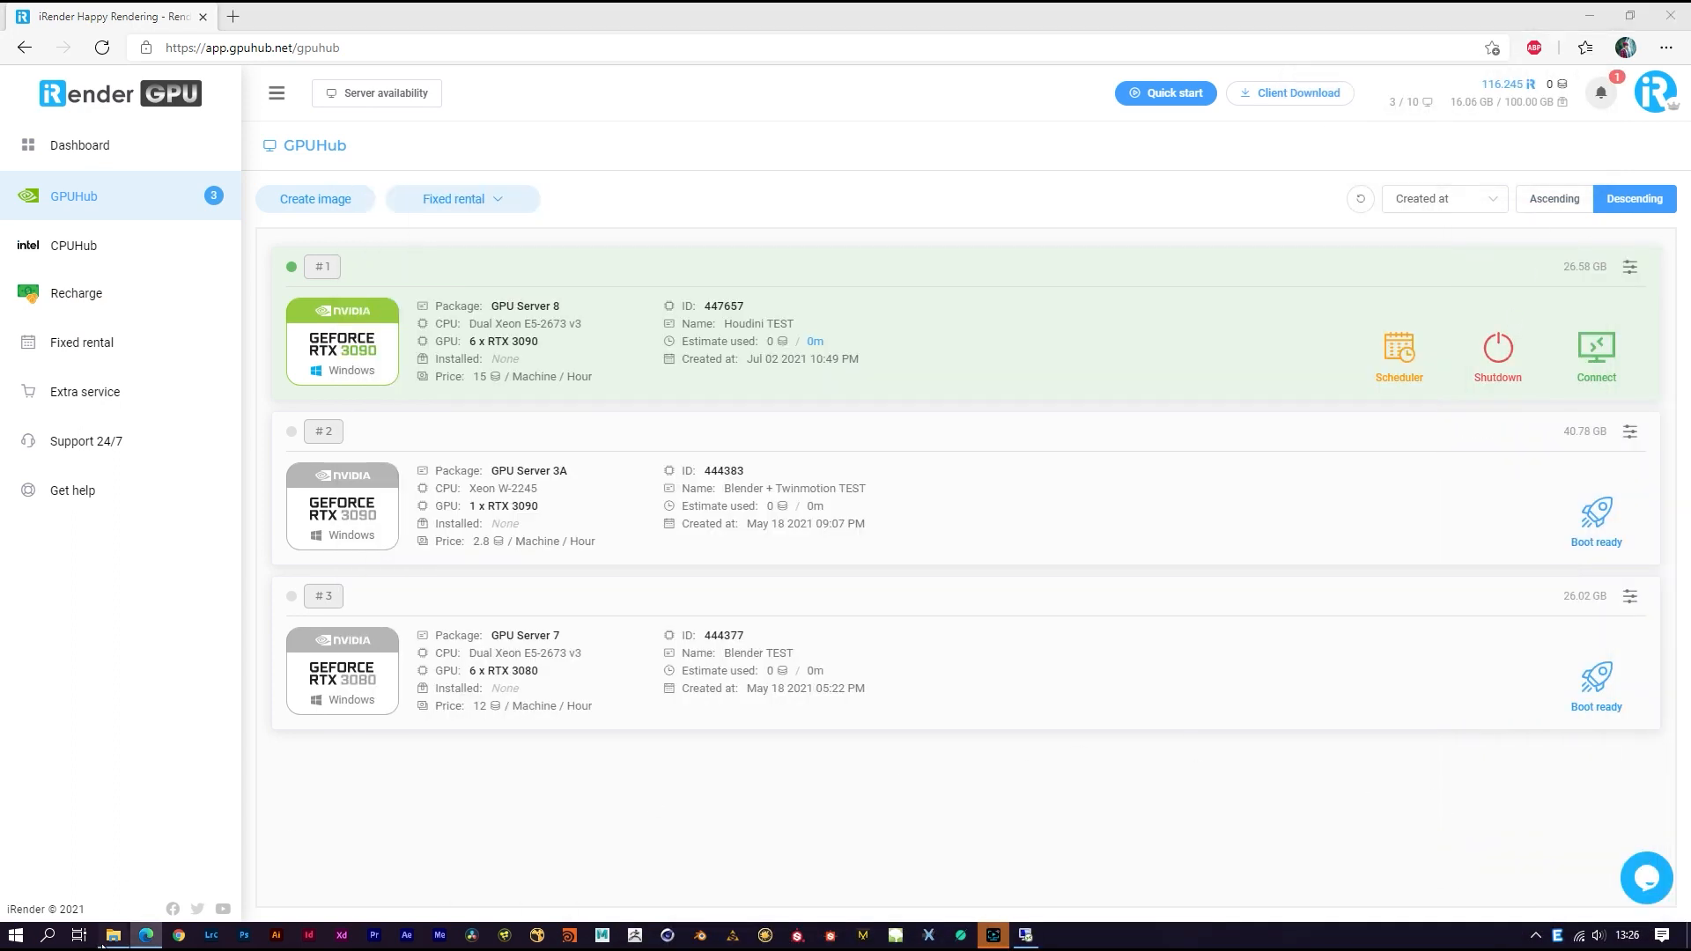
Step: Show Task Manager's Performance view listing the six NVIDIA RTX 3090 GPUs
click(1596, 349)
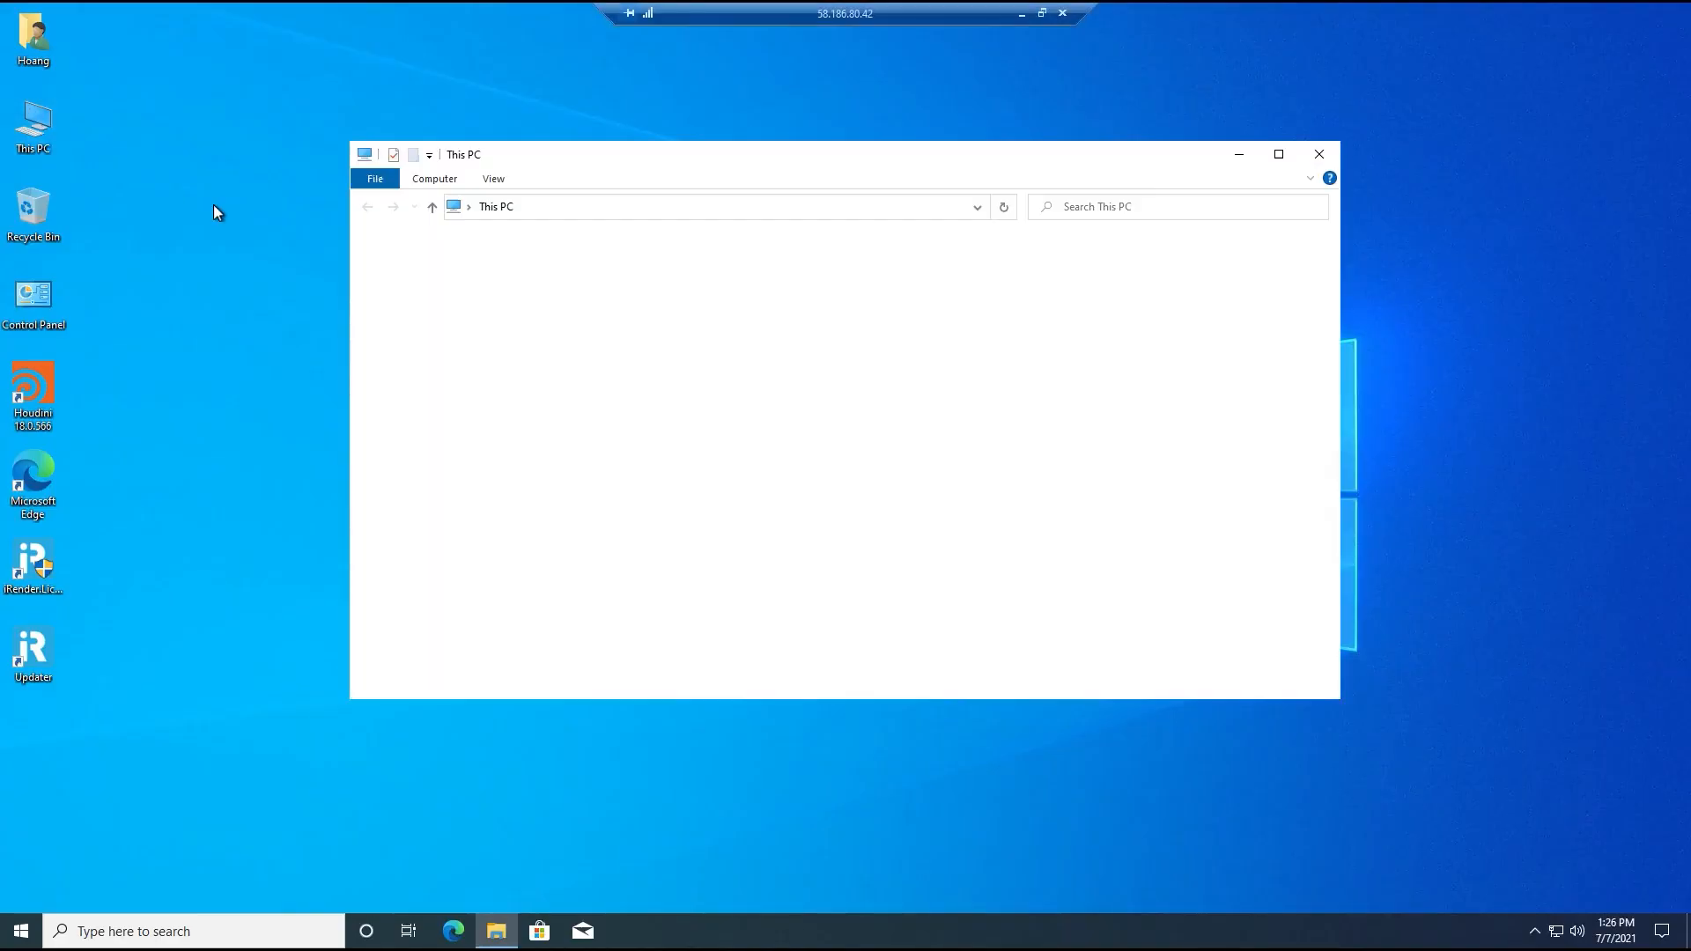
right_click(570, 282)
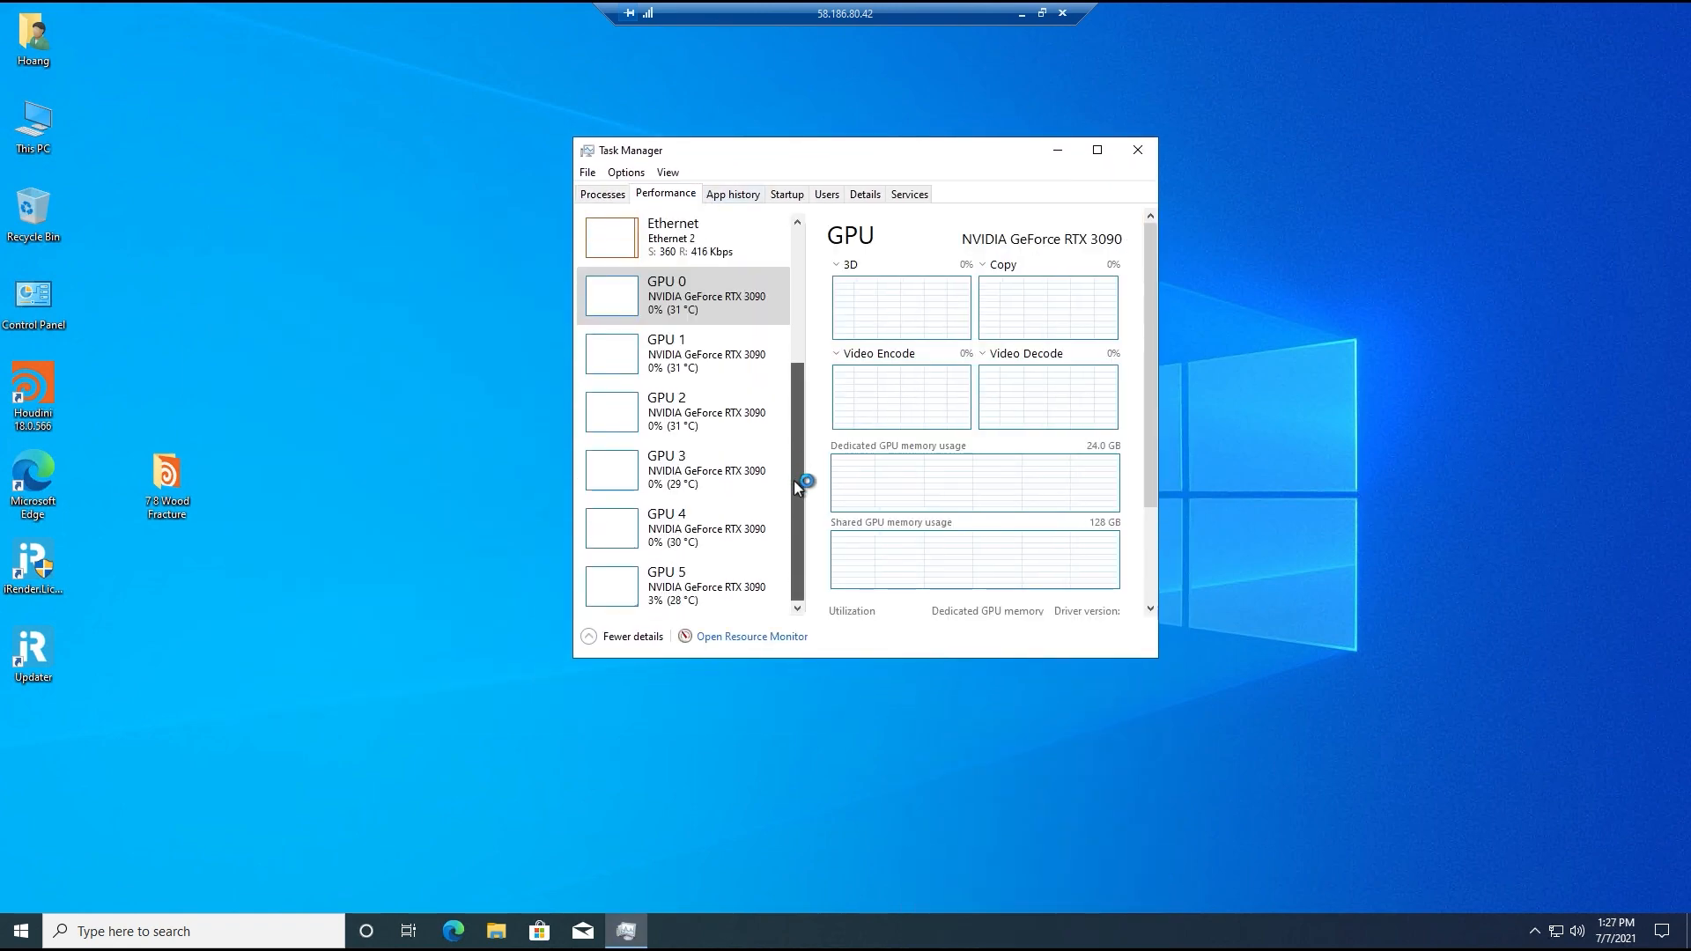
click(685, 411)
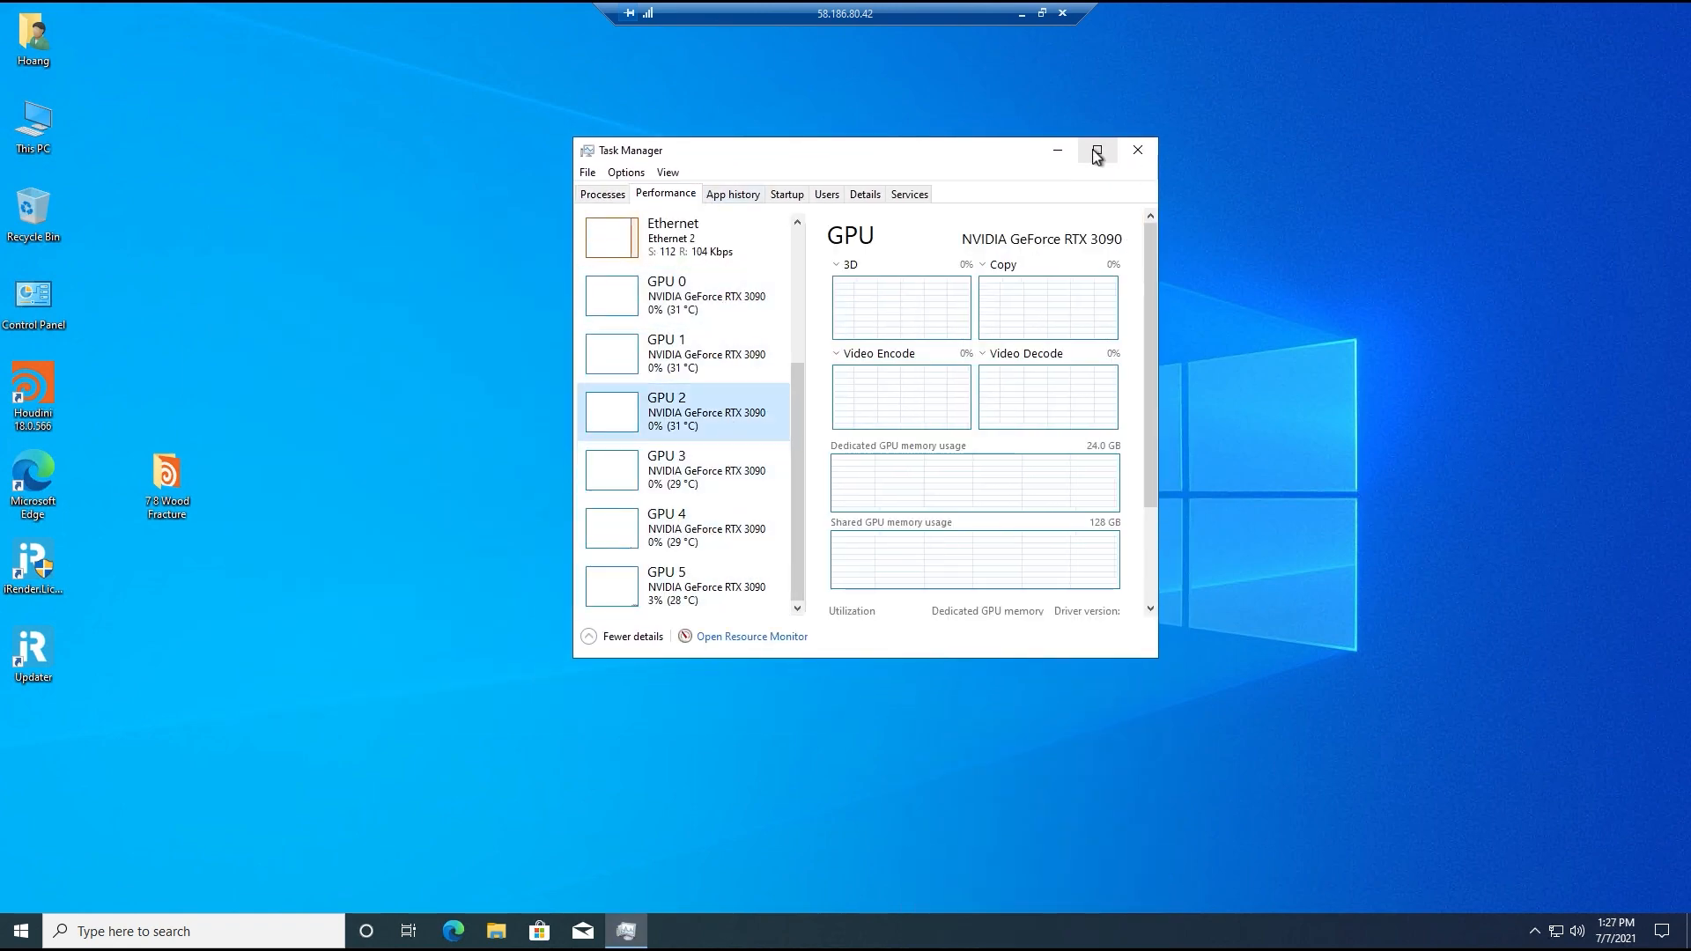
click(1136, 149)
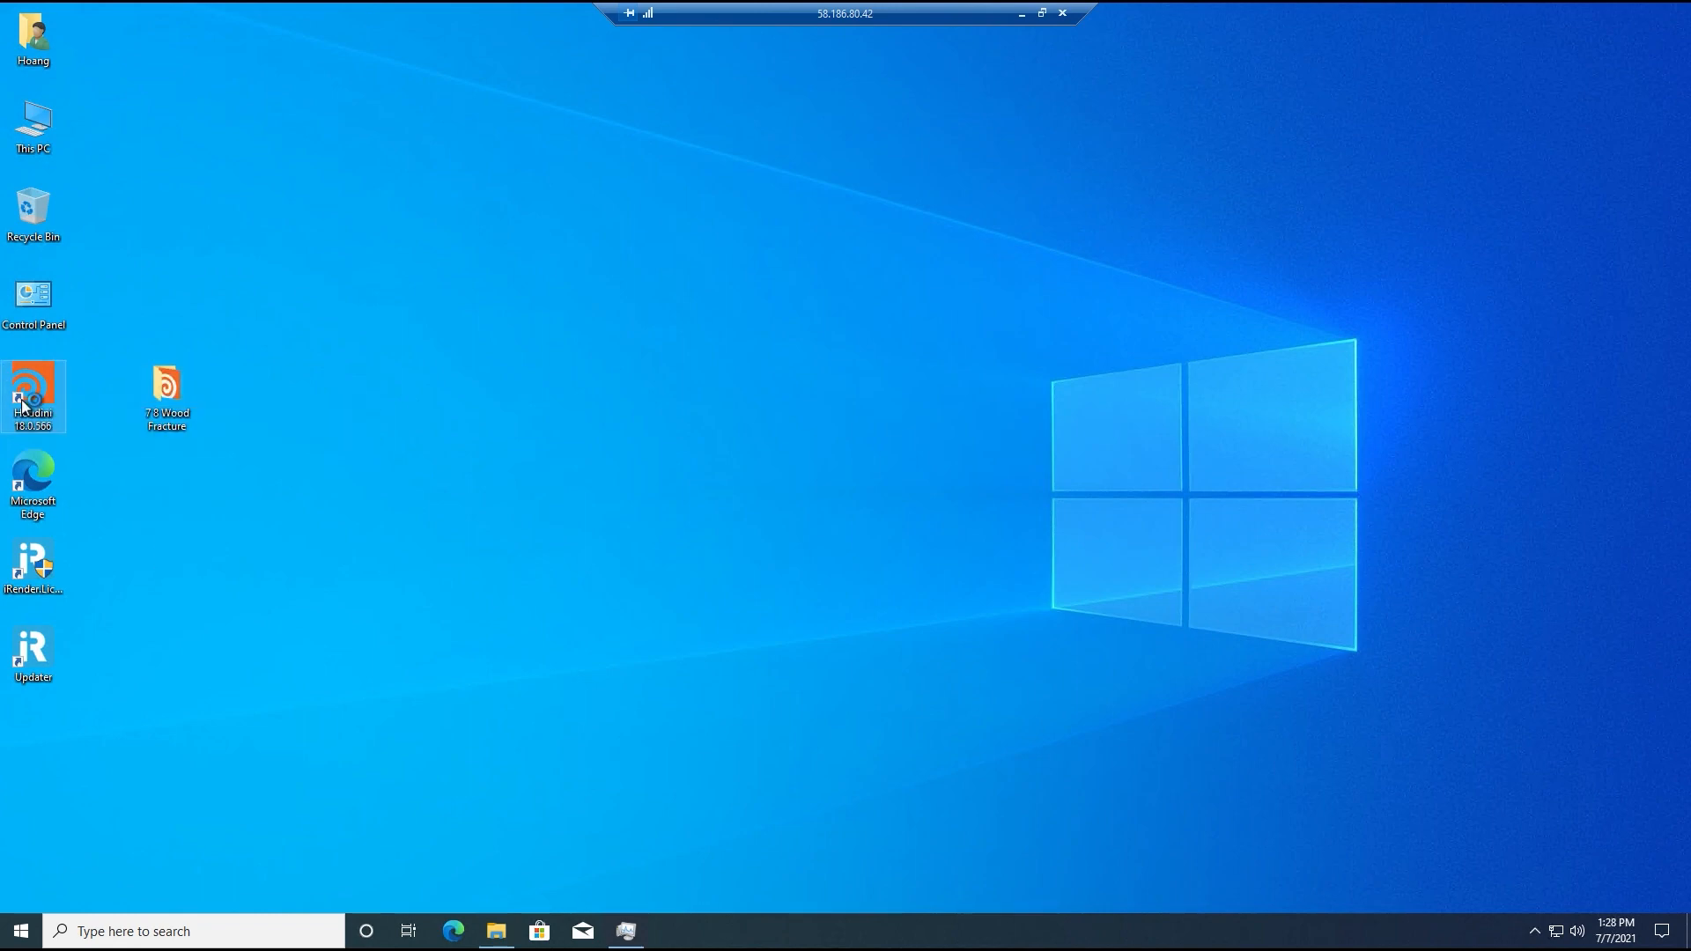
mouse_move(349, 428)
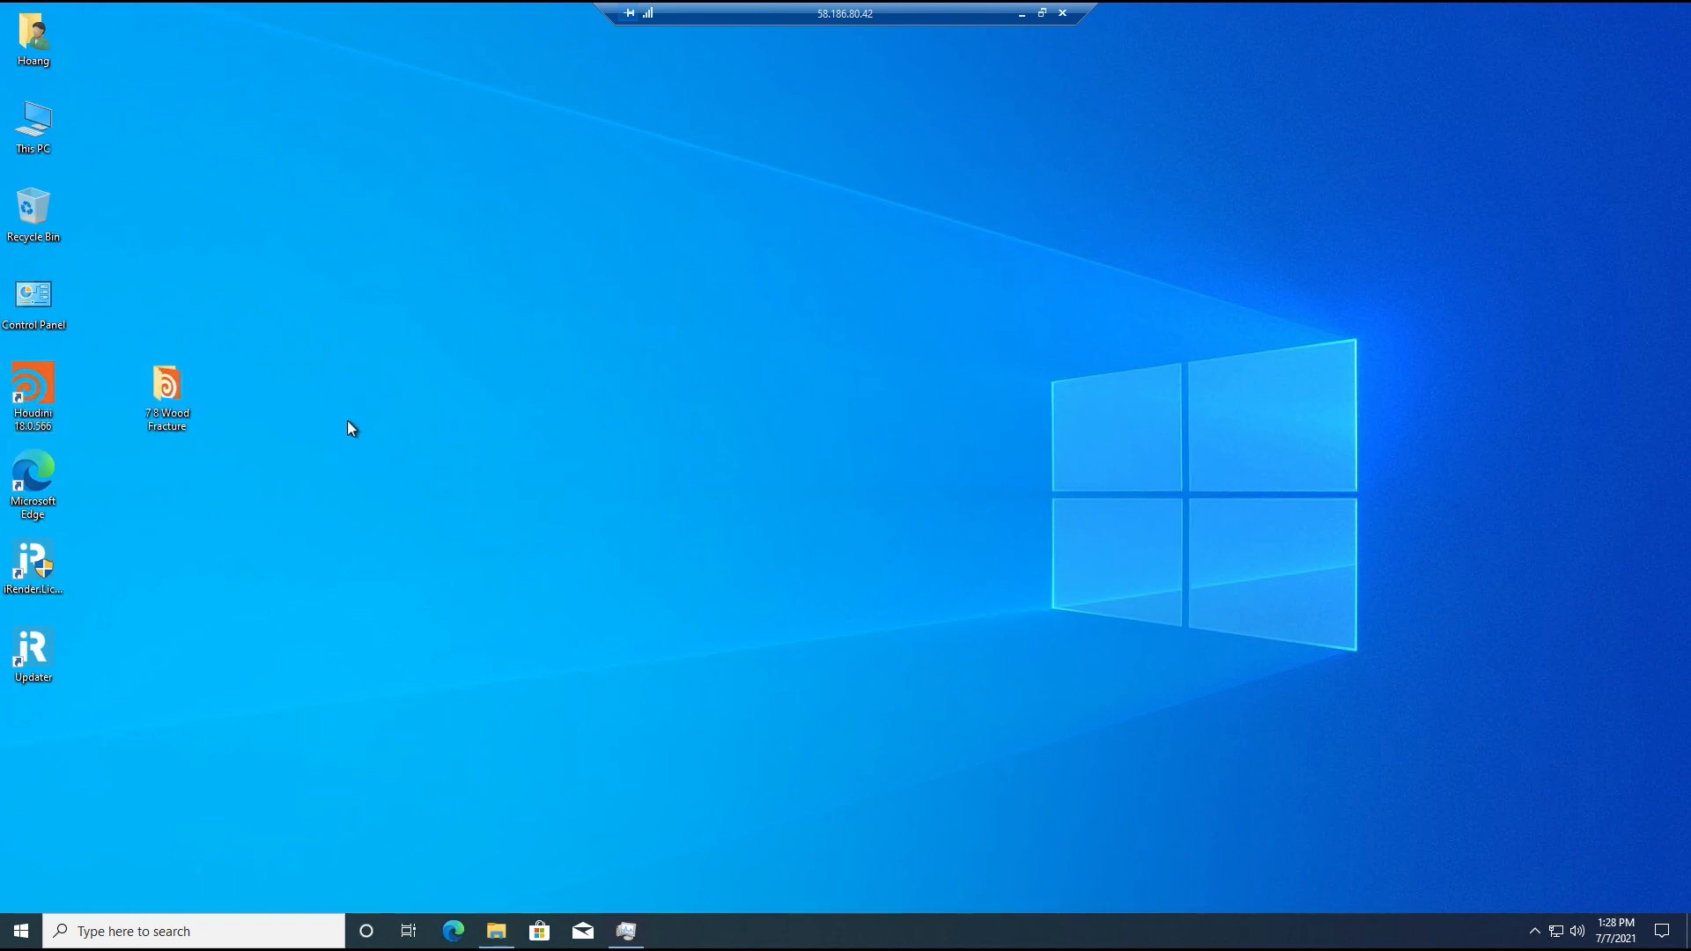
click(31, 387)
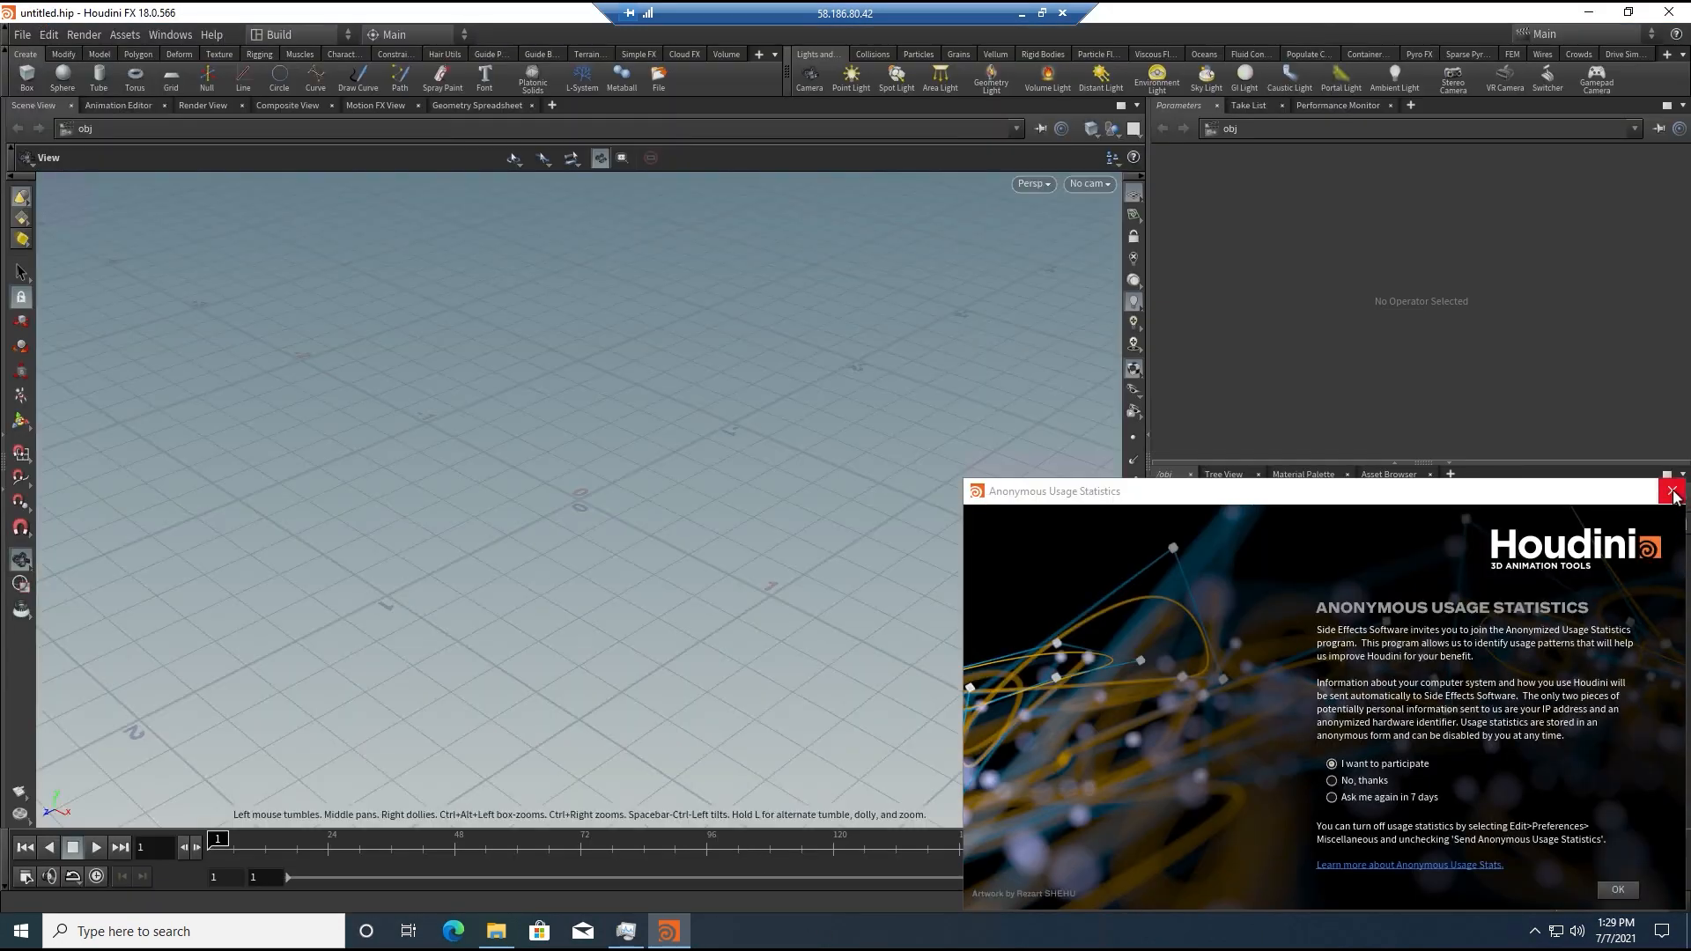
click(83, 33)
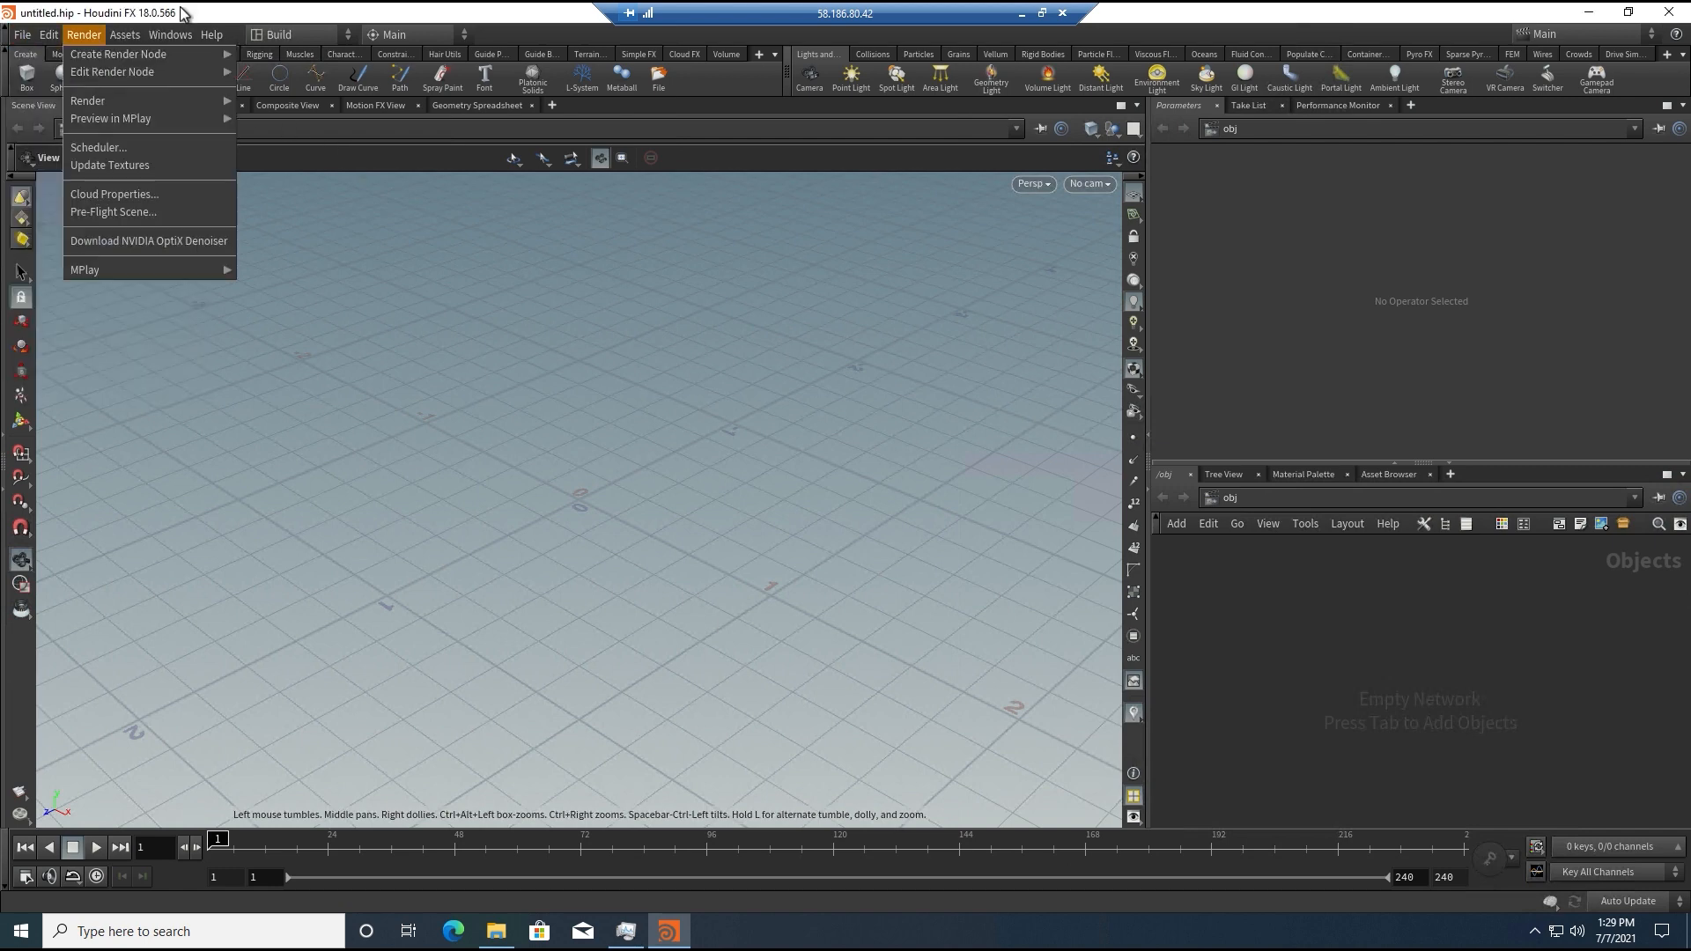
click(124, 35)
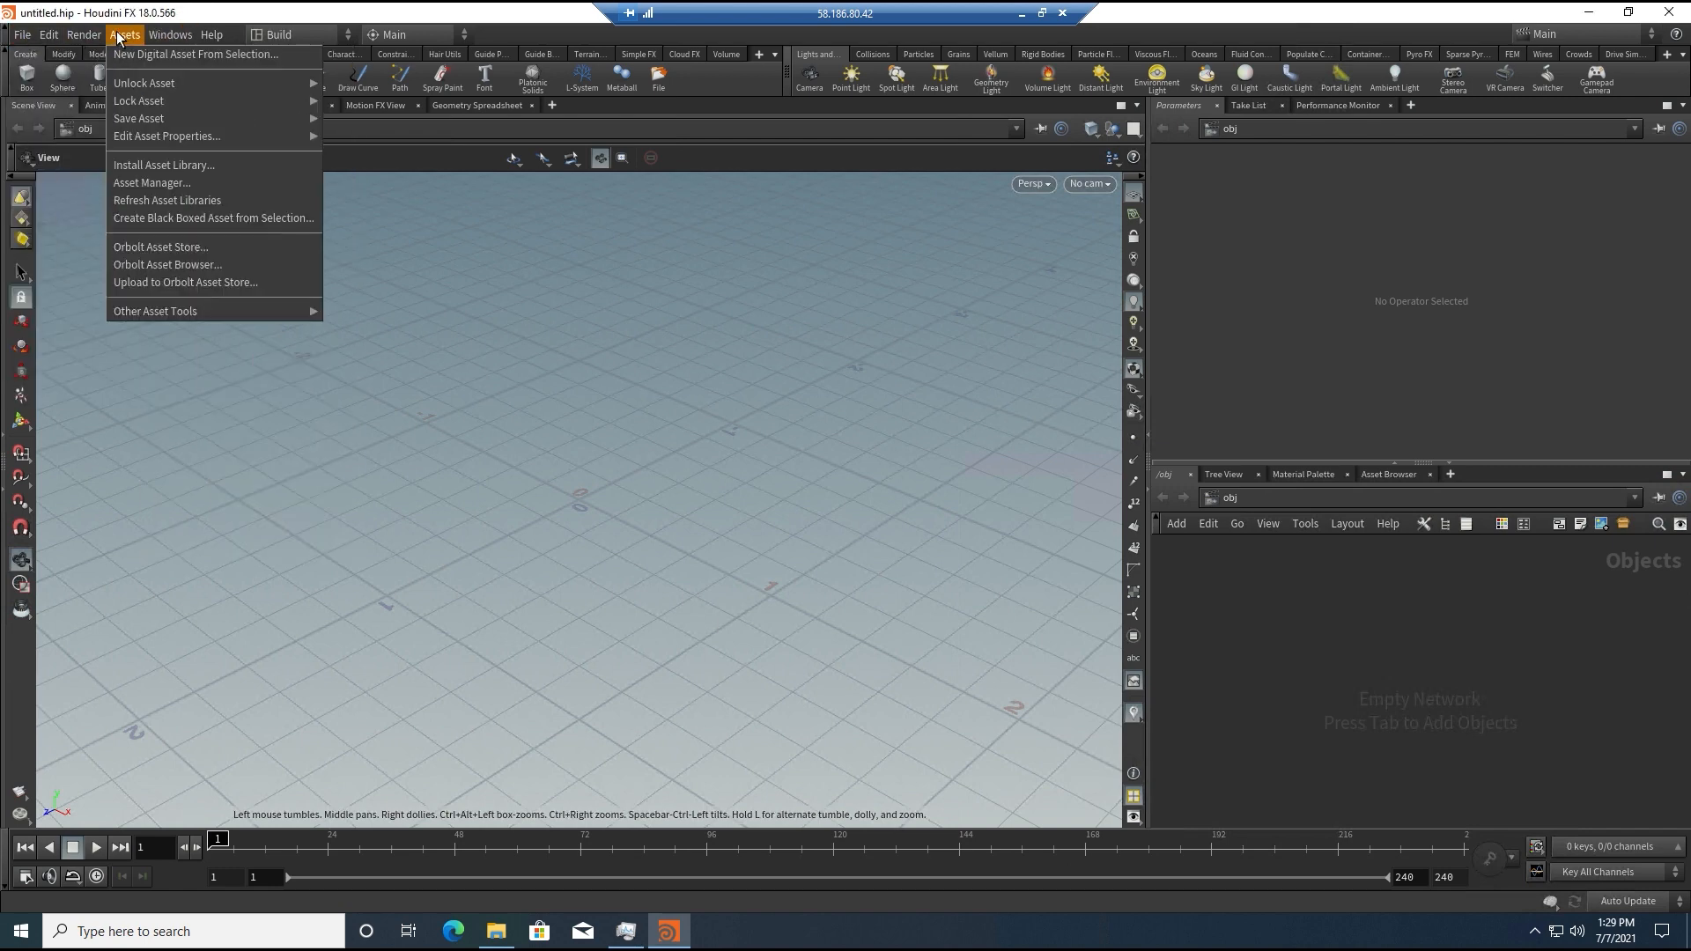
click(21, 35)
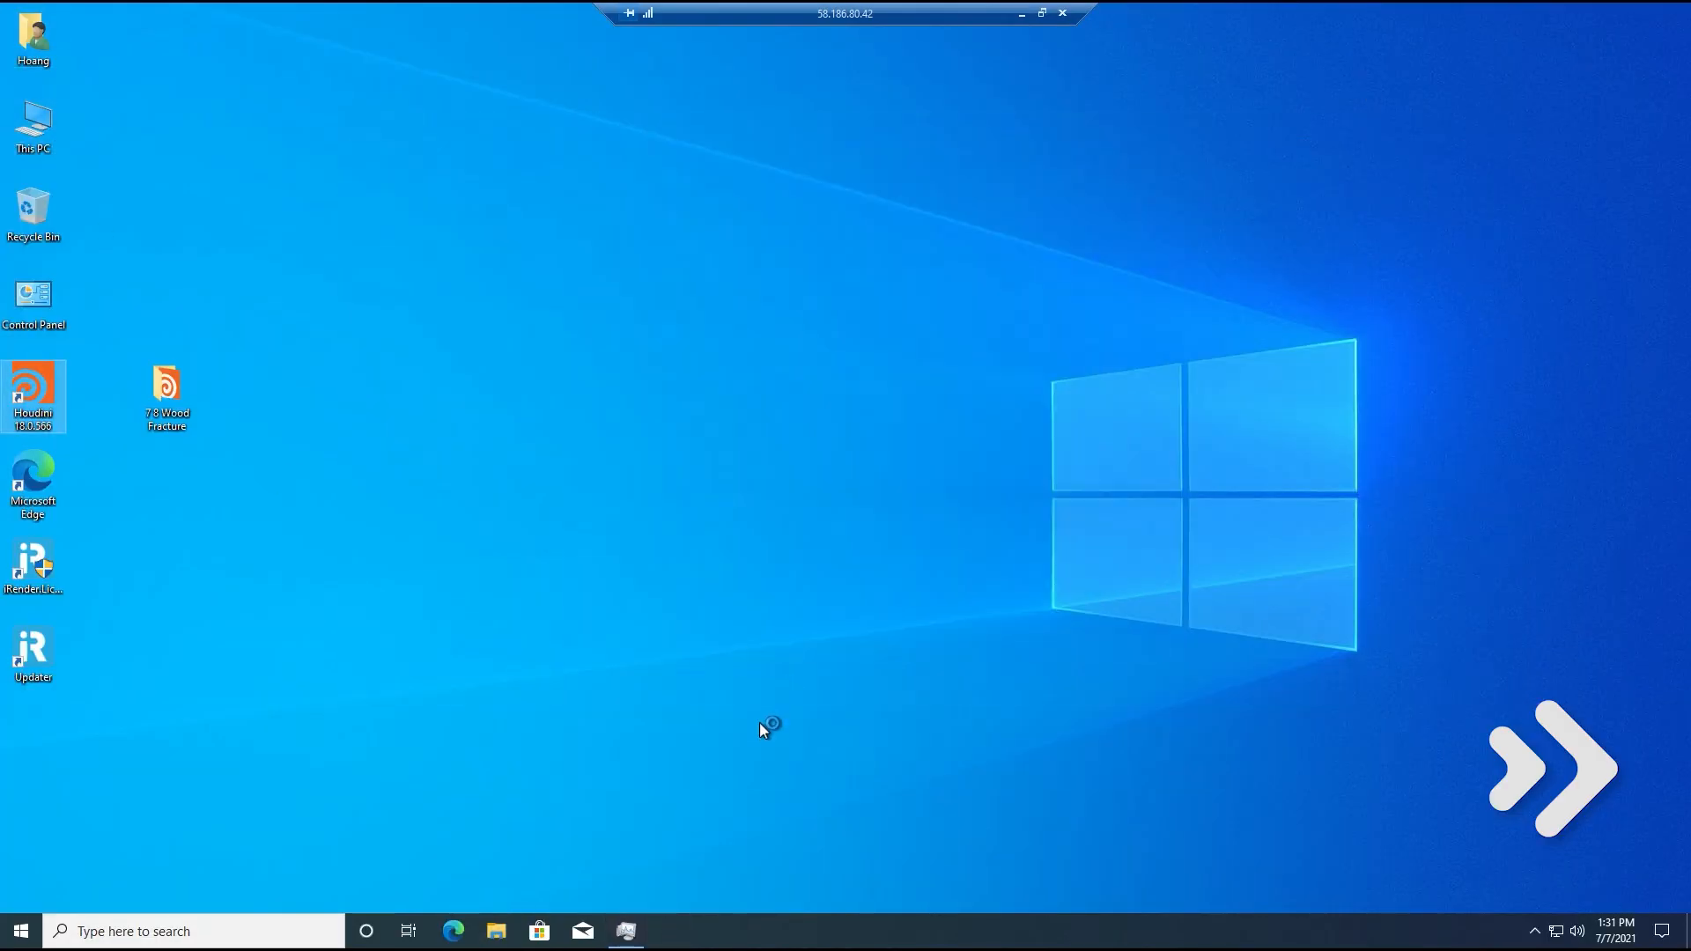
Step: Relaunch Houdini and dismiss the usage statistics notice
double_click(31, 388)
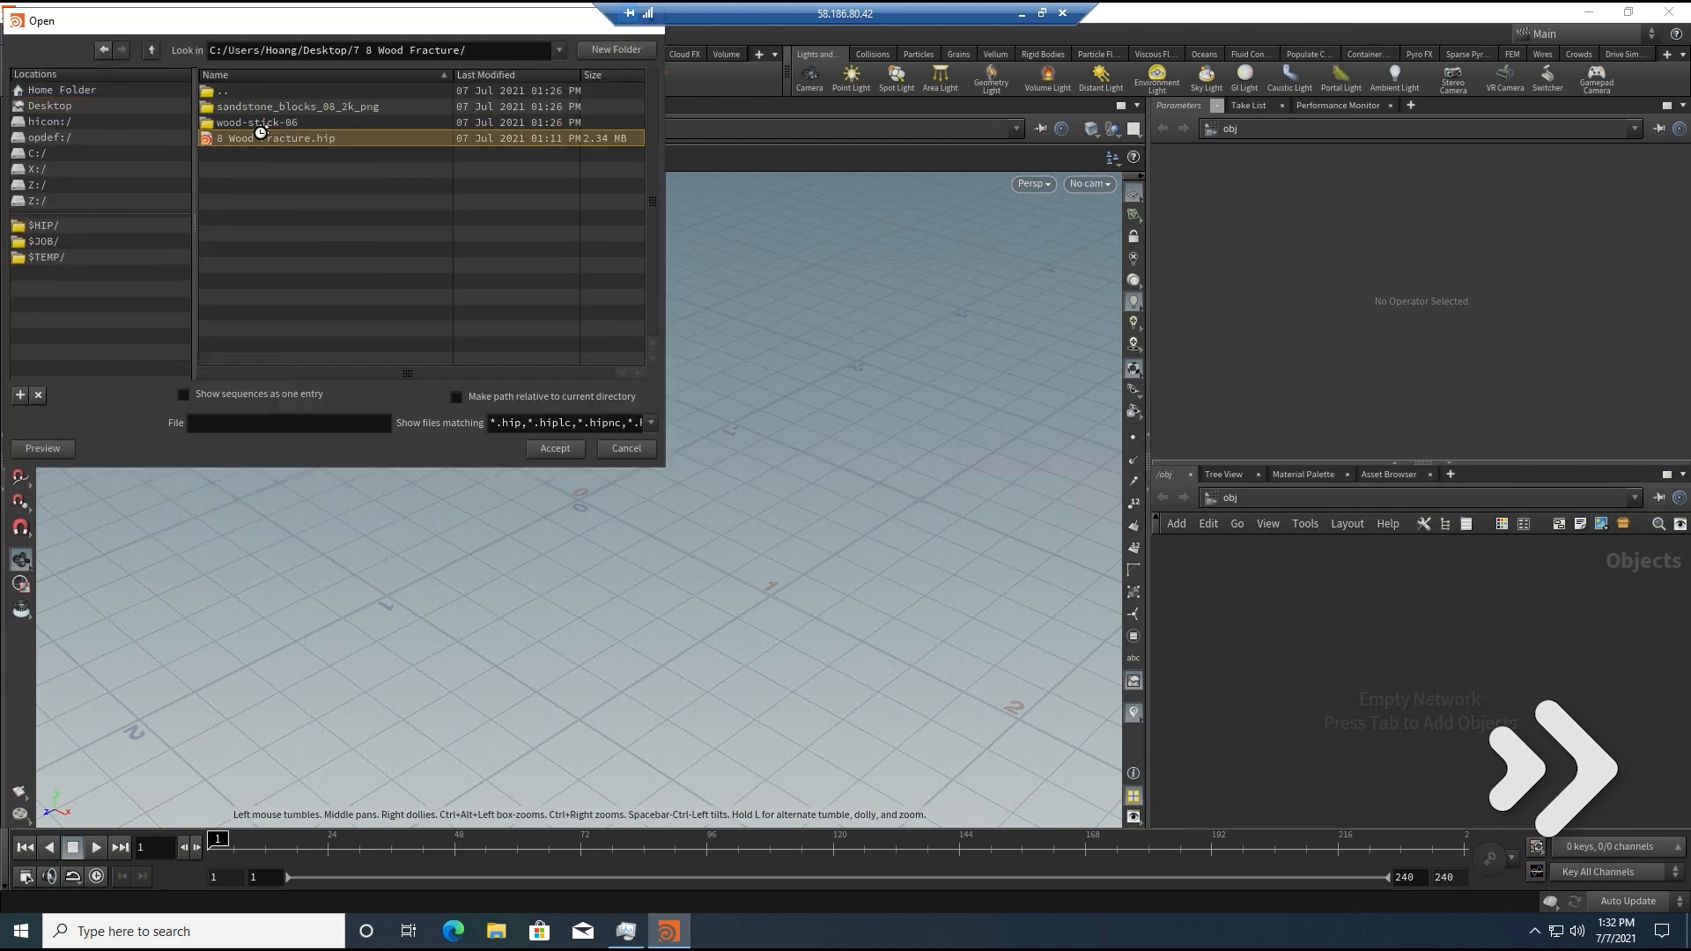
click(555, 447)
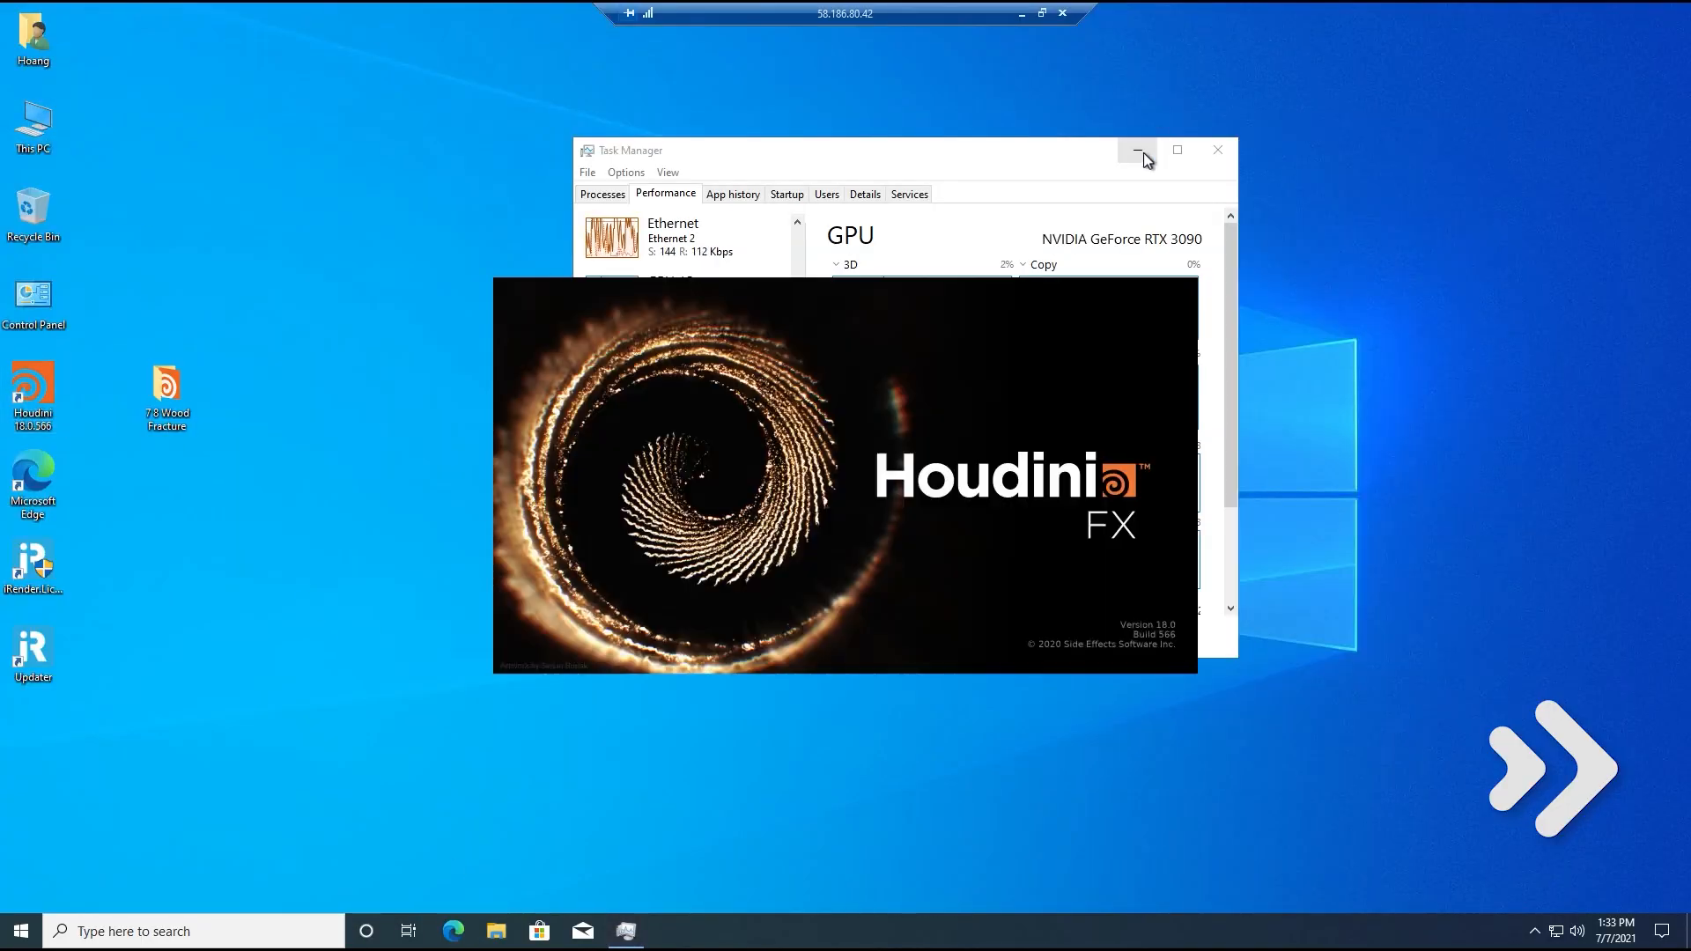
click(1024, 933)
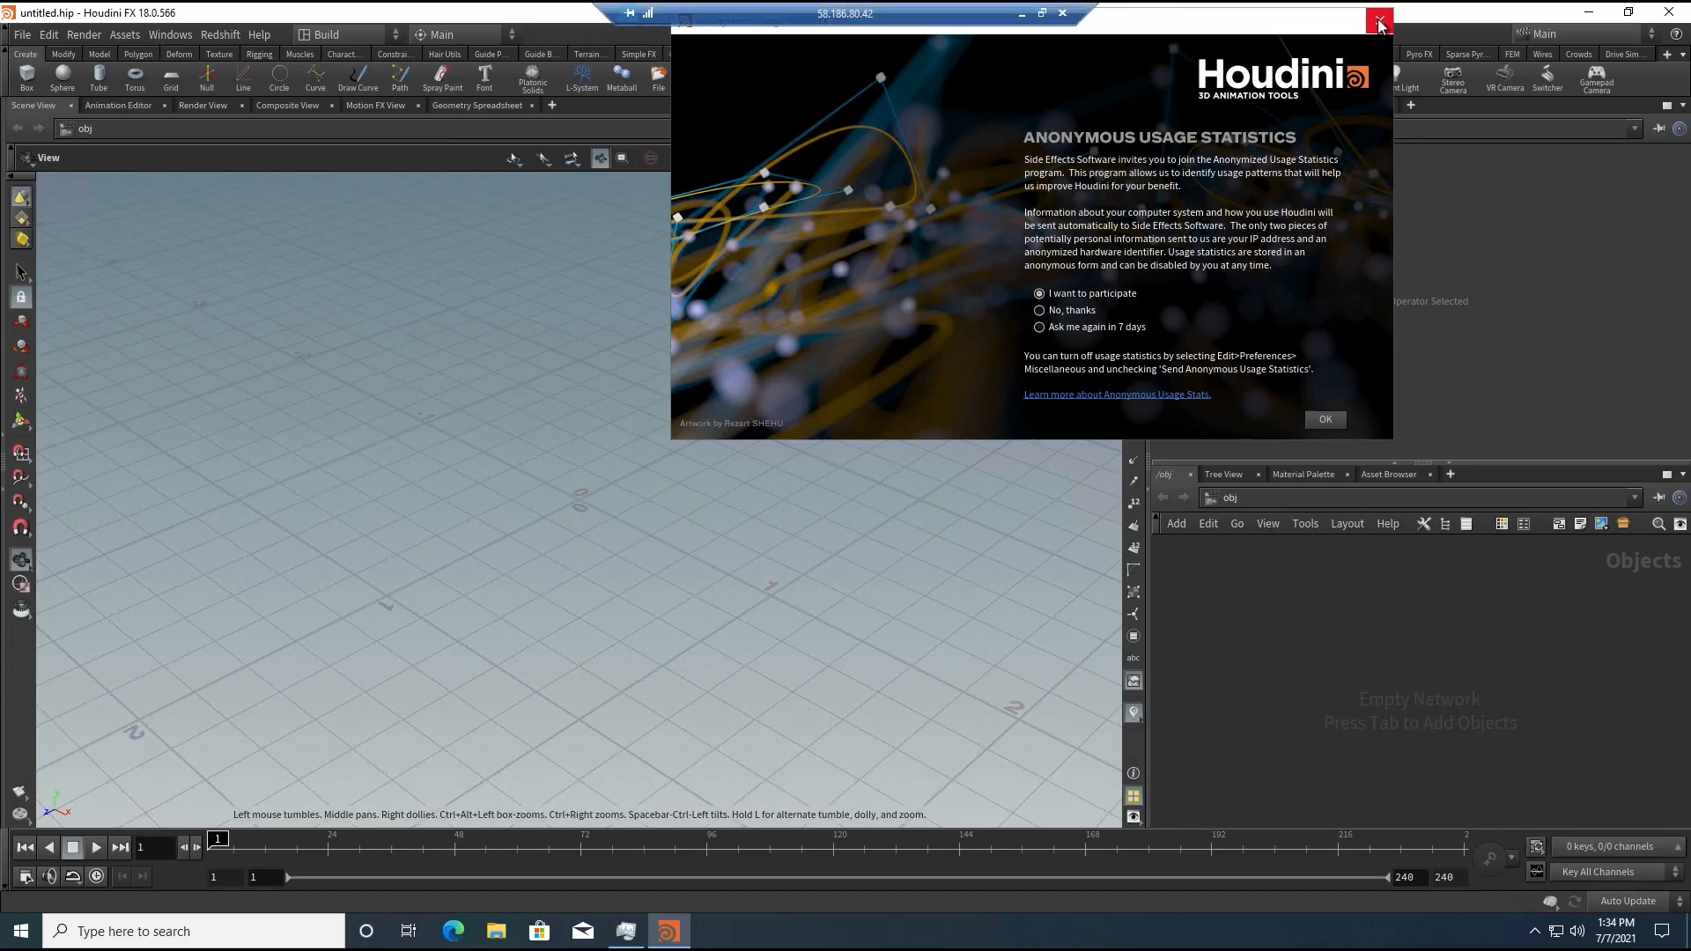
click(1322, 420)
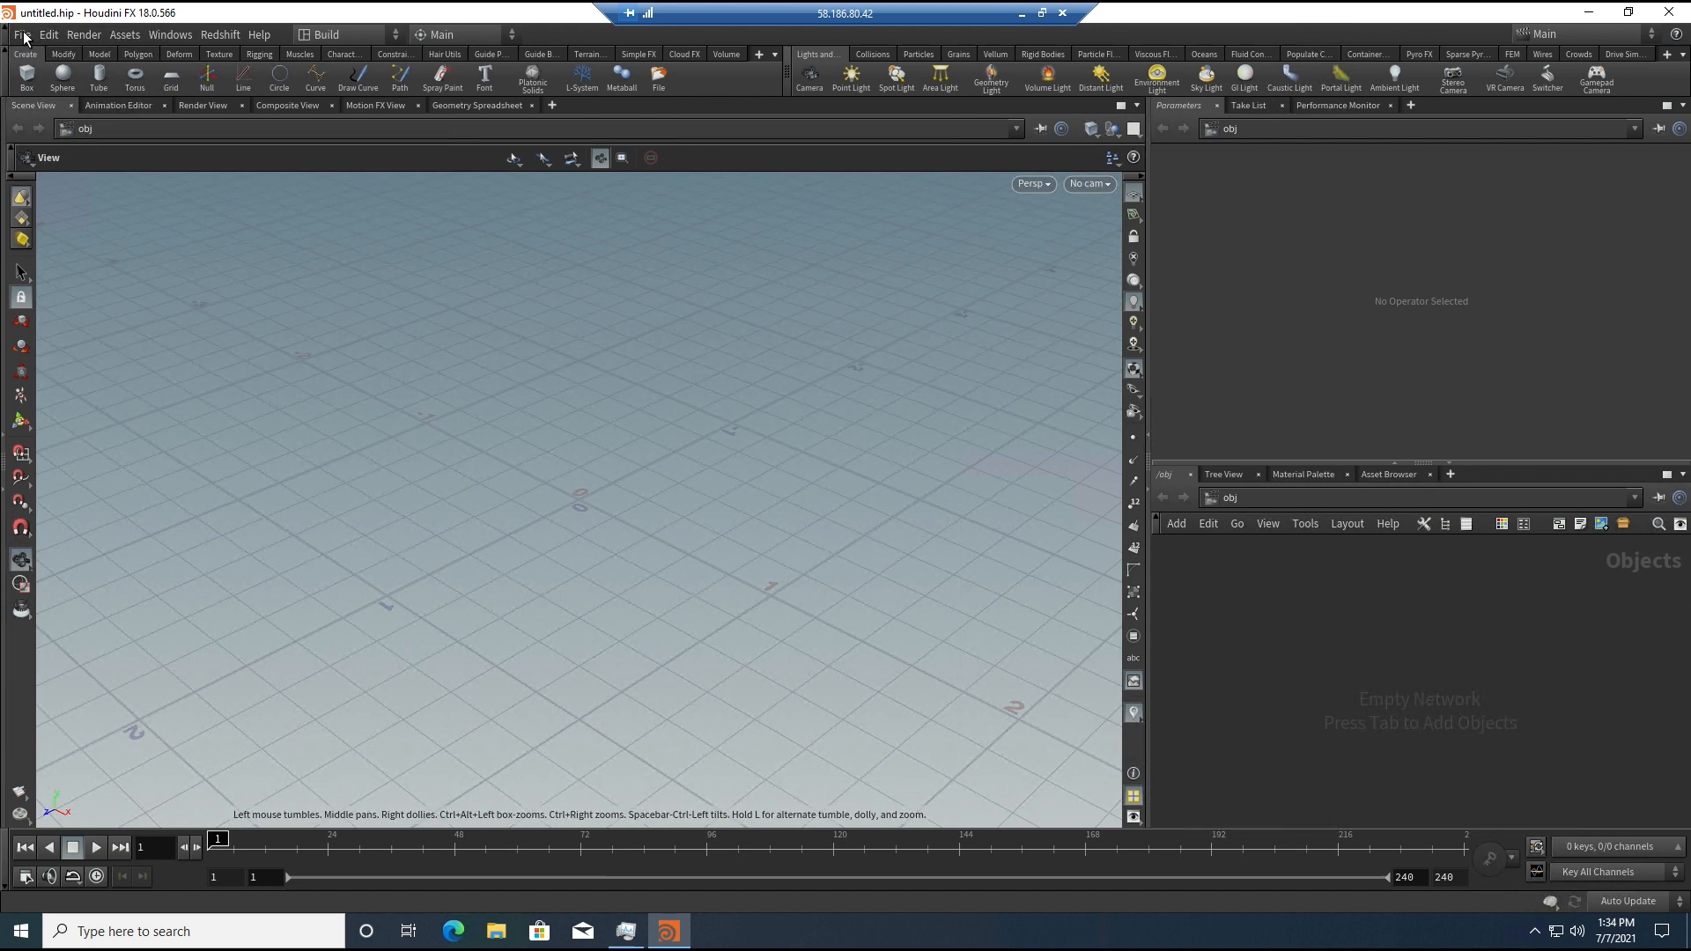
Step: Load the 8 Wood Fracture.hip scene from the project folder
click(21, 33)
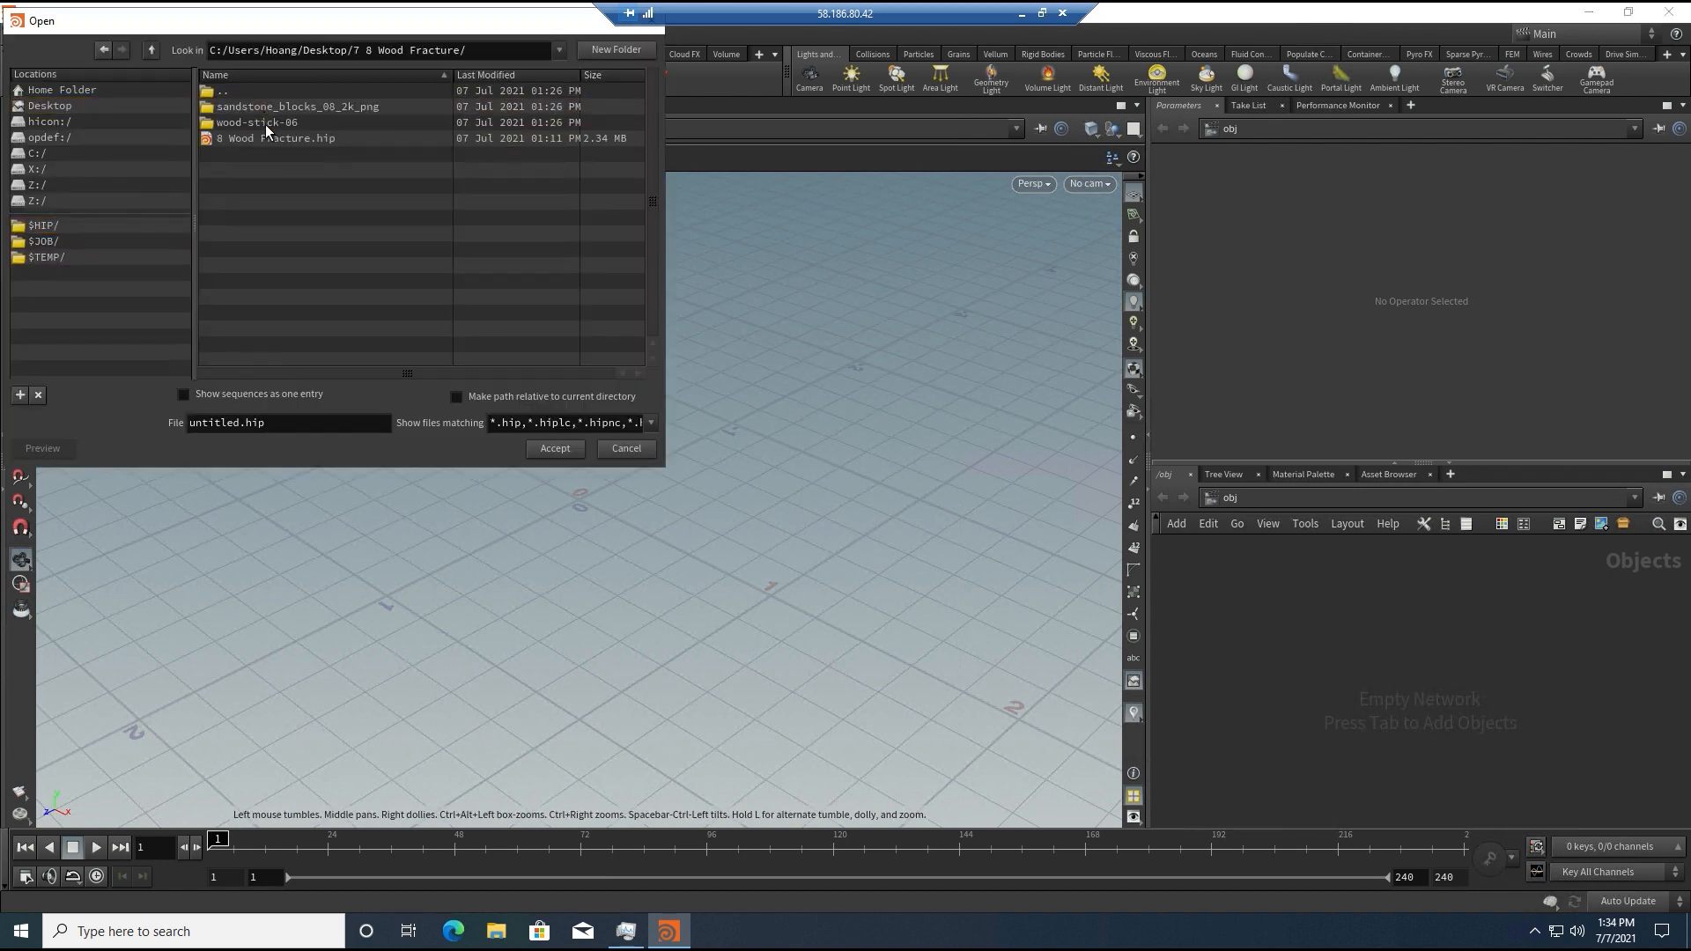
double_click(275, 138)
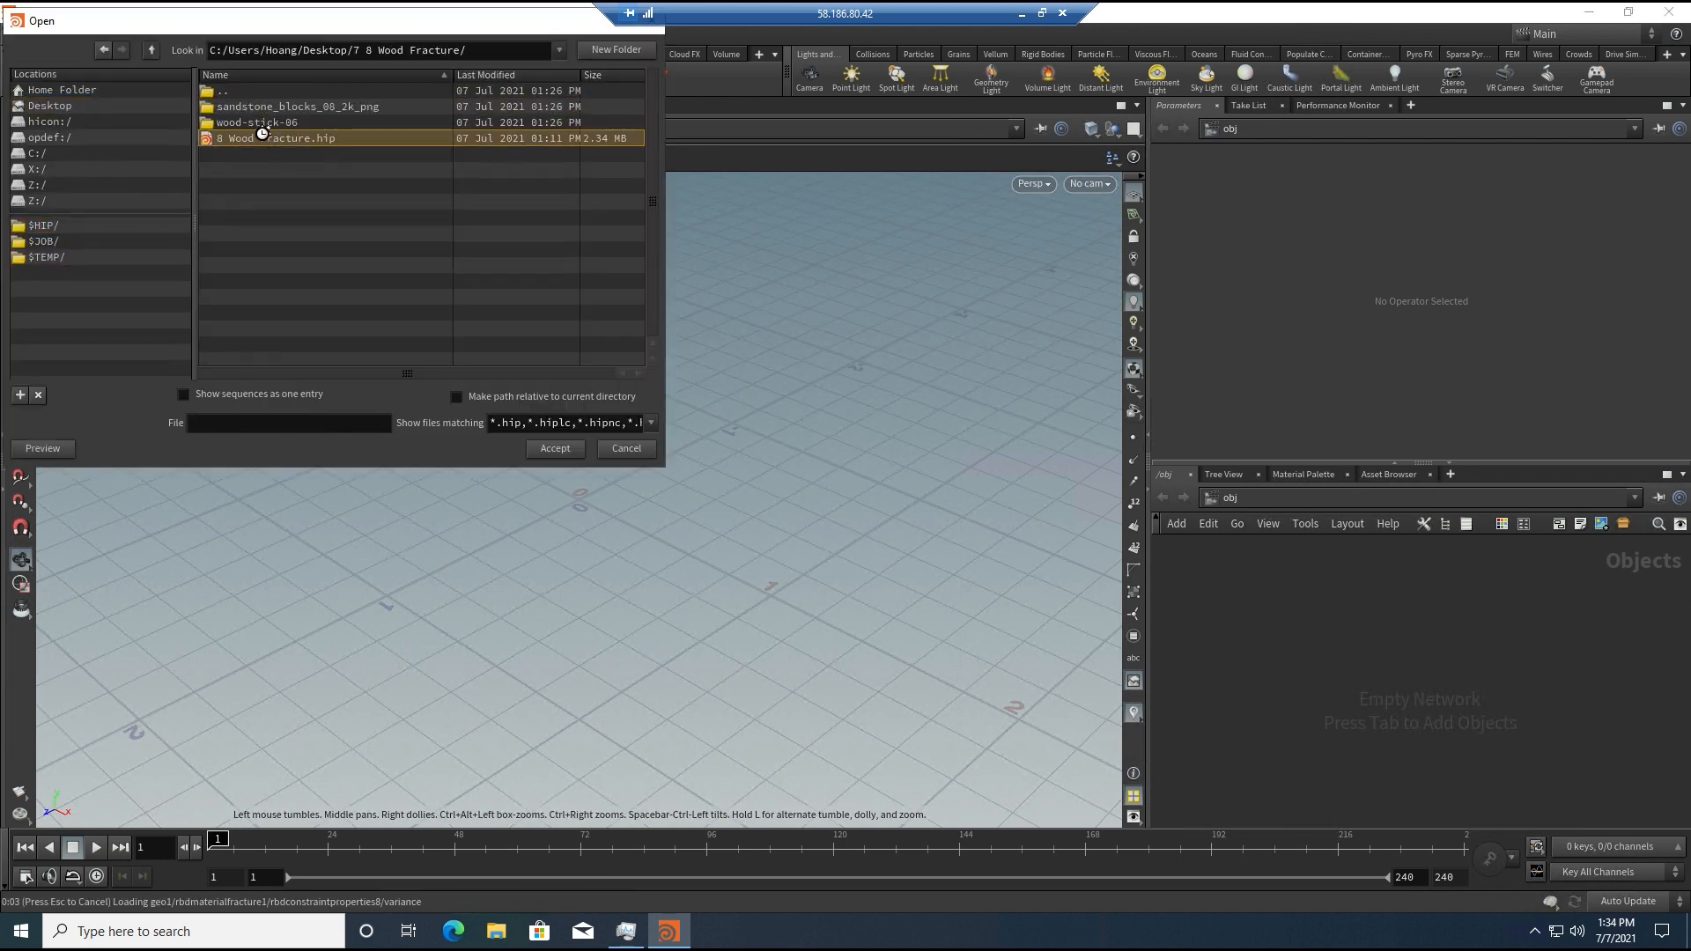
click(554, 448)
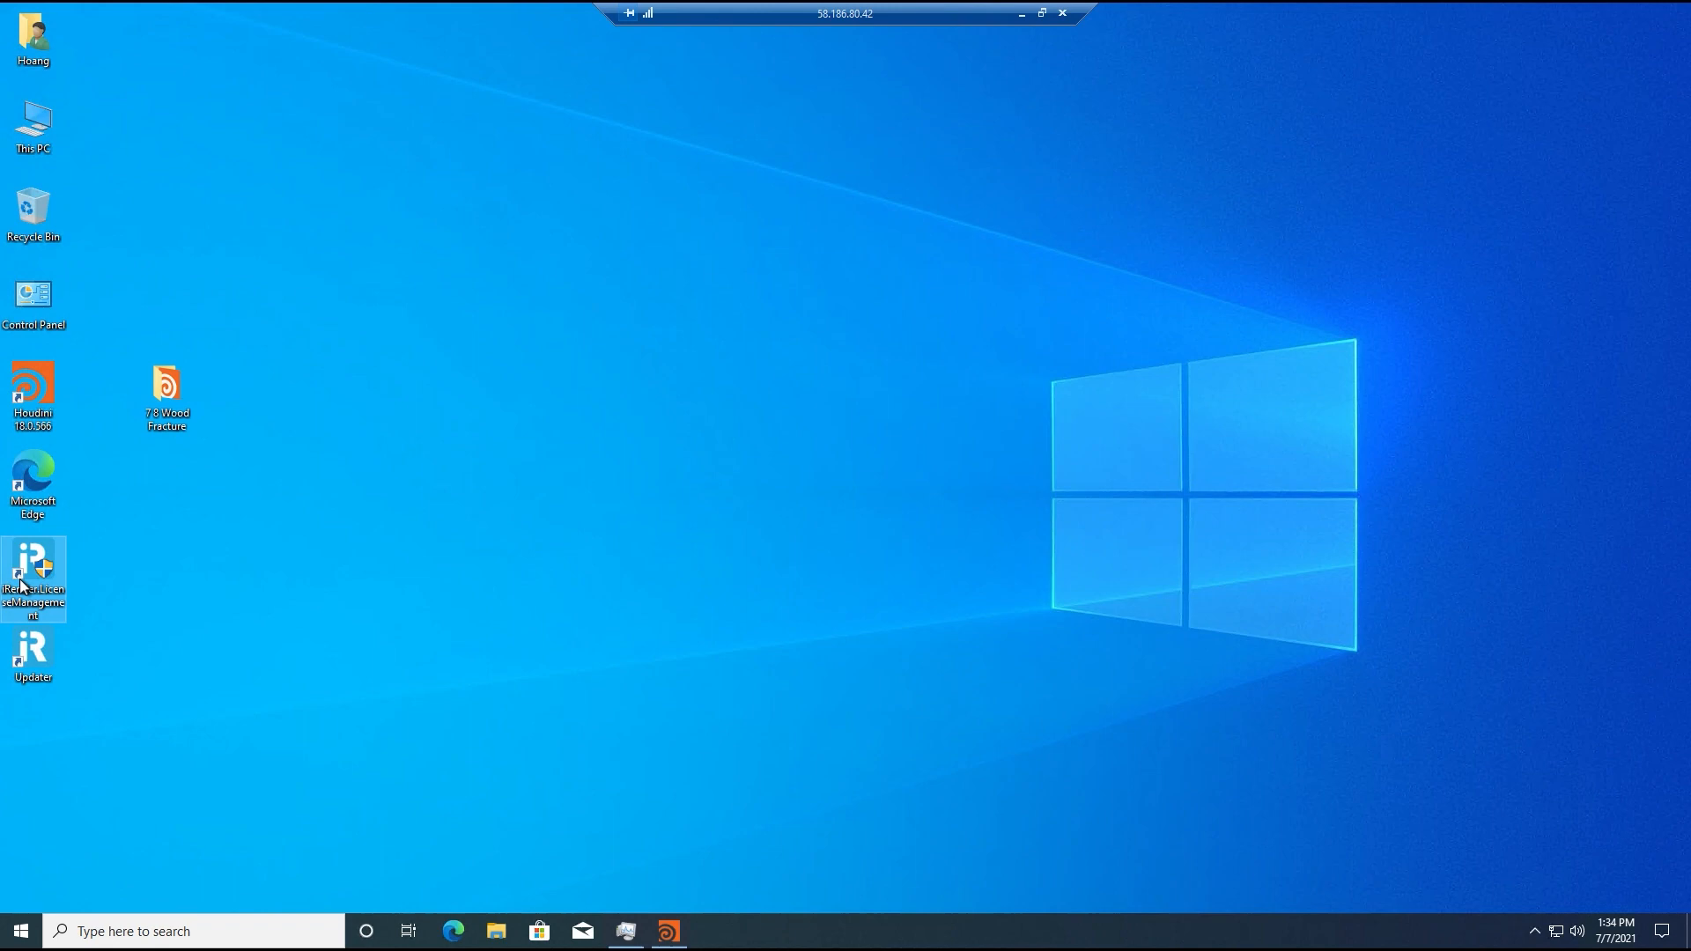
Step: Sign in to iRender License Management and connect the Redshift floating license
double_click(33, 577)
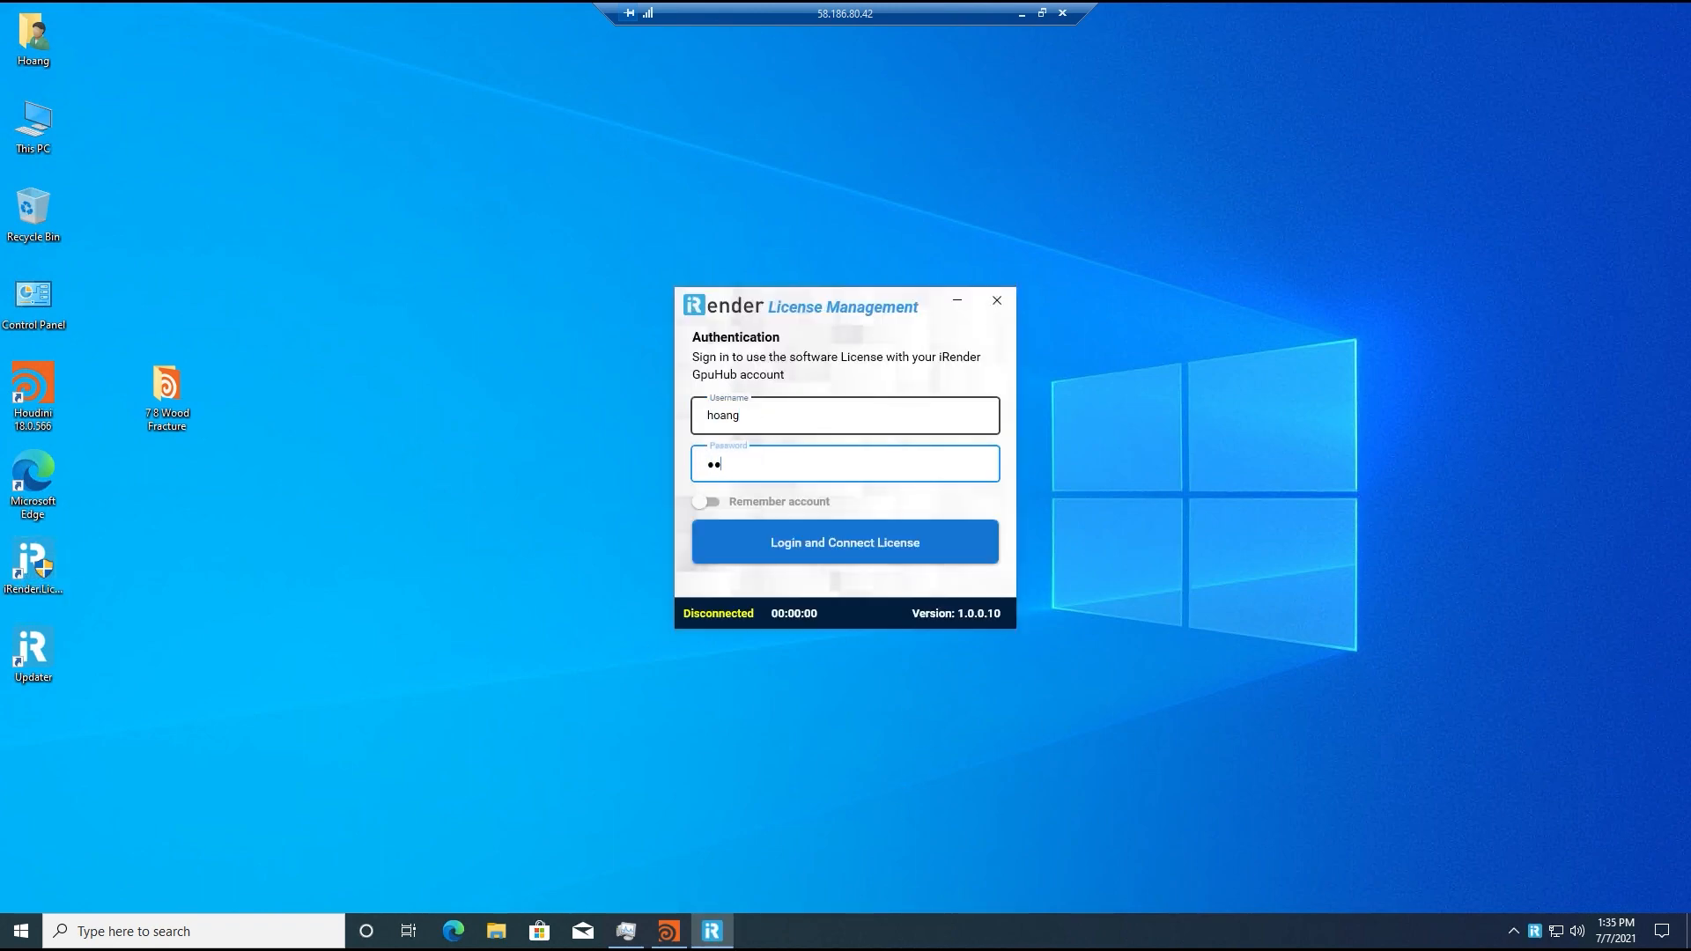
click(844, 541)
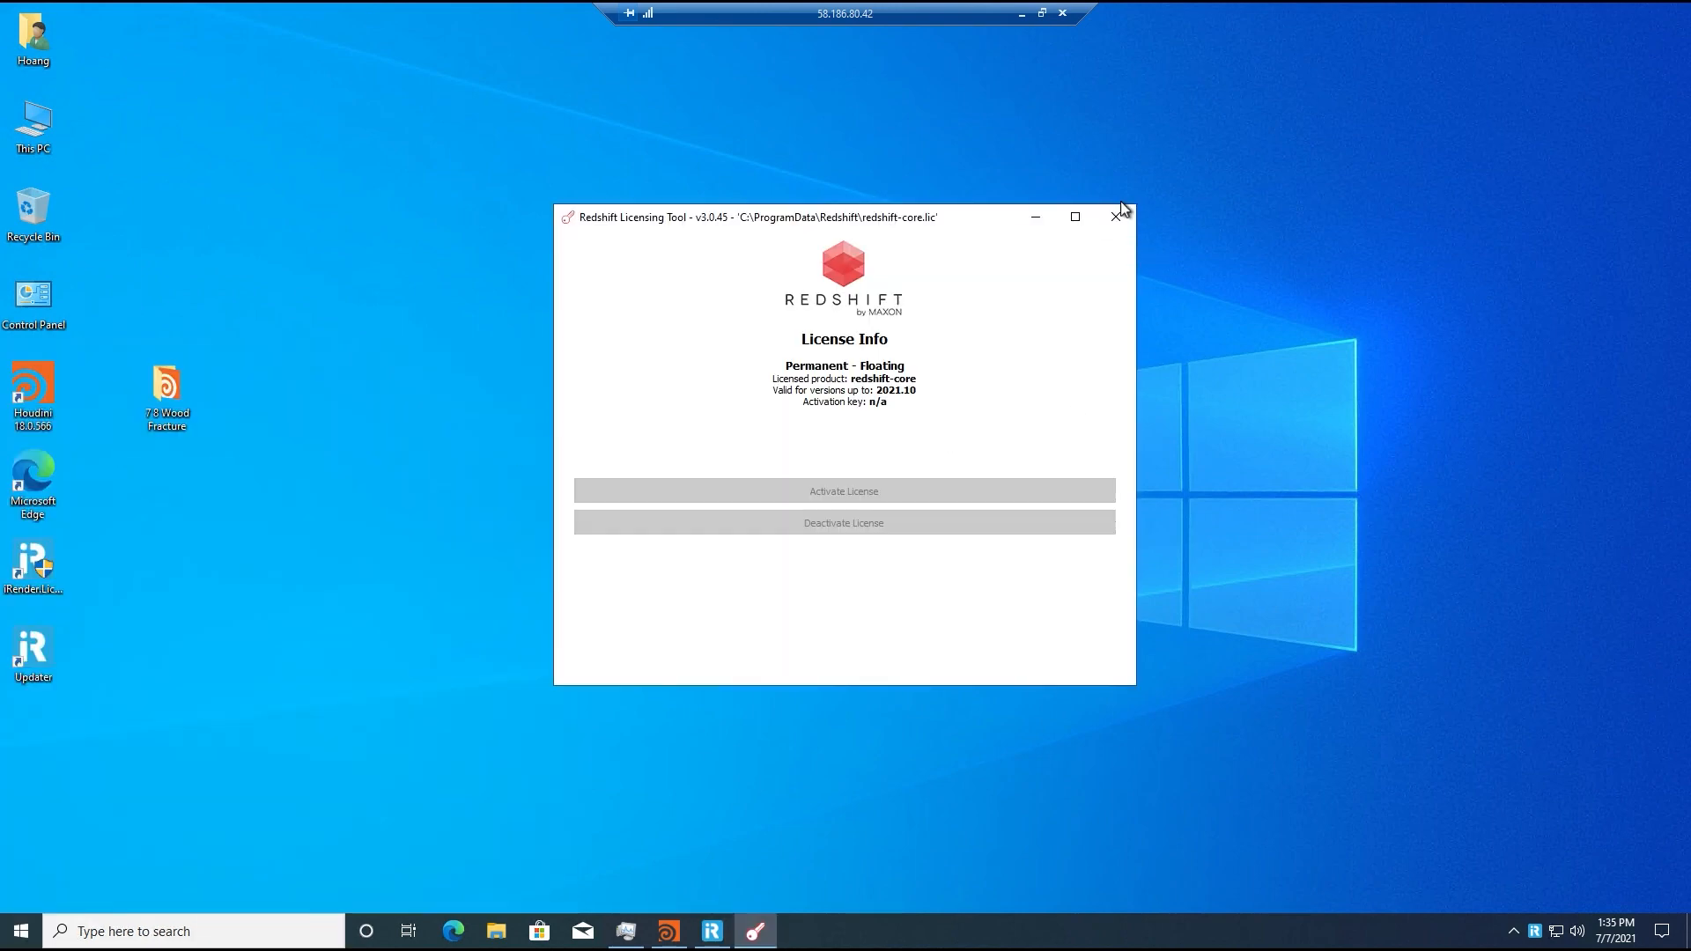
click(1118, 217)
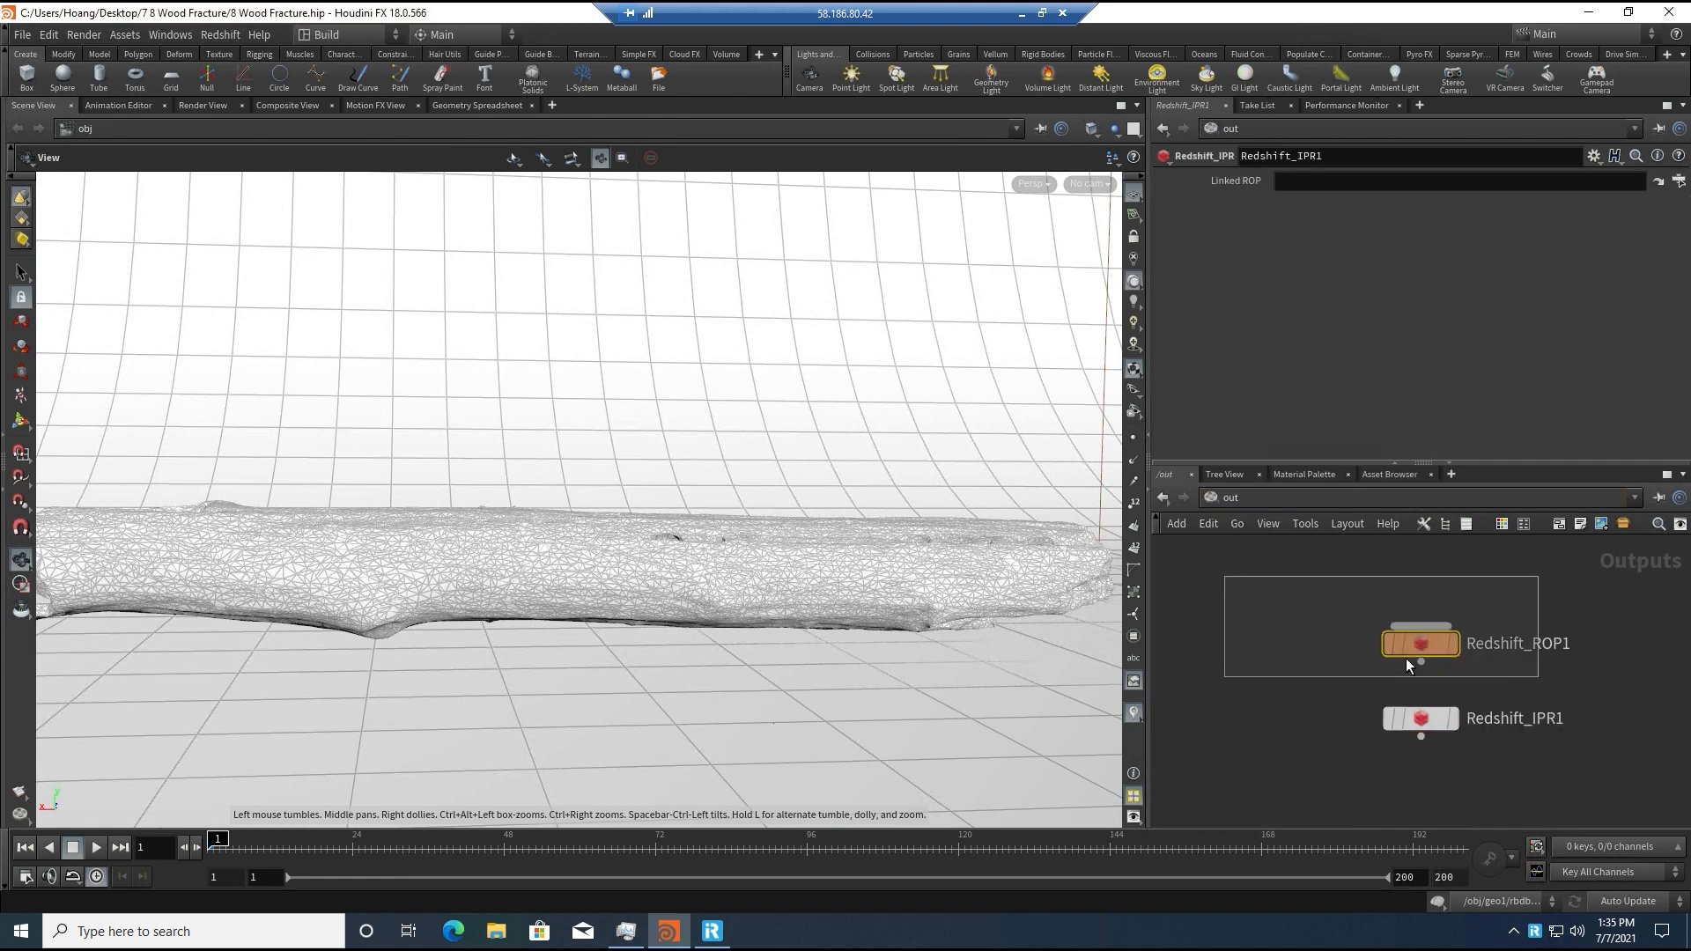
Step: Render frames 1–200 from Redshift_ROP1 and monitor RTX 3090 load in Task Manager
click(1419, 643)
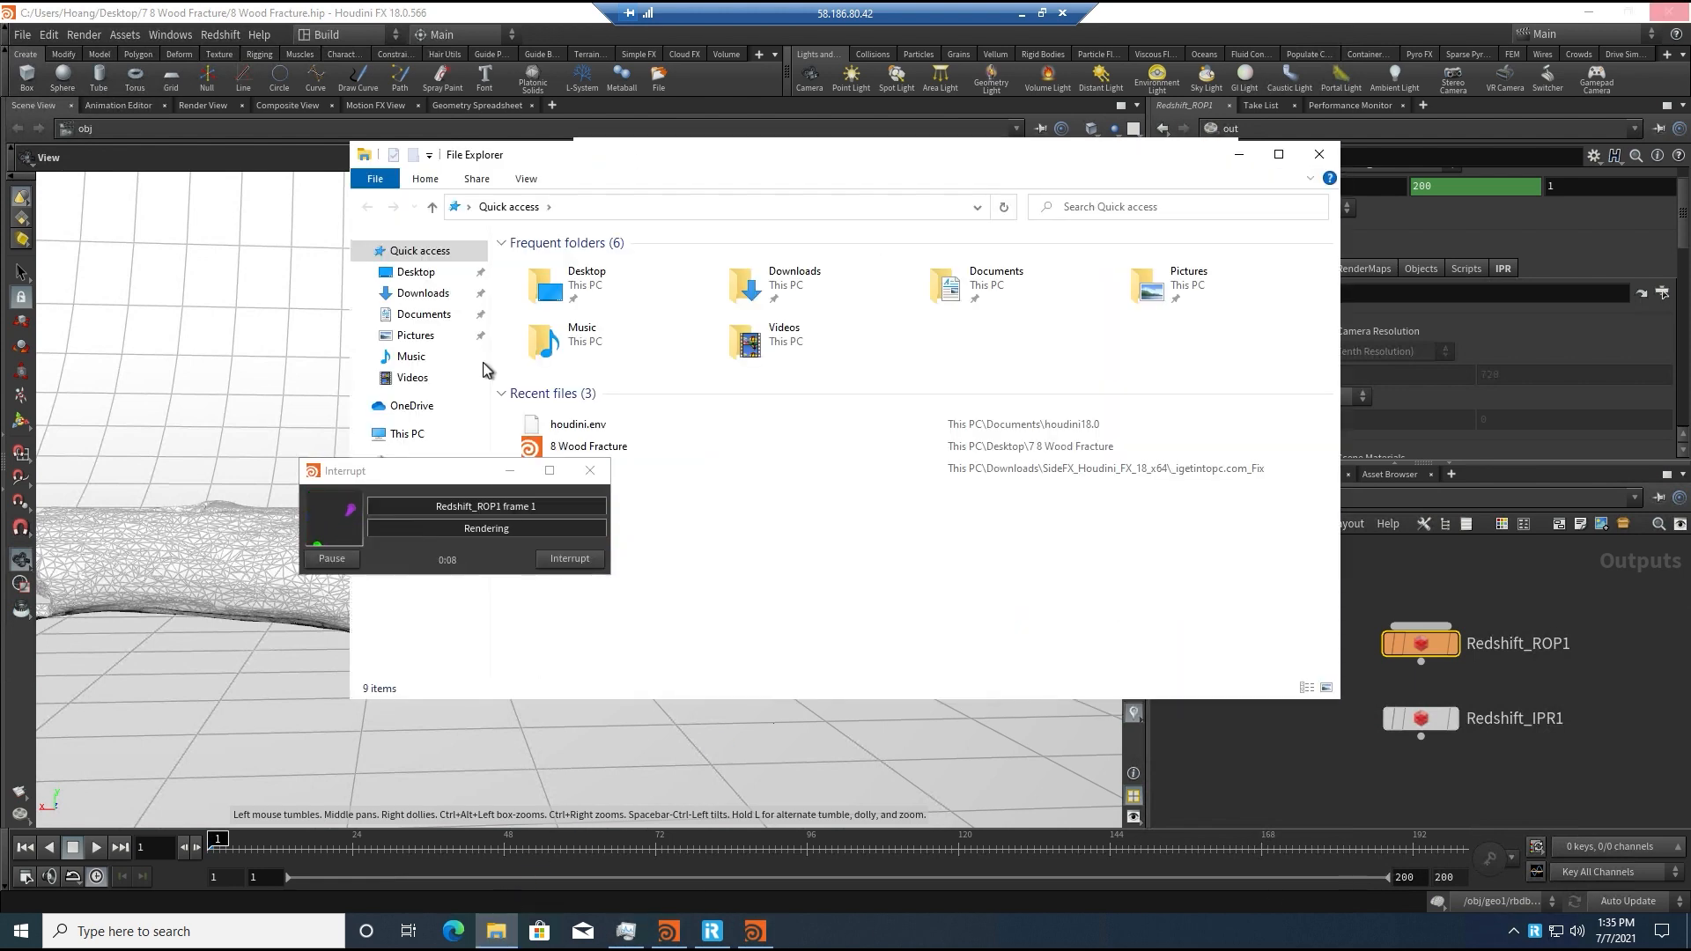
click(416, 271)
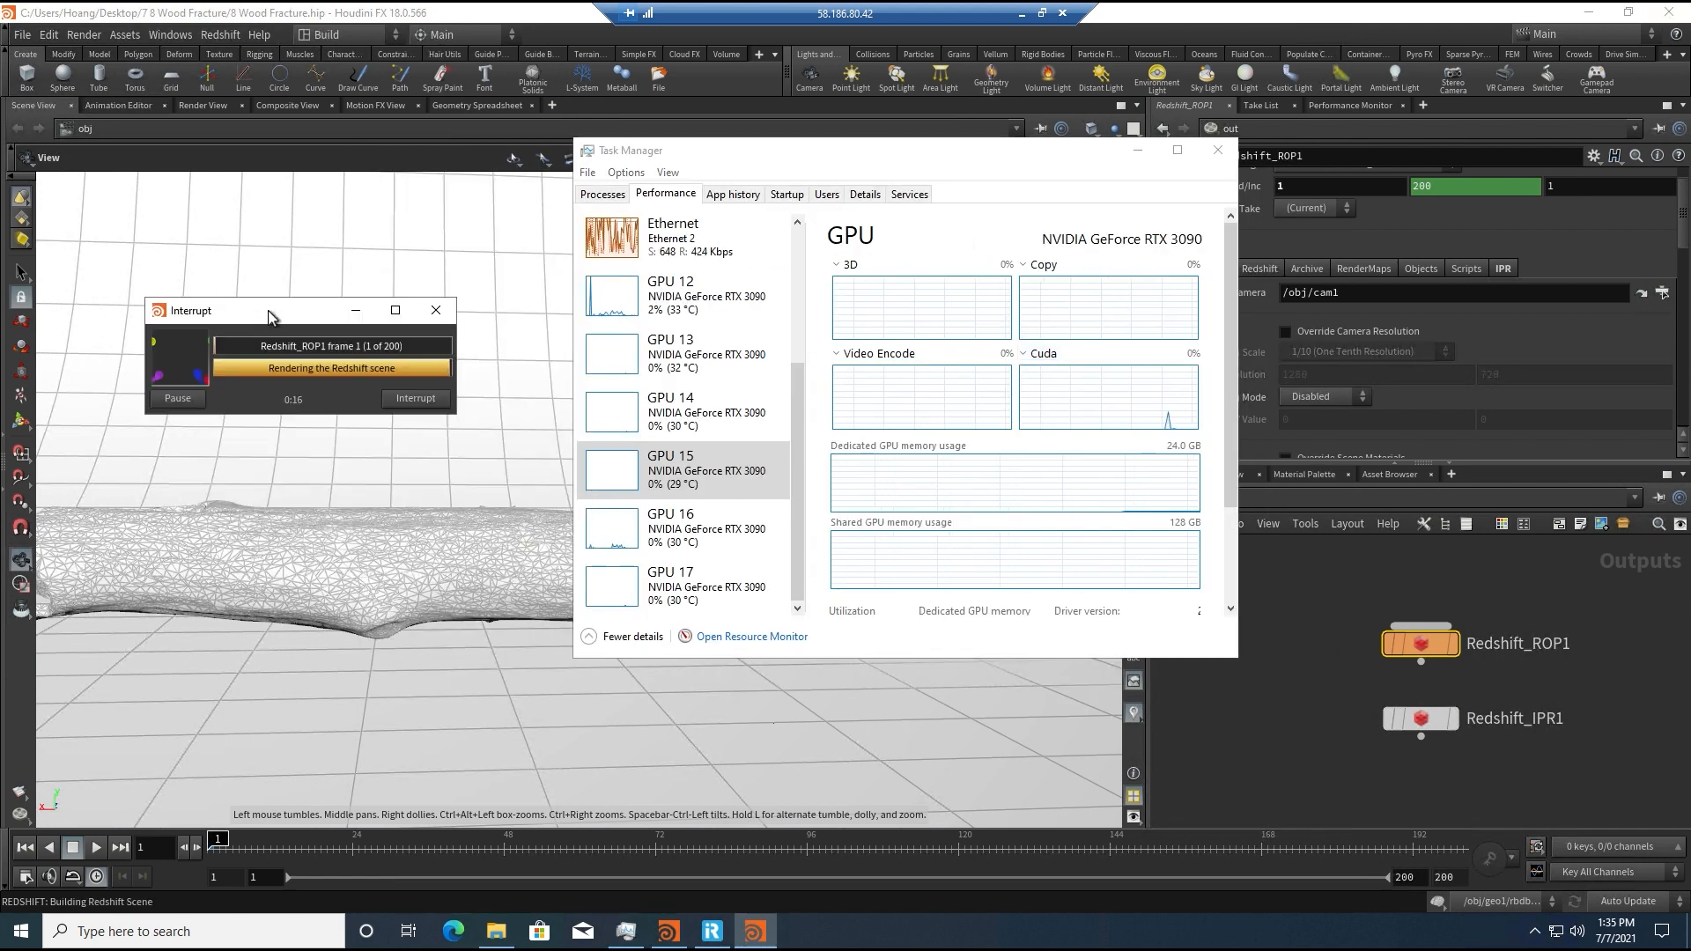
mouse_move(493, 930)
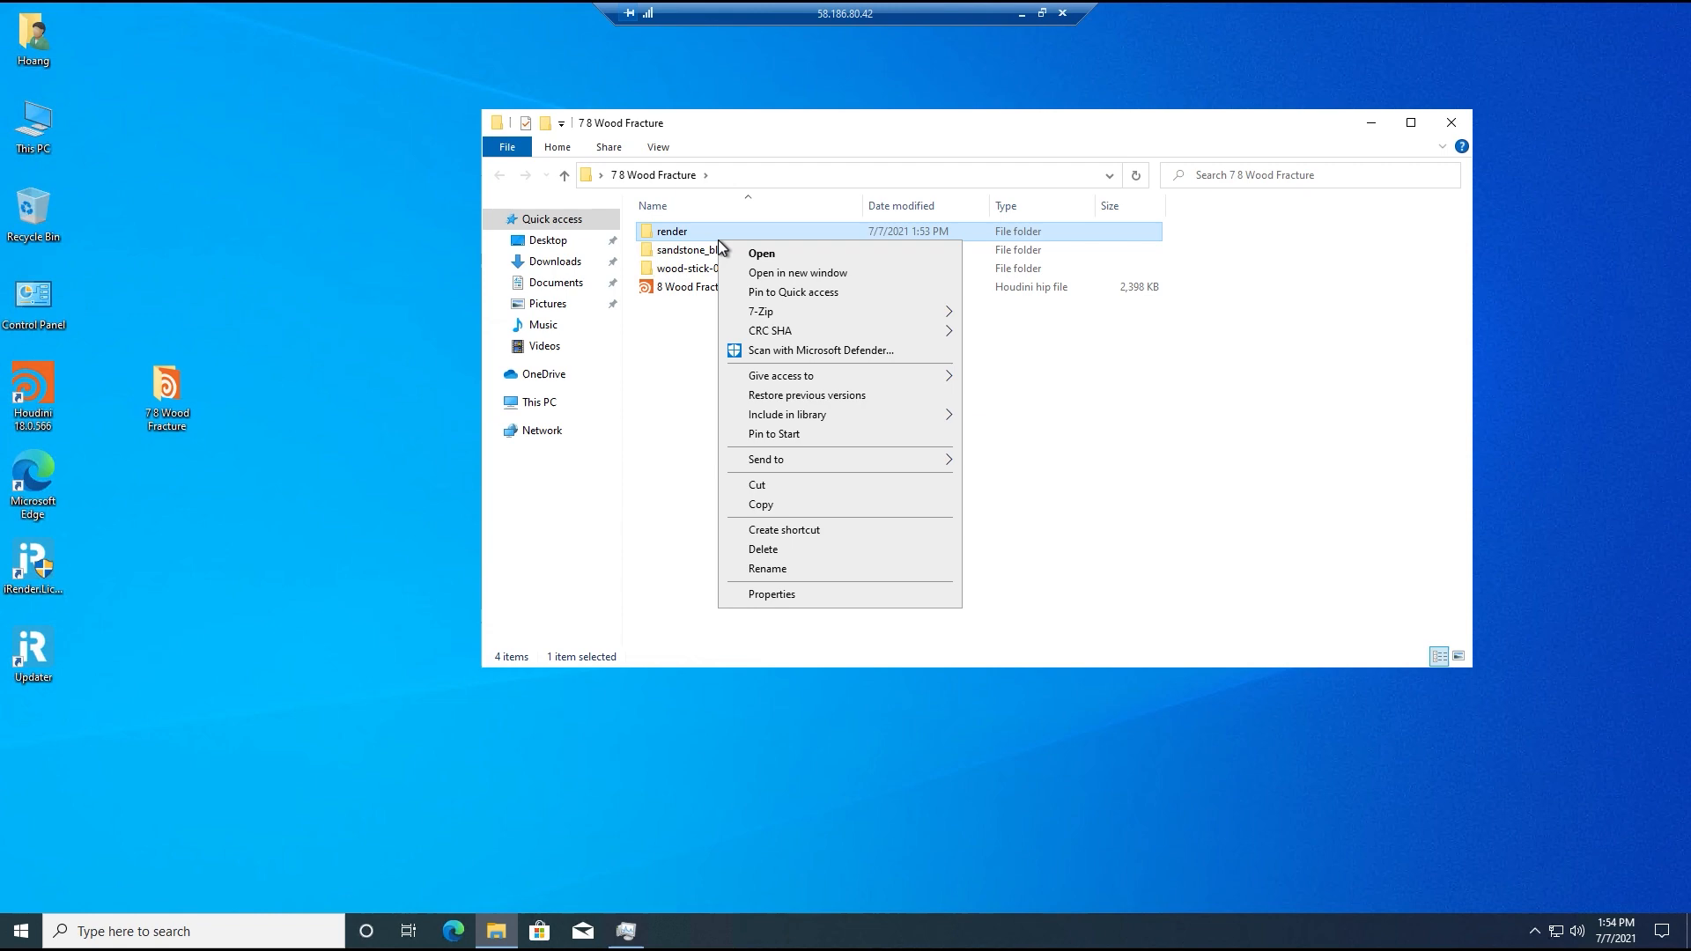
Step: Copy the render folder of finished frames from the 7 8 Wood Fracture project
click(630, 424)
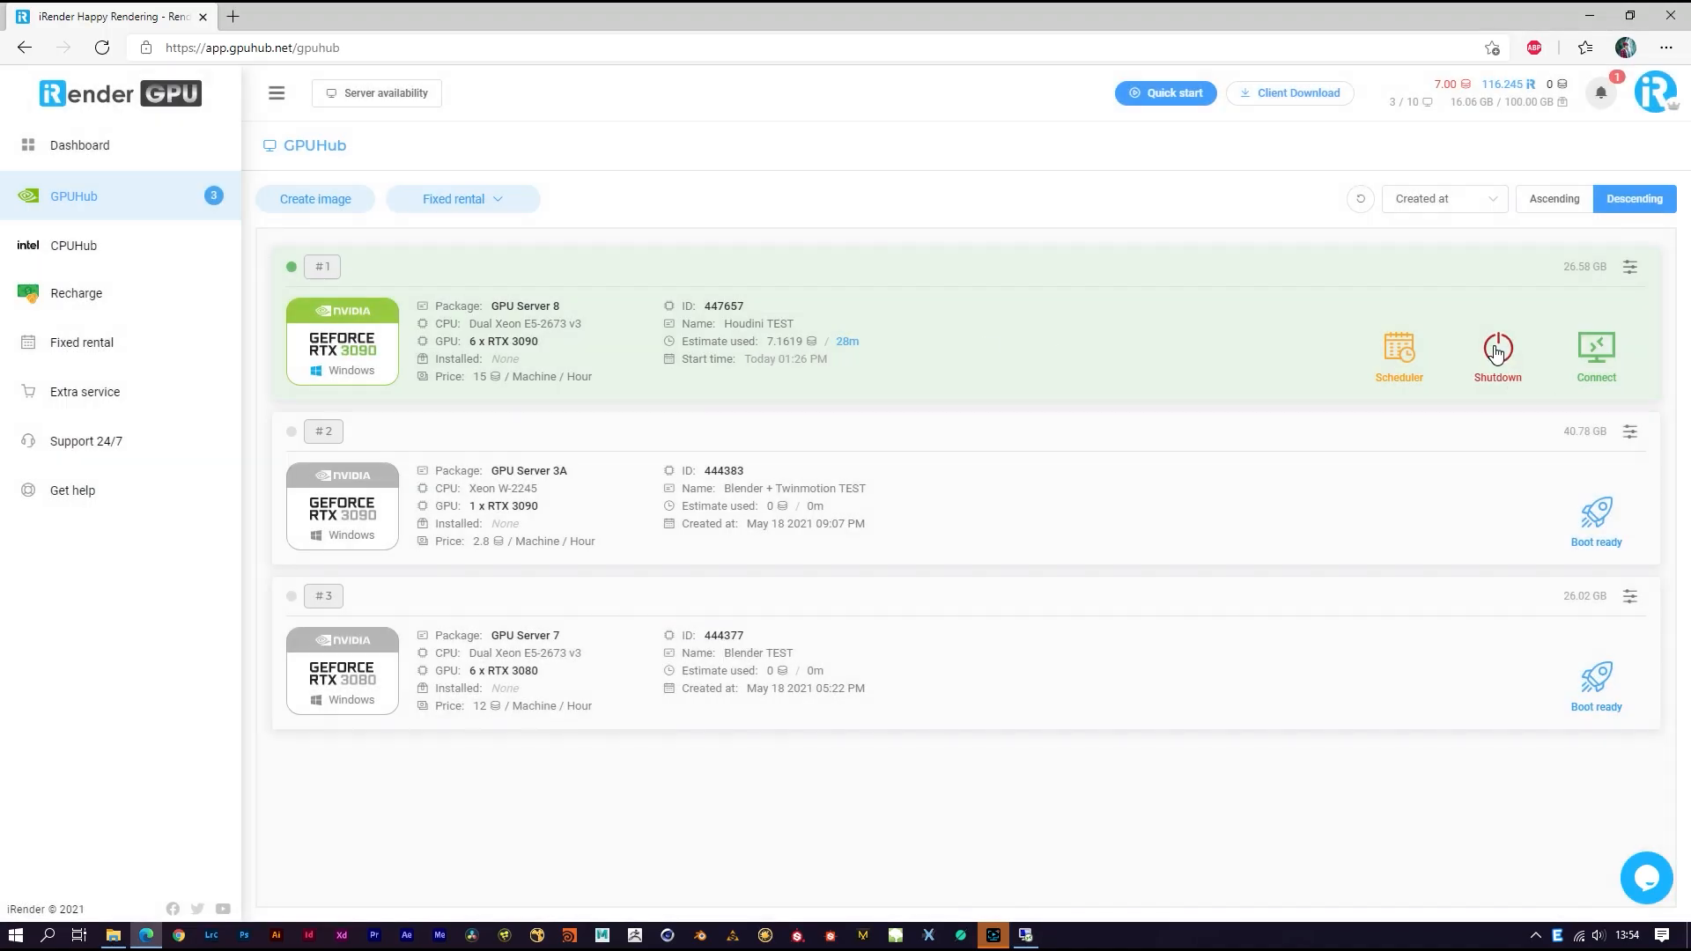
Step: Shut down the Houdini TEST RTX 3090 server so it begins saving
click(1497, 348)
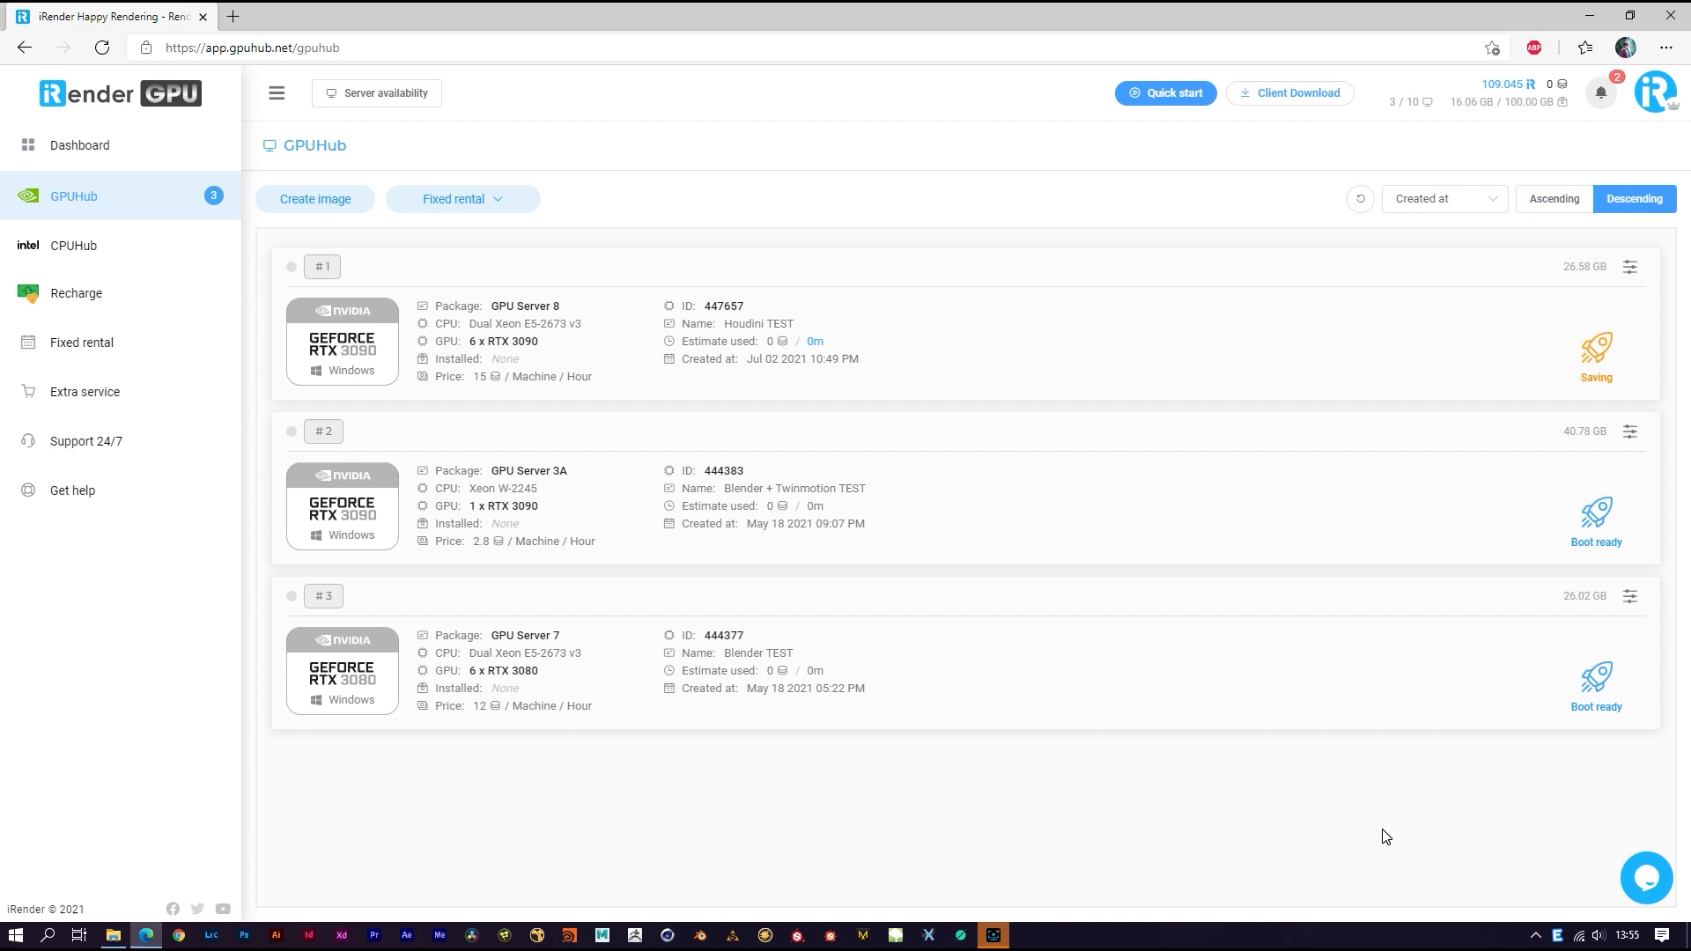
click(991, 935)
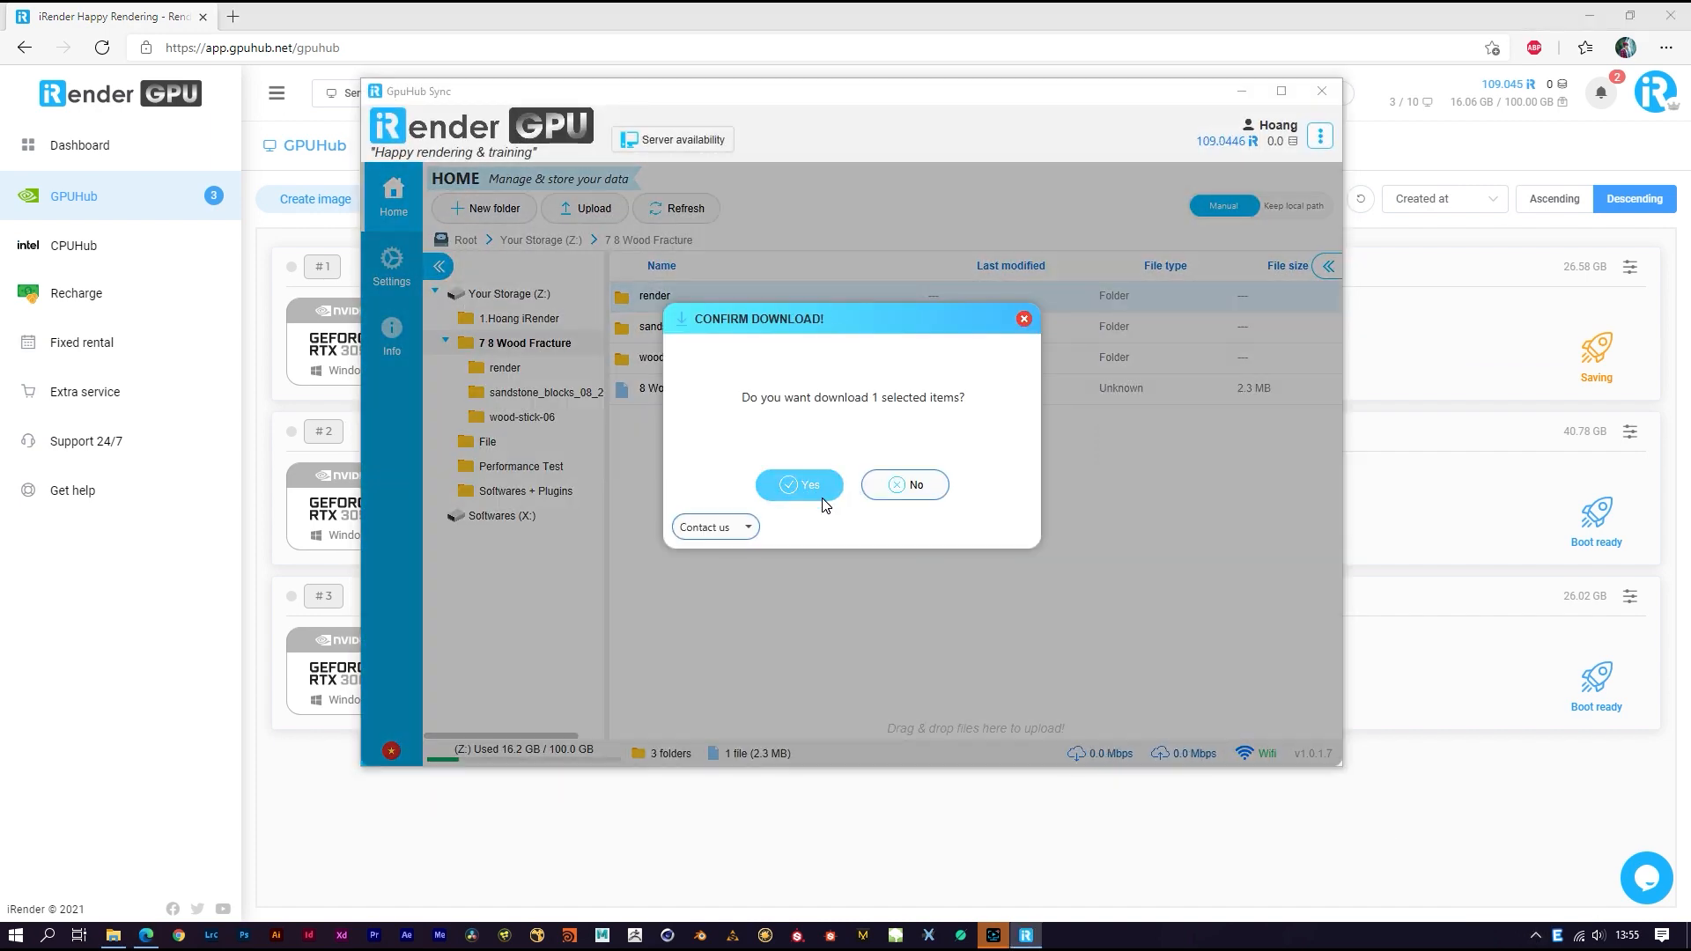
Step: Download the render folder with its 200 rendered JPG frames to local storage
click(797, 485)
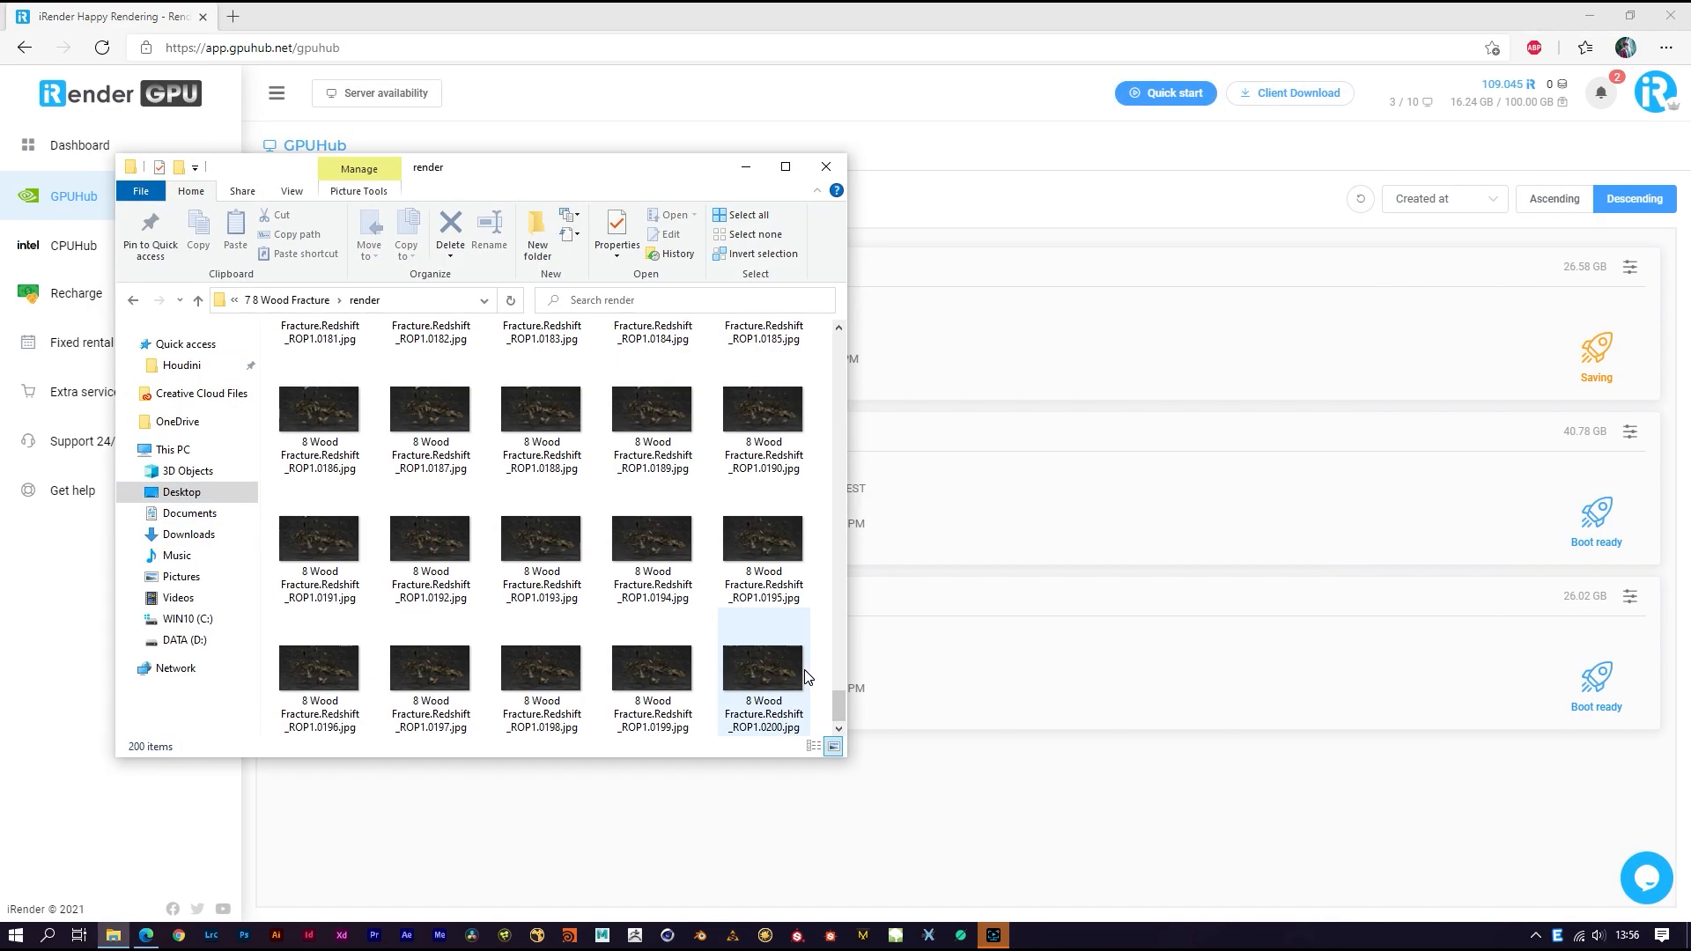
click(824, 165)
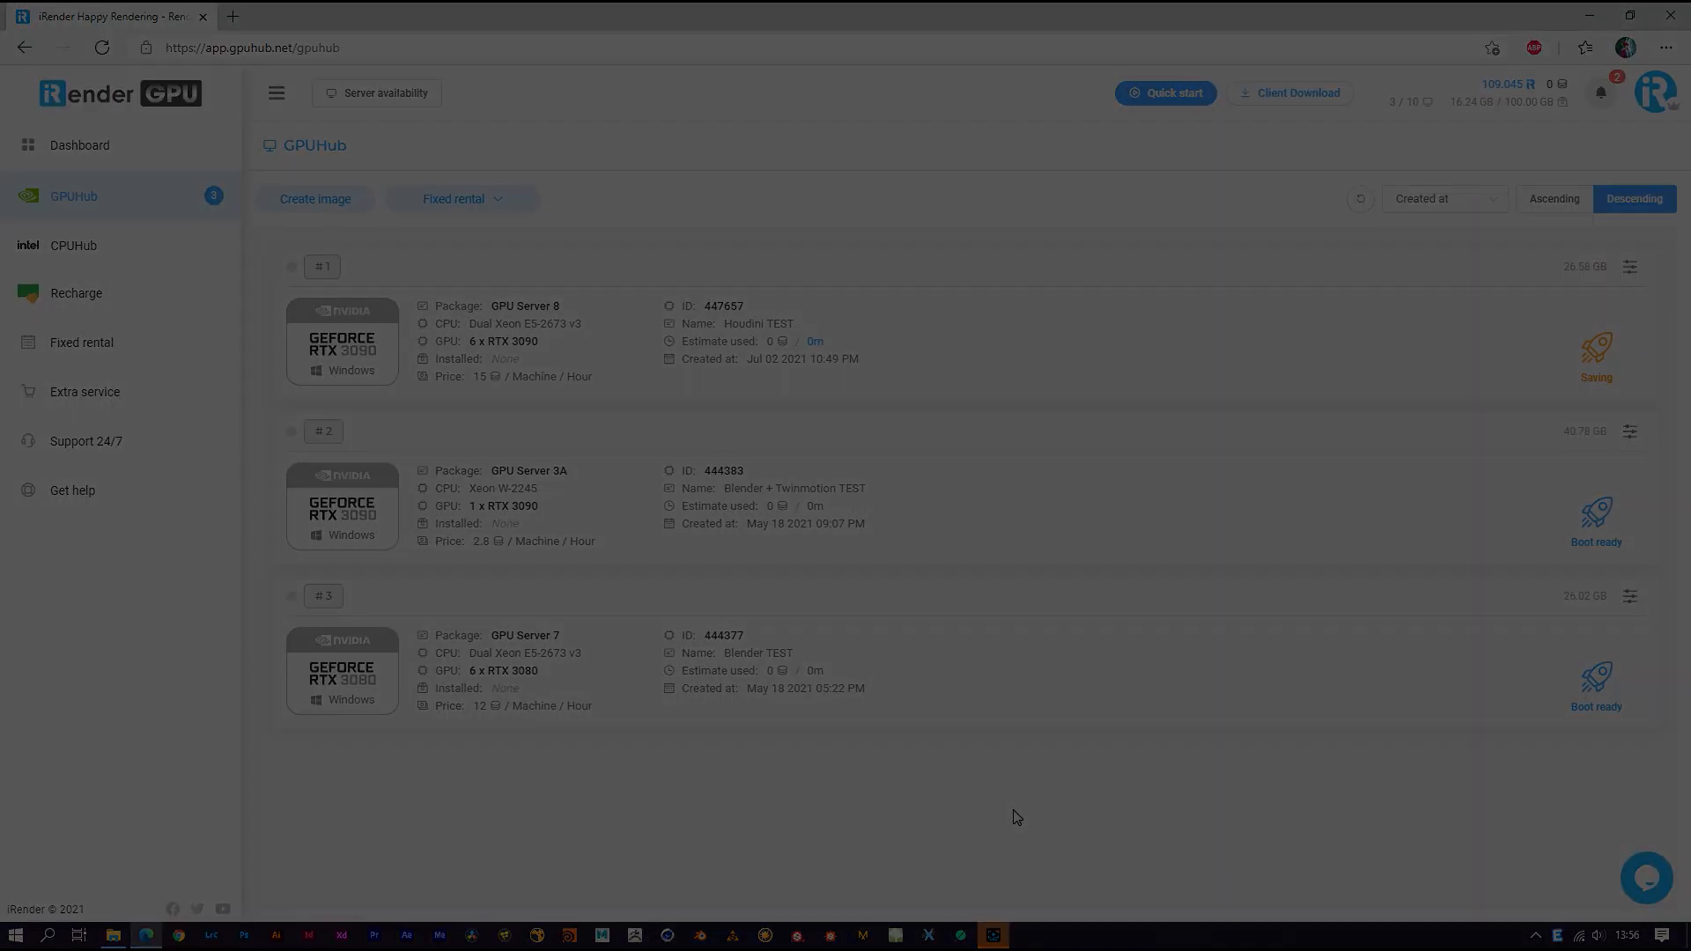